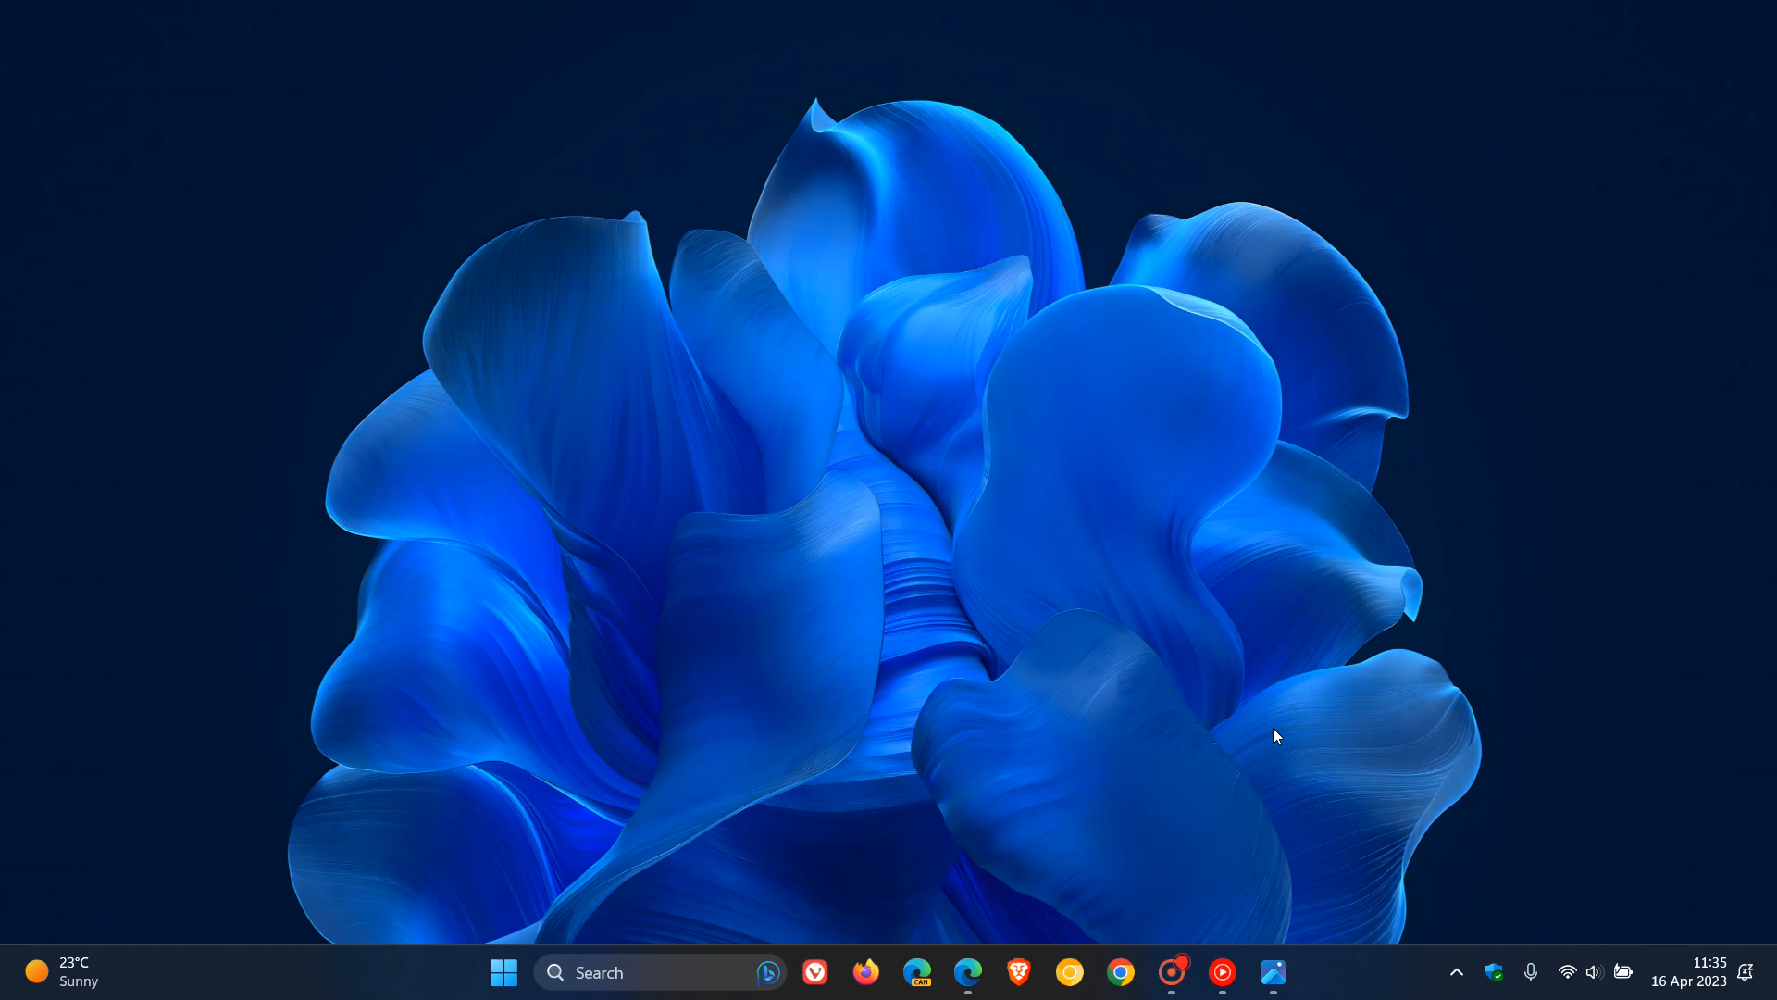
- Show the Gallery view in File Explorer with photos grouped by date from July 2021
{"action": "left_click", "coordinate": [1272, 972]}
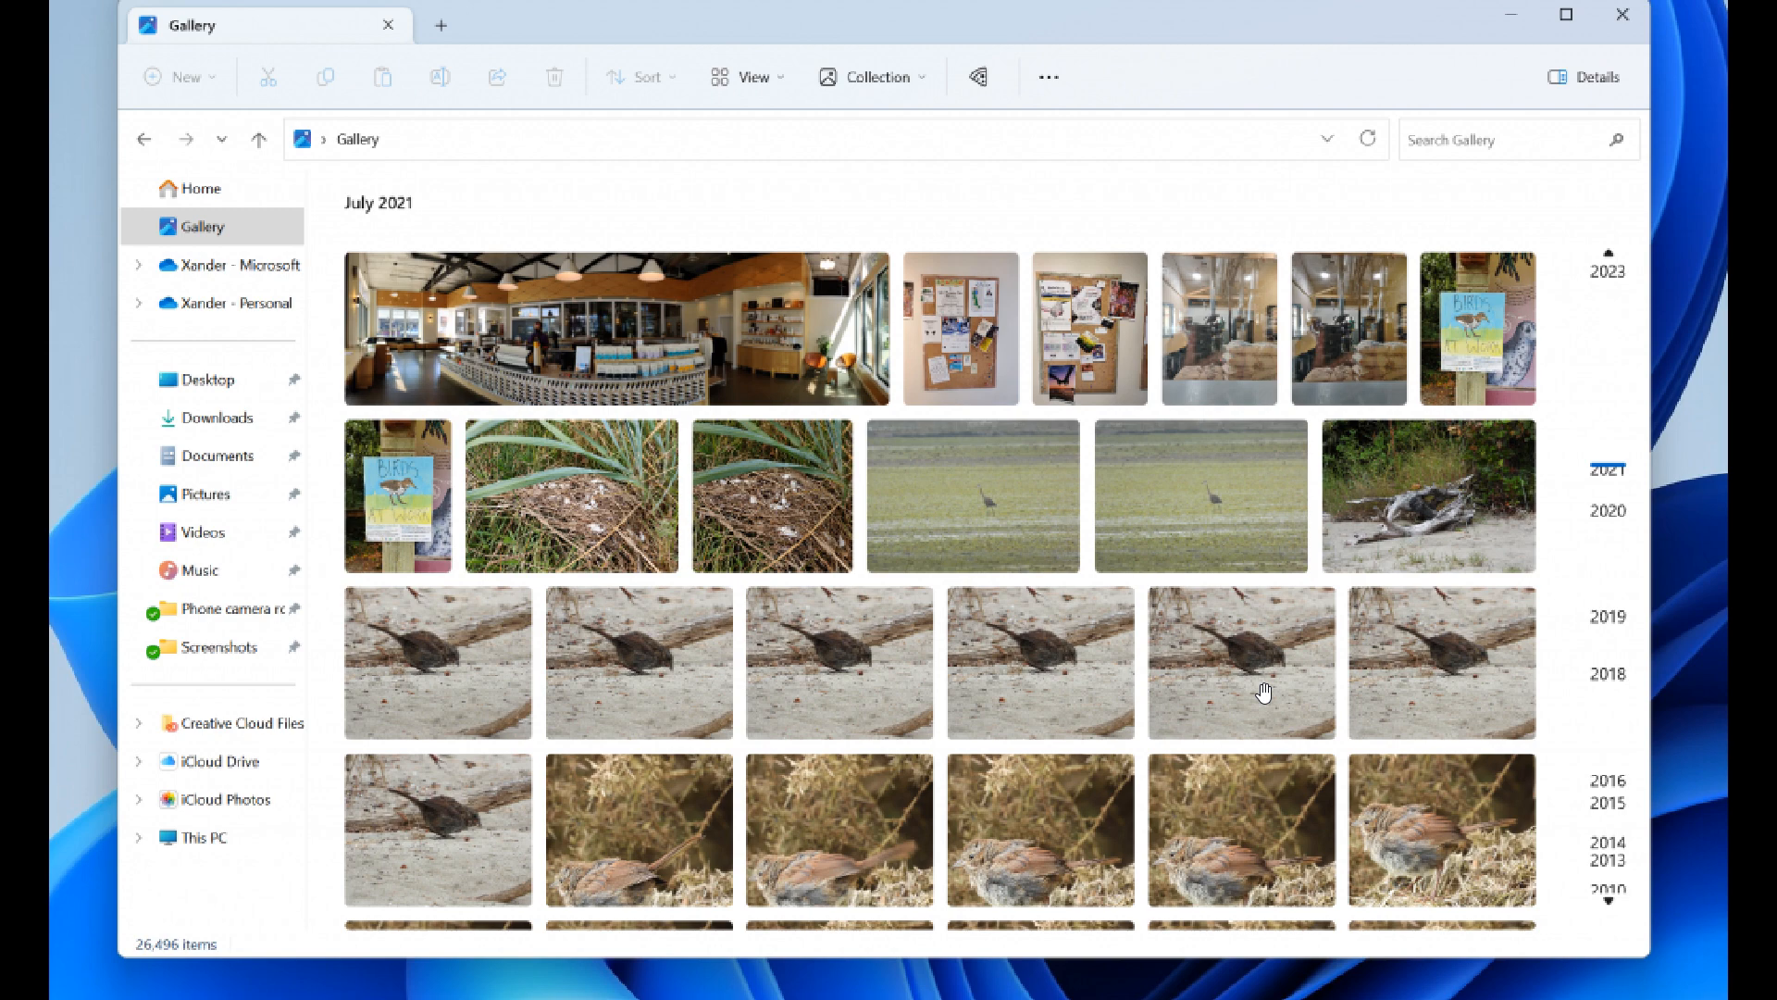
{"action": "mouse_move", "coordinate": [232, 226]}
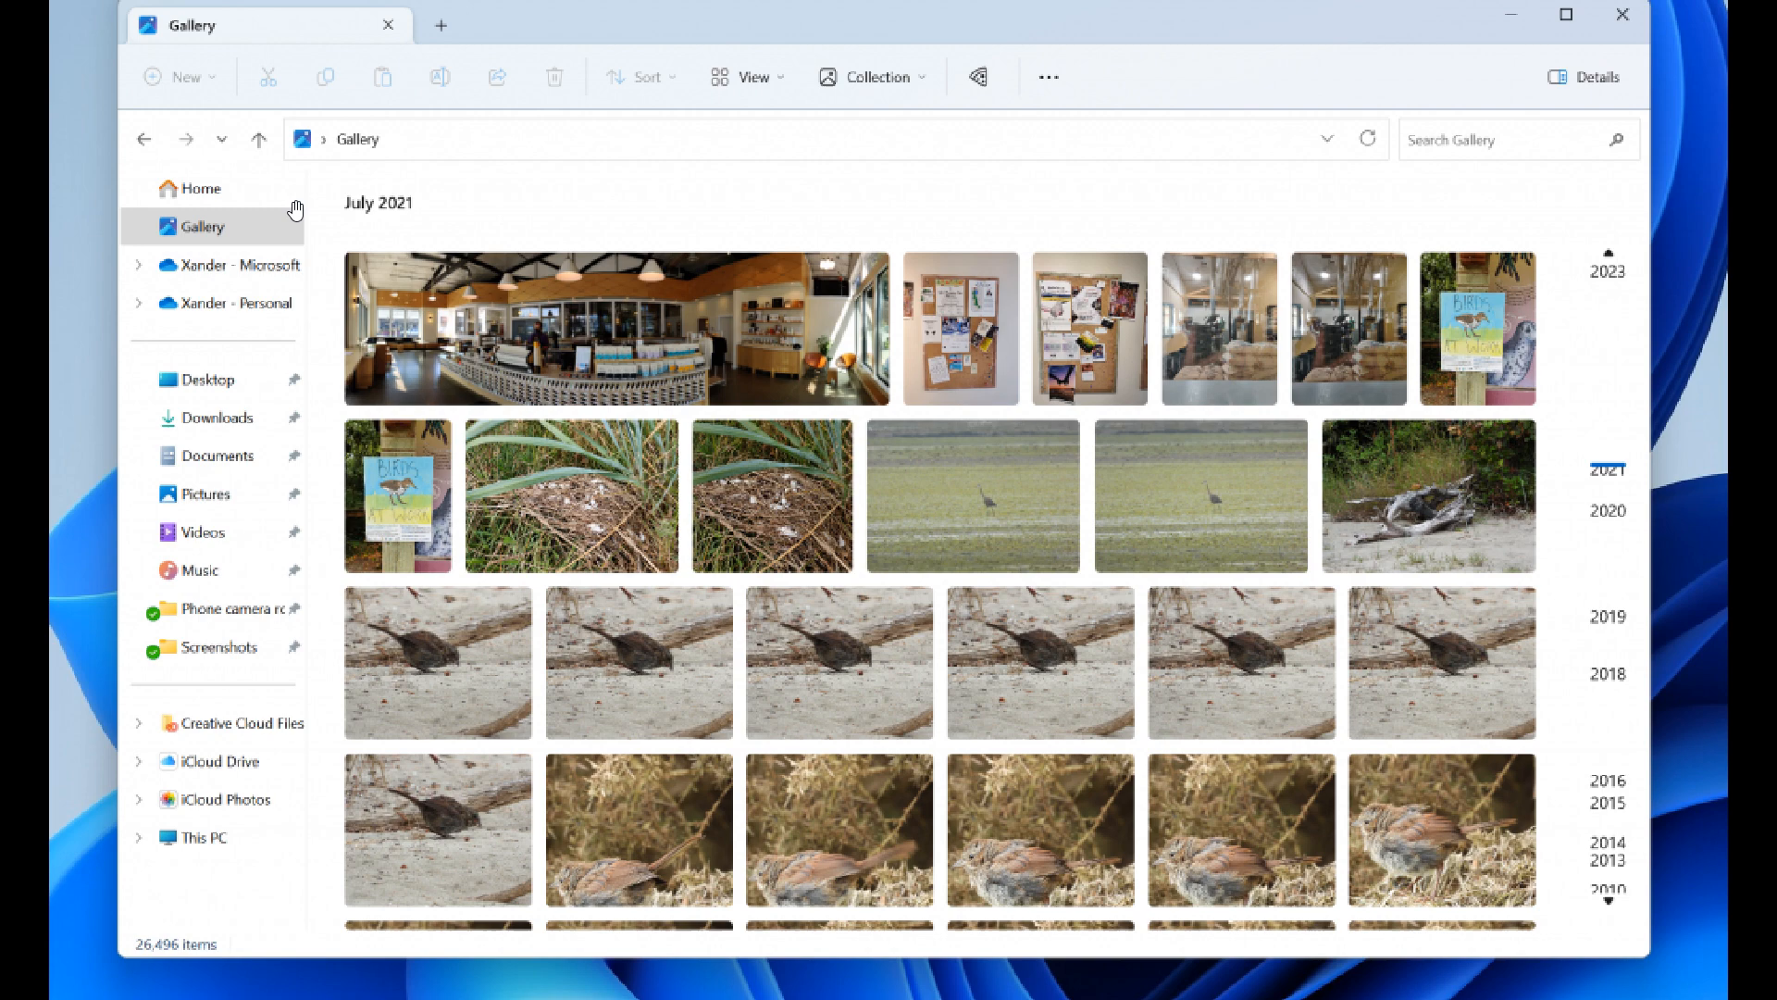
{"action": "mouse_move", "coordinate": [1029, 498]}
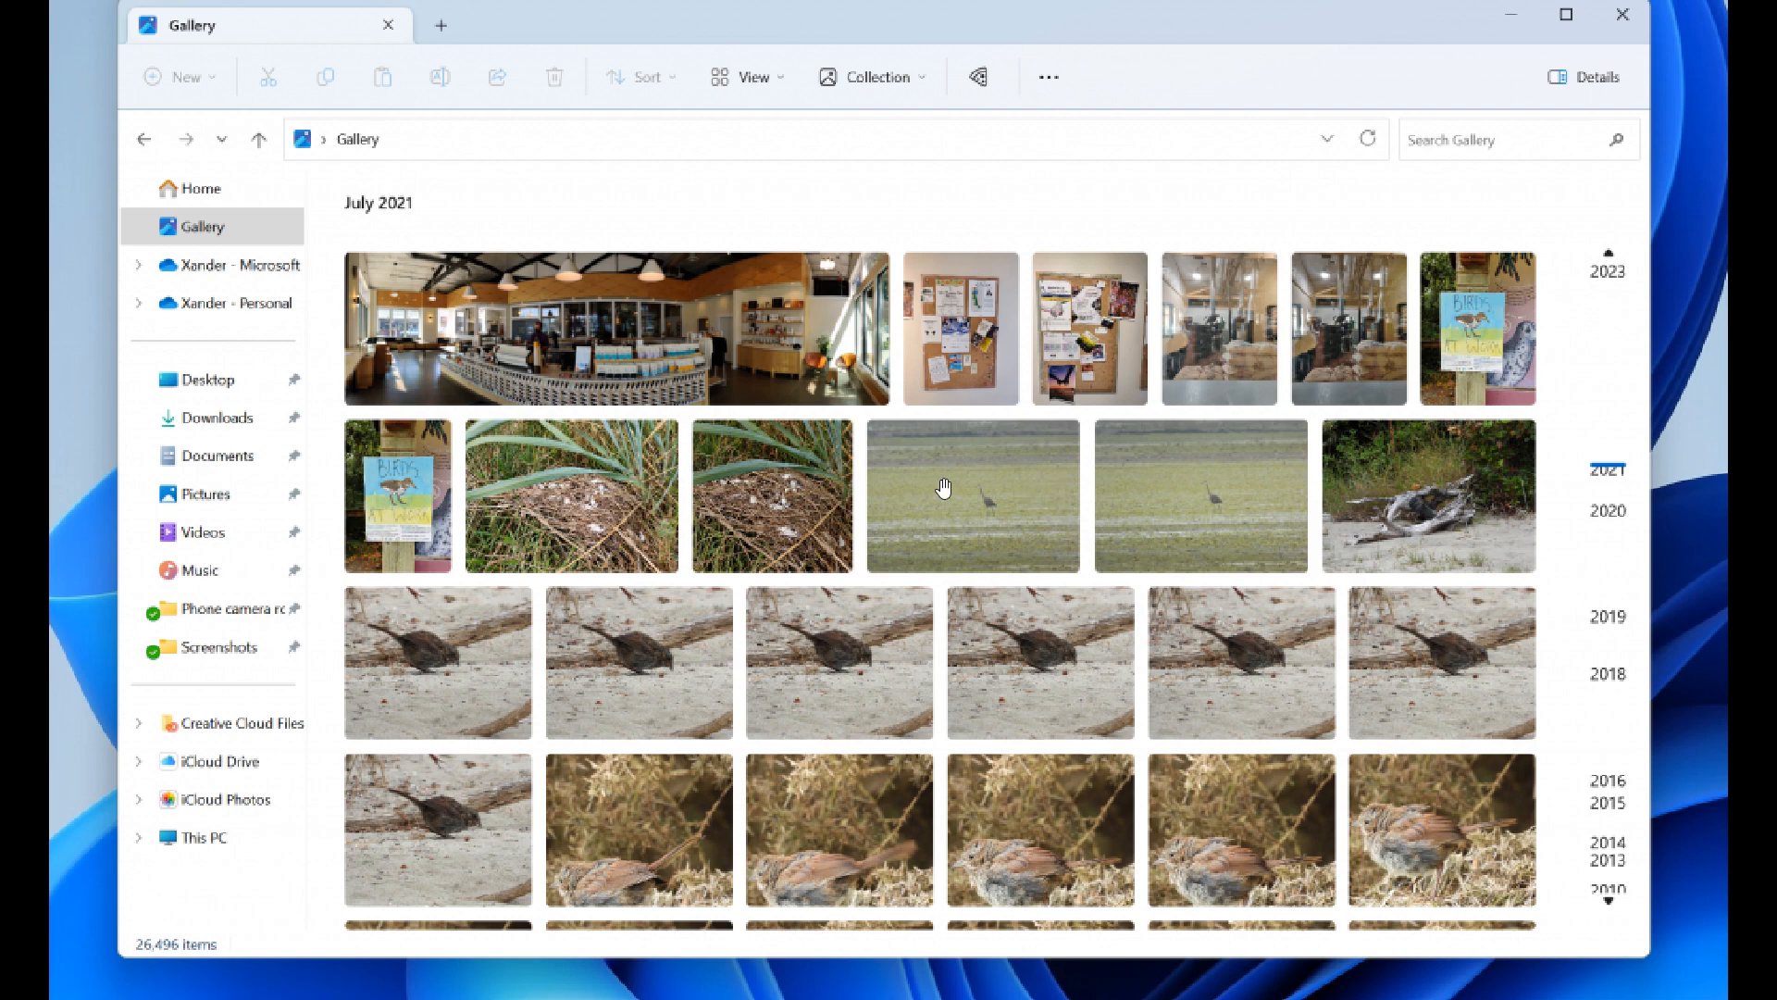
{"action": "mouse_move", "coordinate": [992, 487]}
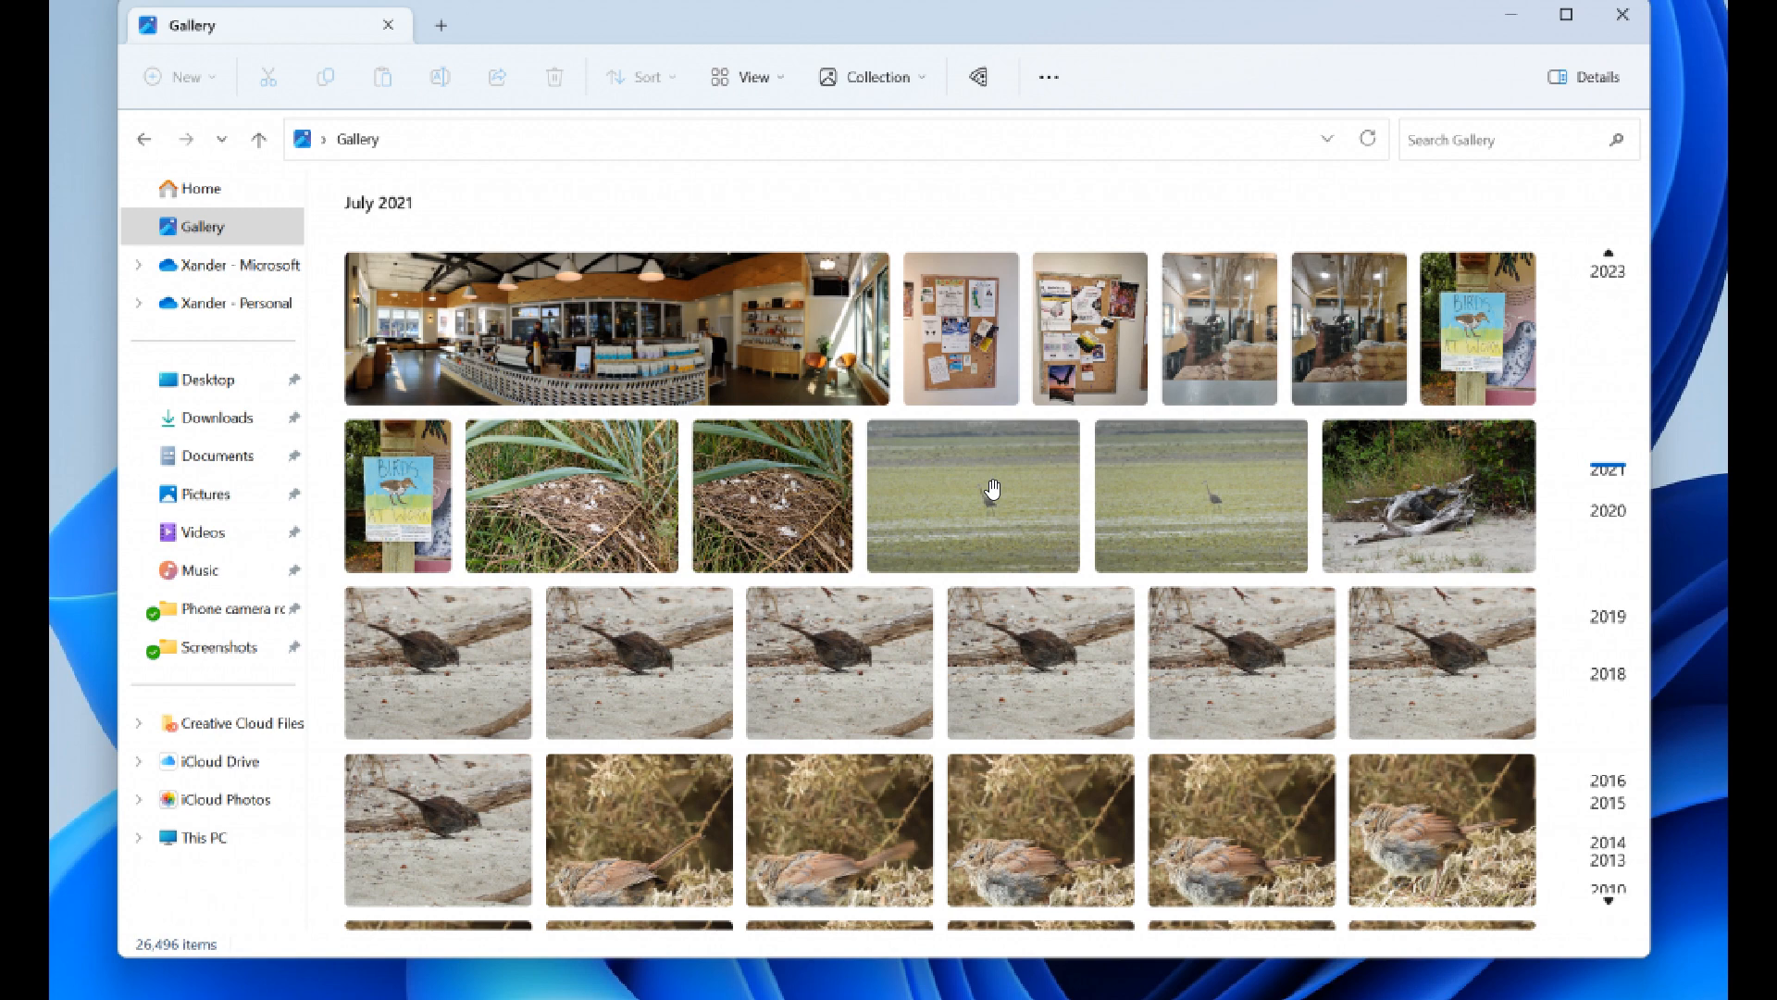
{"action": "mouse_move", "coordinate": [215, 226]}
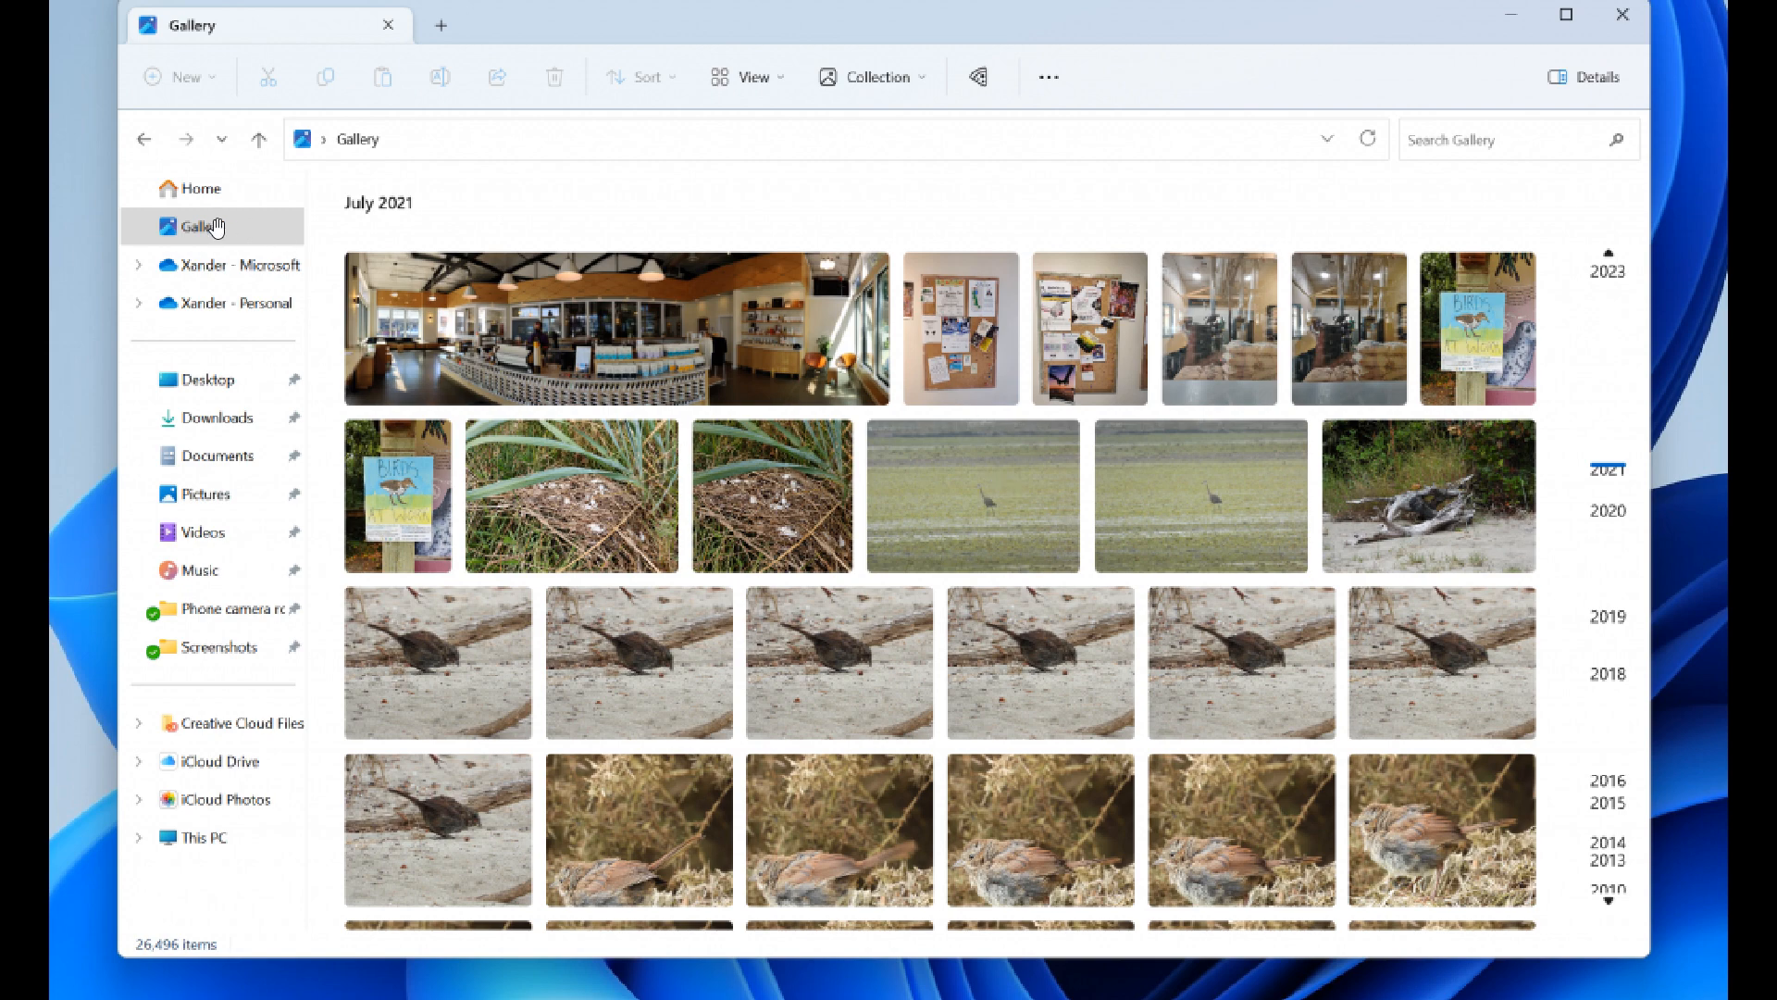
{"action": "mouse_move", "coordinate": [1024, 457]}
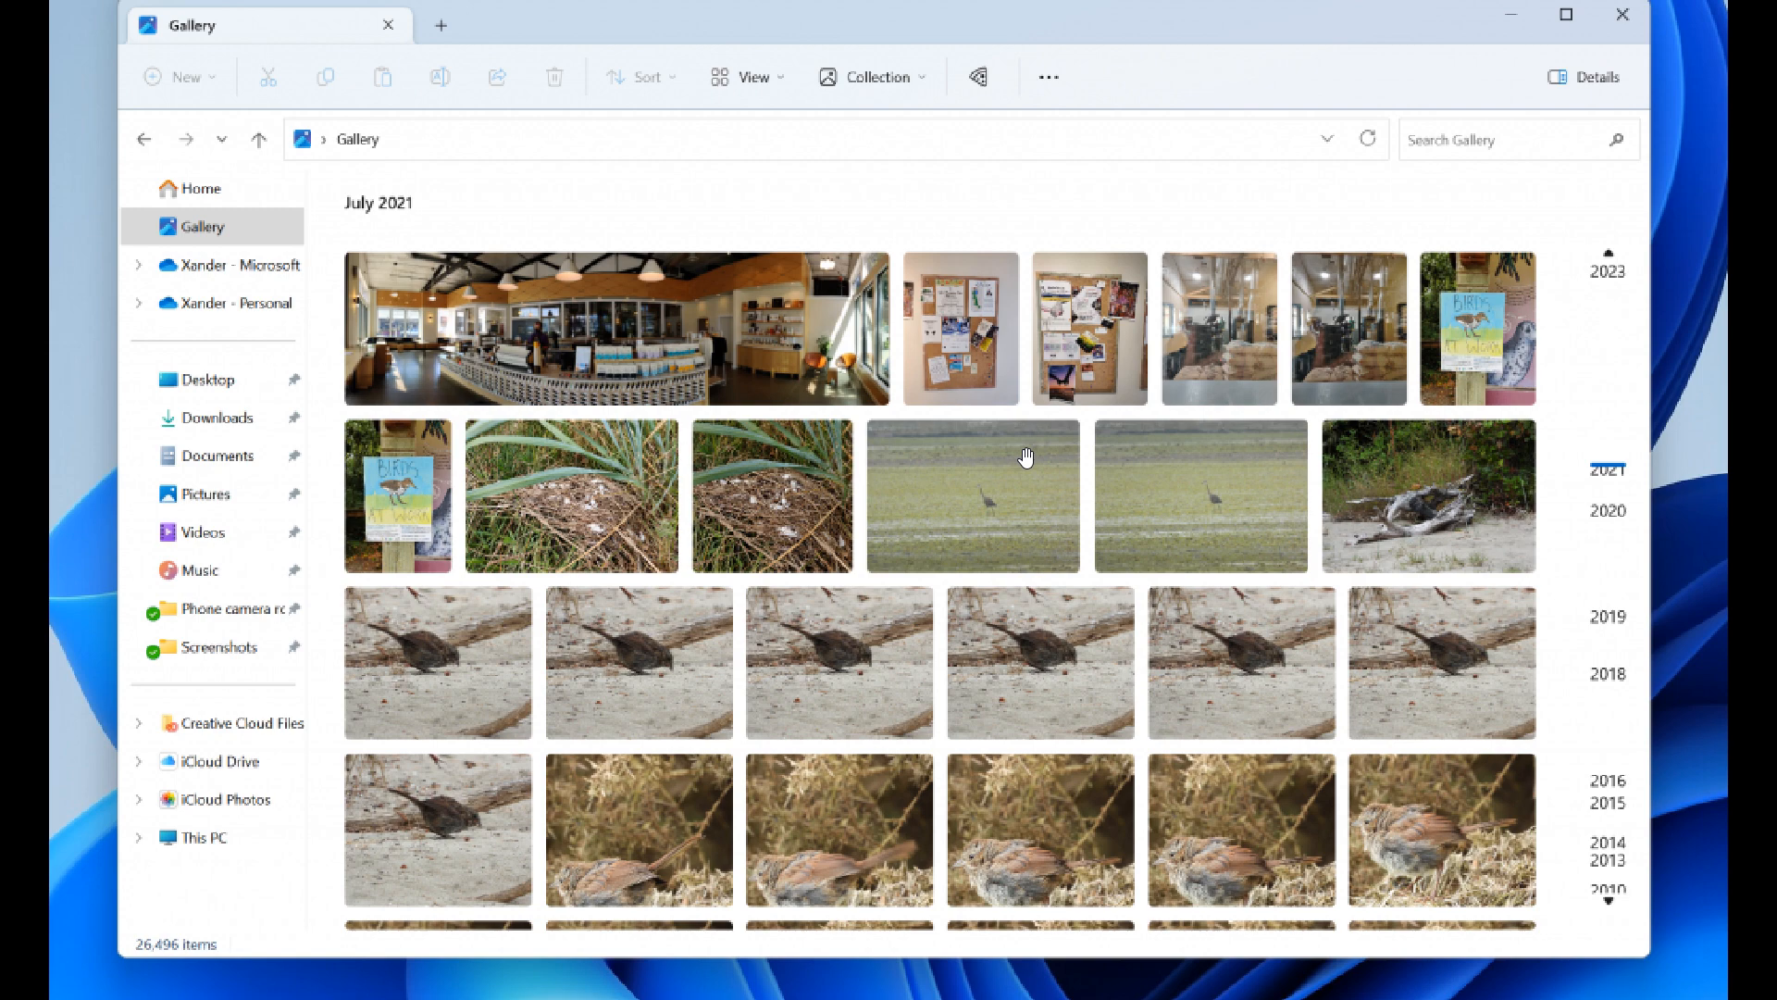
{"action": "mouse_move", "coordinate": [1116, 346]}
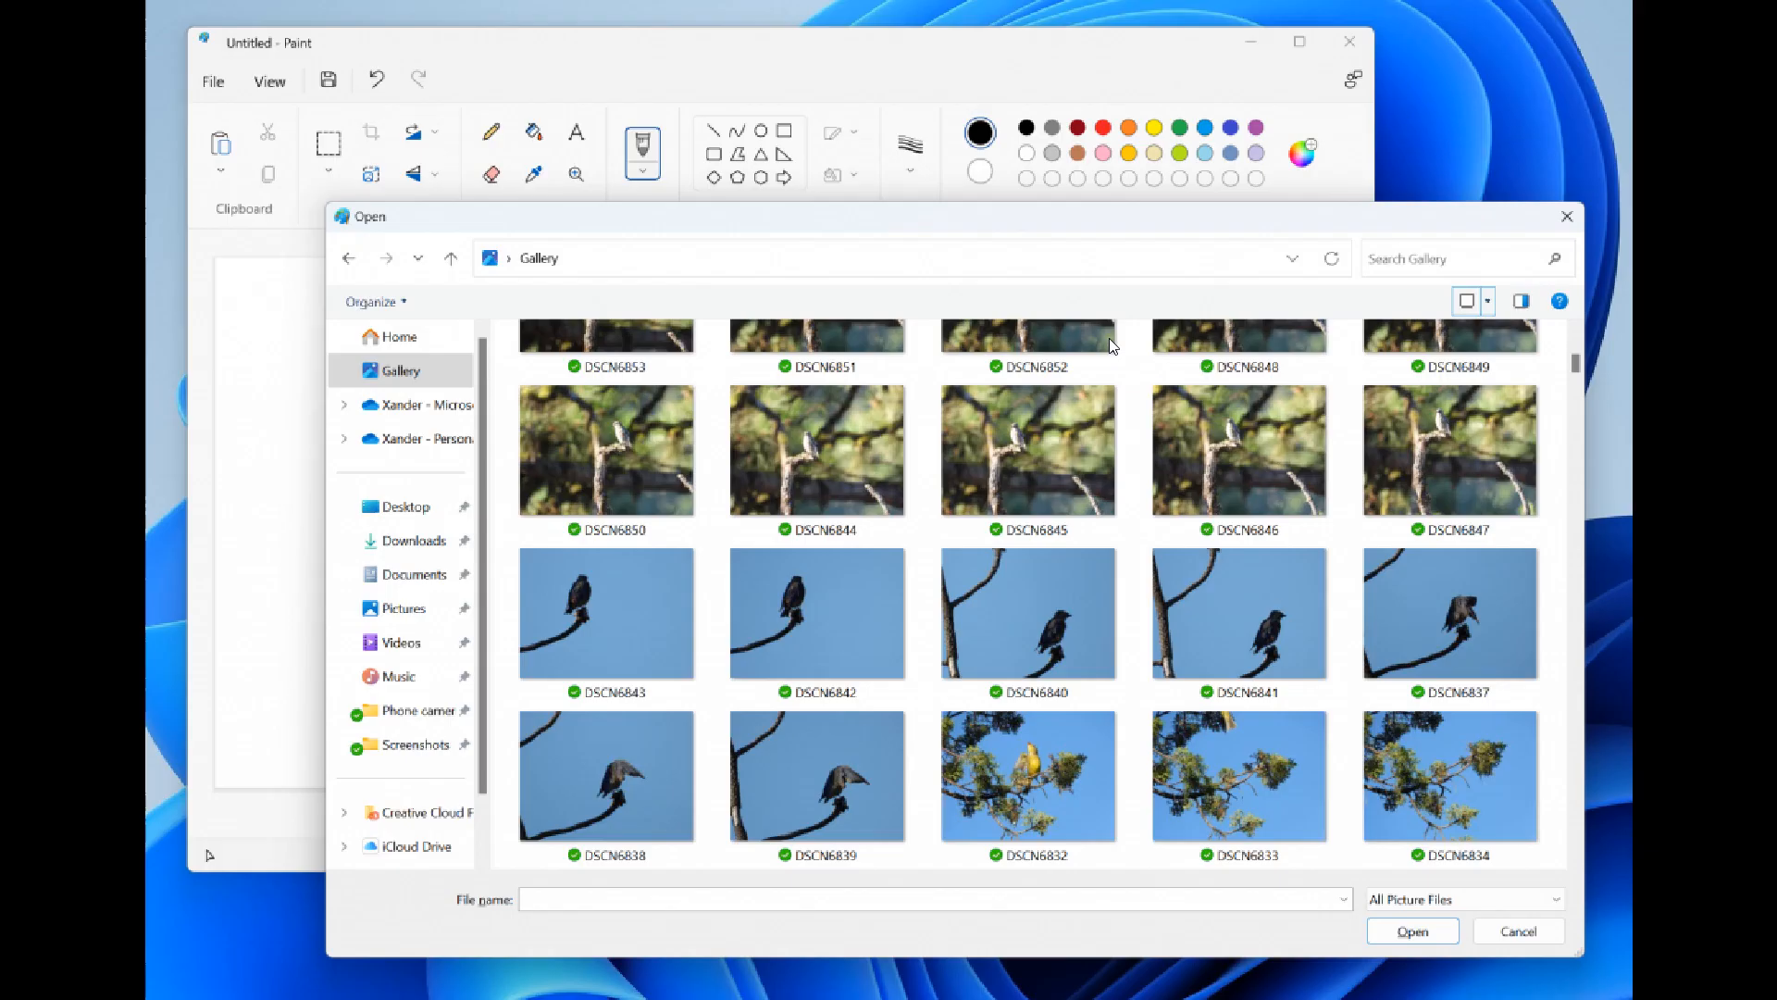
{"action": "mouse_move", "coordinate": [1158, 419]}
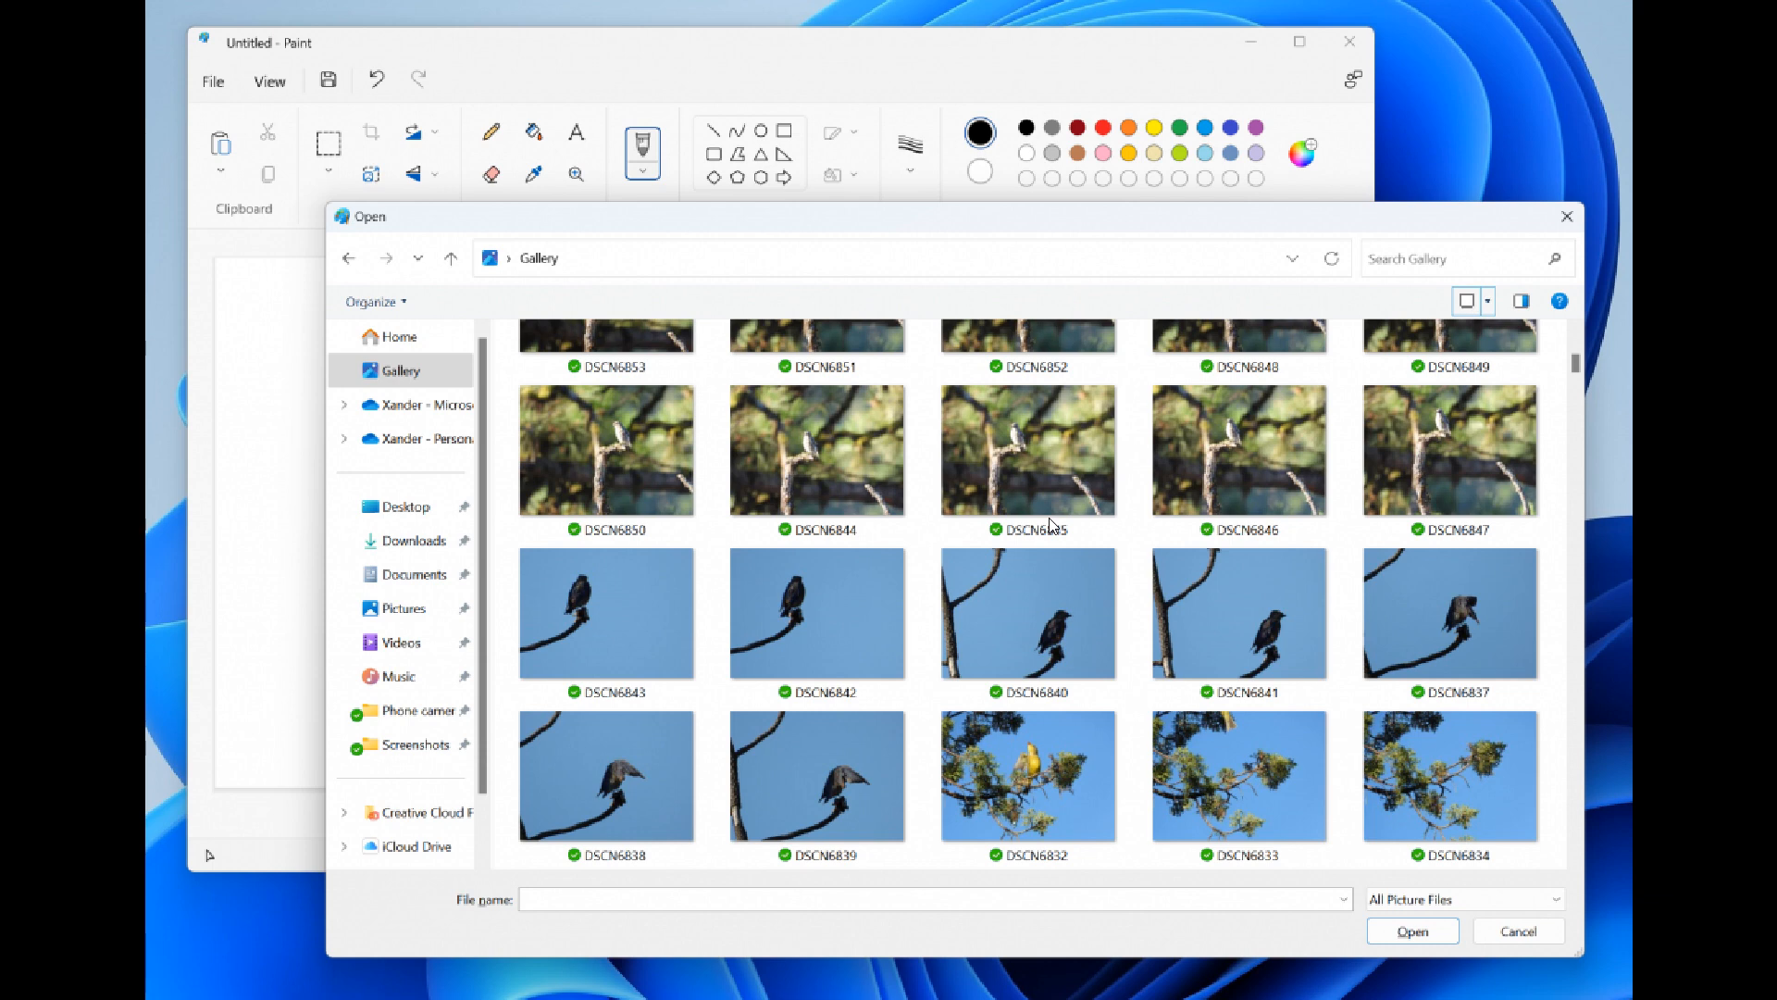
{"action": "mouse_move", "coordinate": [1138, 511]}
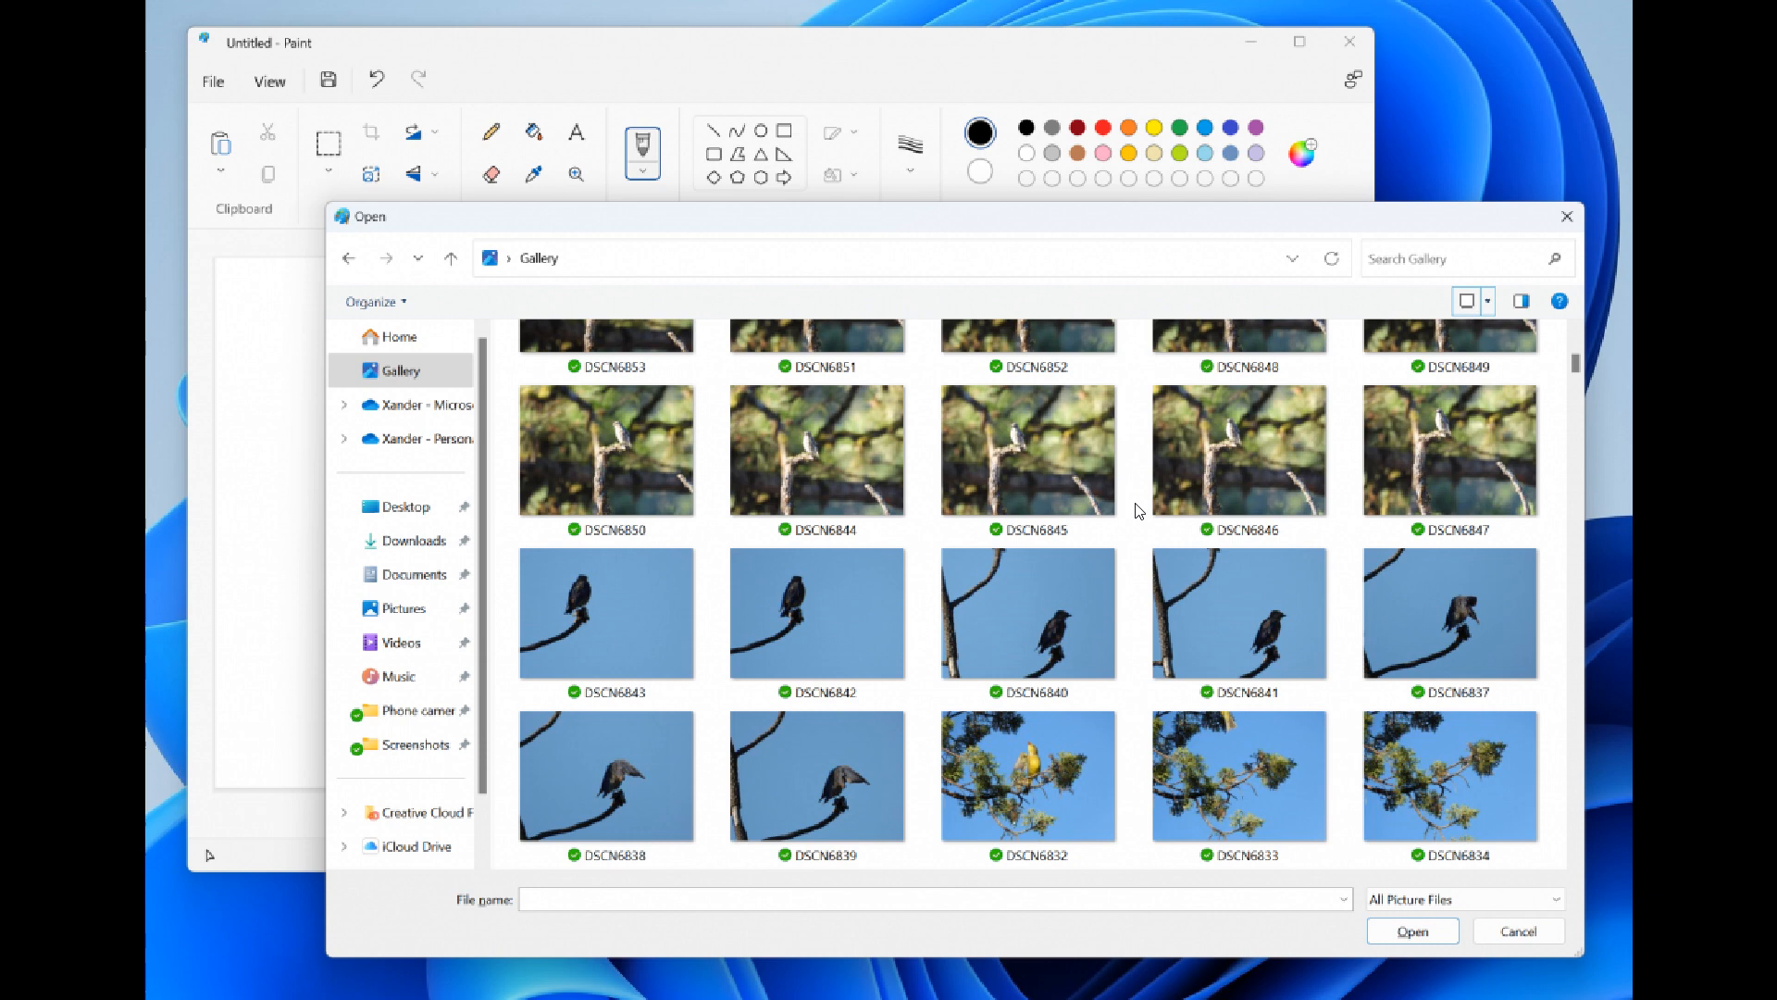
{"action": "mouse_move", "coordinate": [1157, 487]}
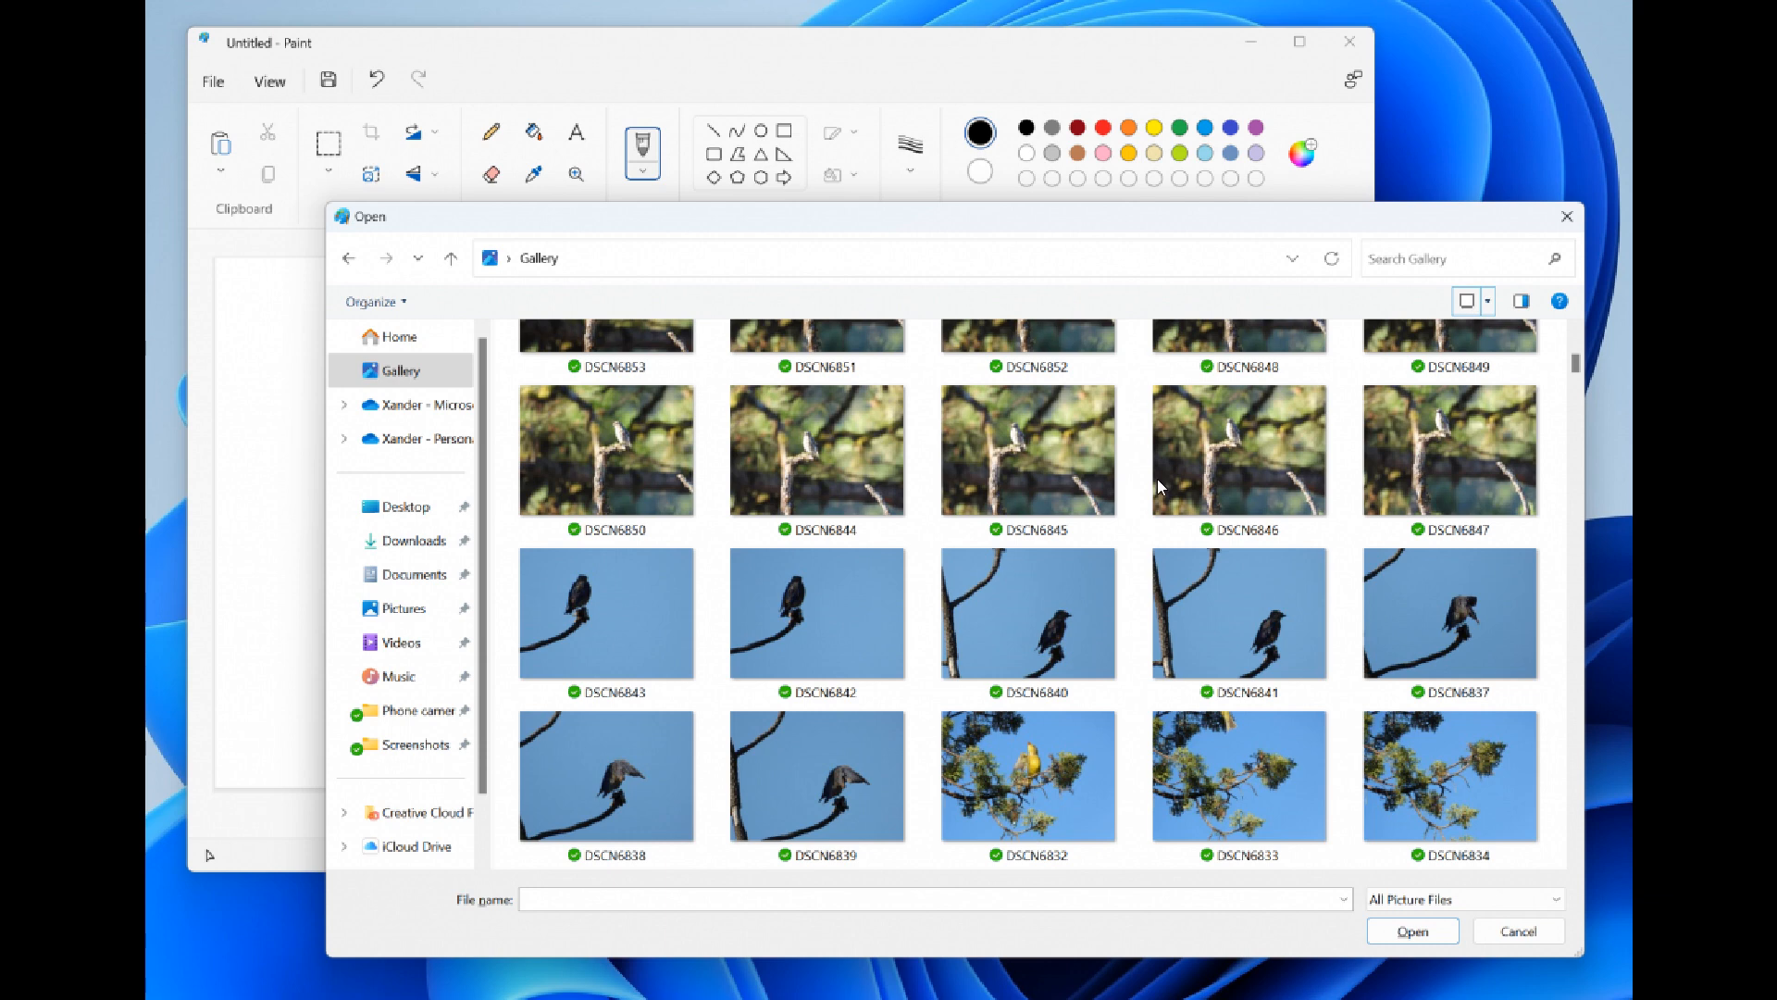
{"action": "mouse_move", "coordinate": [1229, 337]}
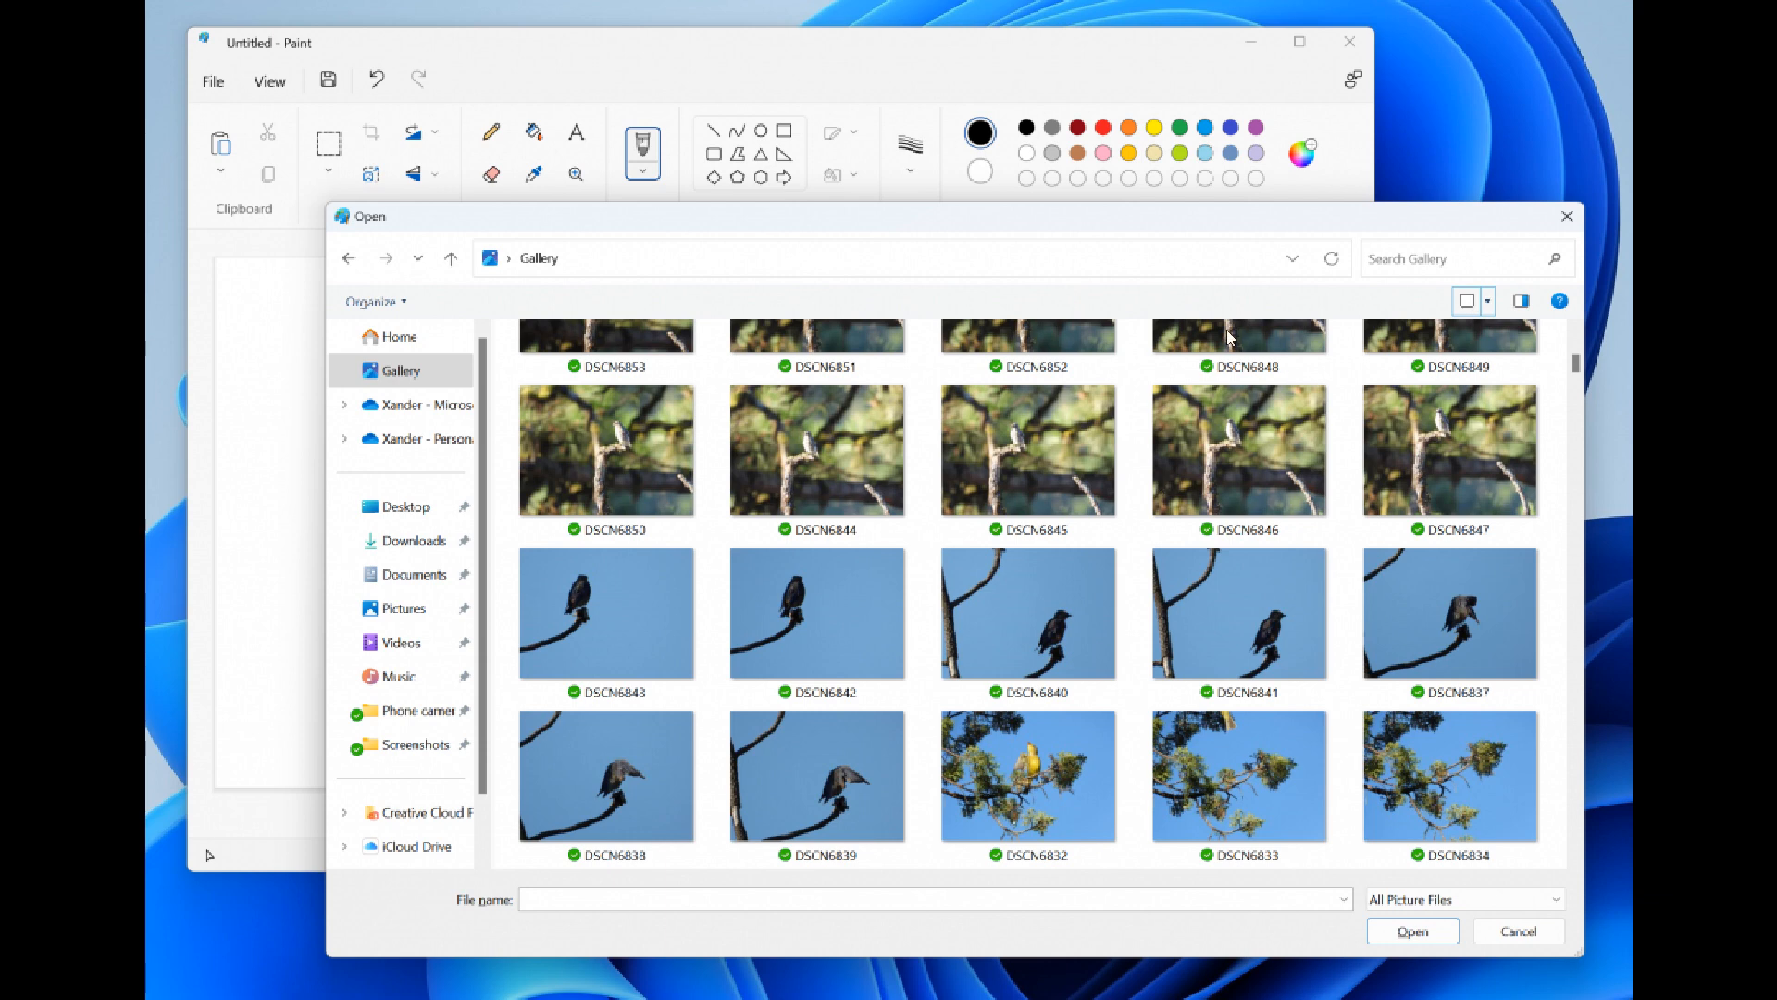
{"action": "mouse_move", "coordinate": [1122, 518]}
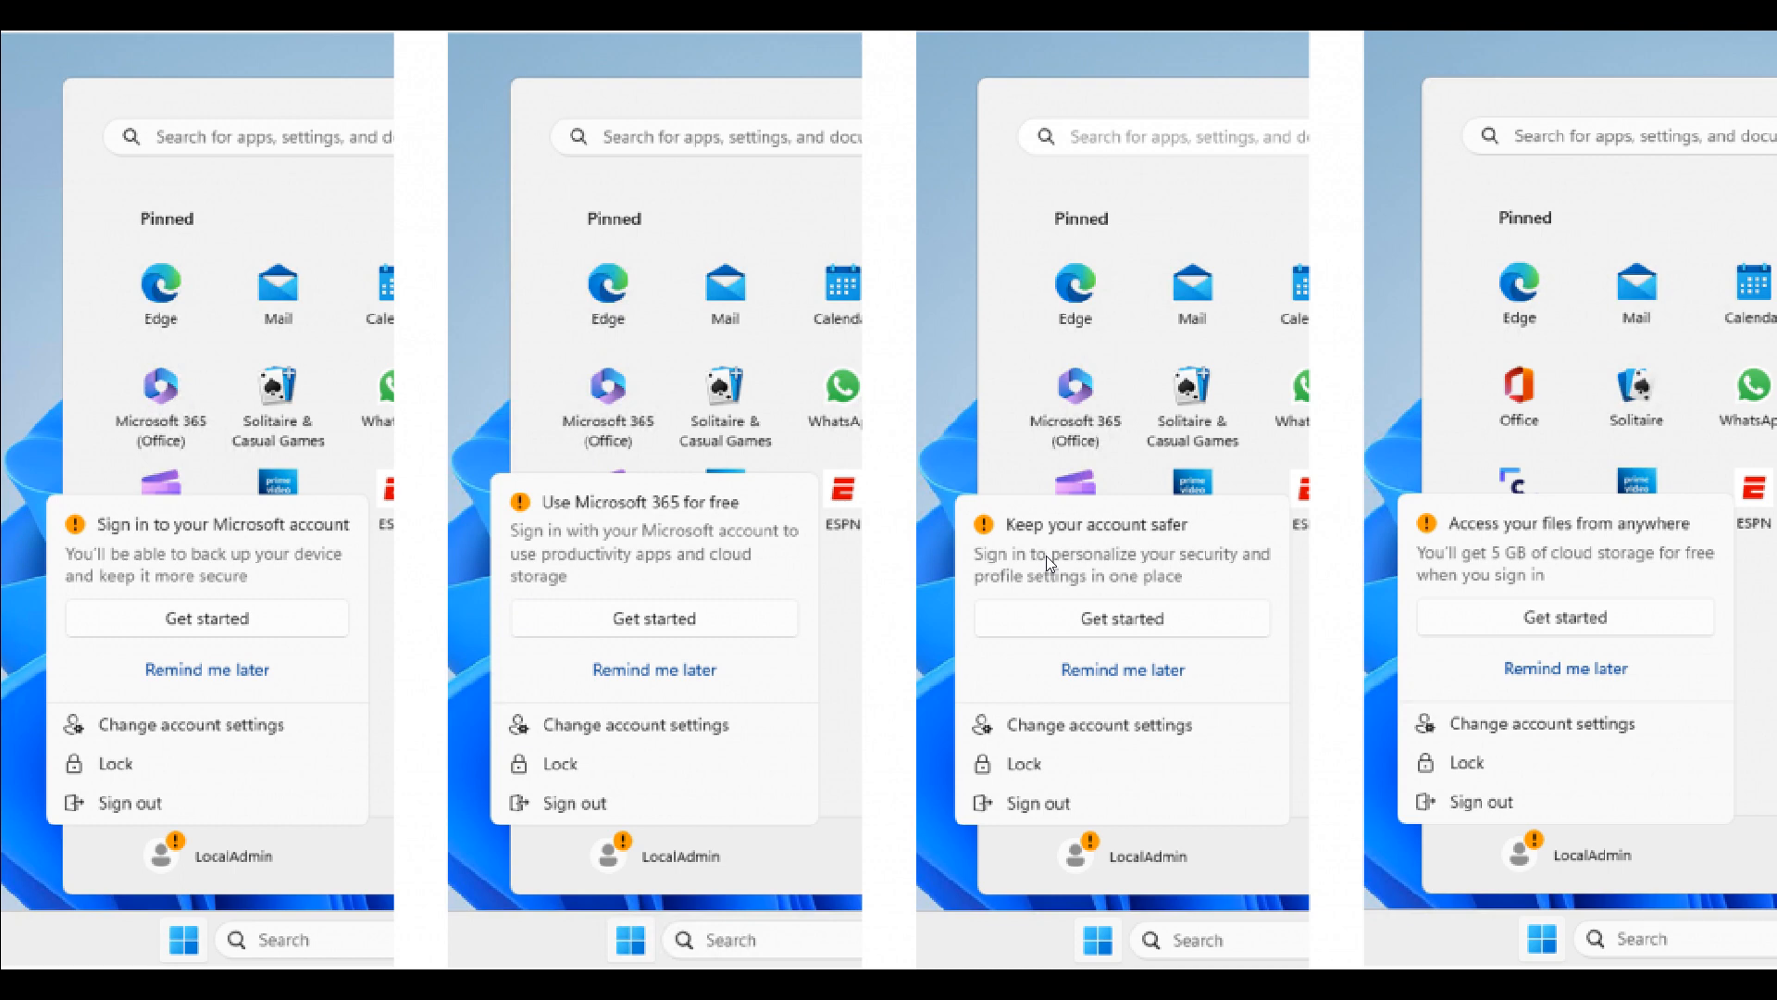
{"action": "mouse_move", "coordinate": [256, 868]}
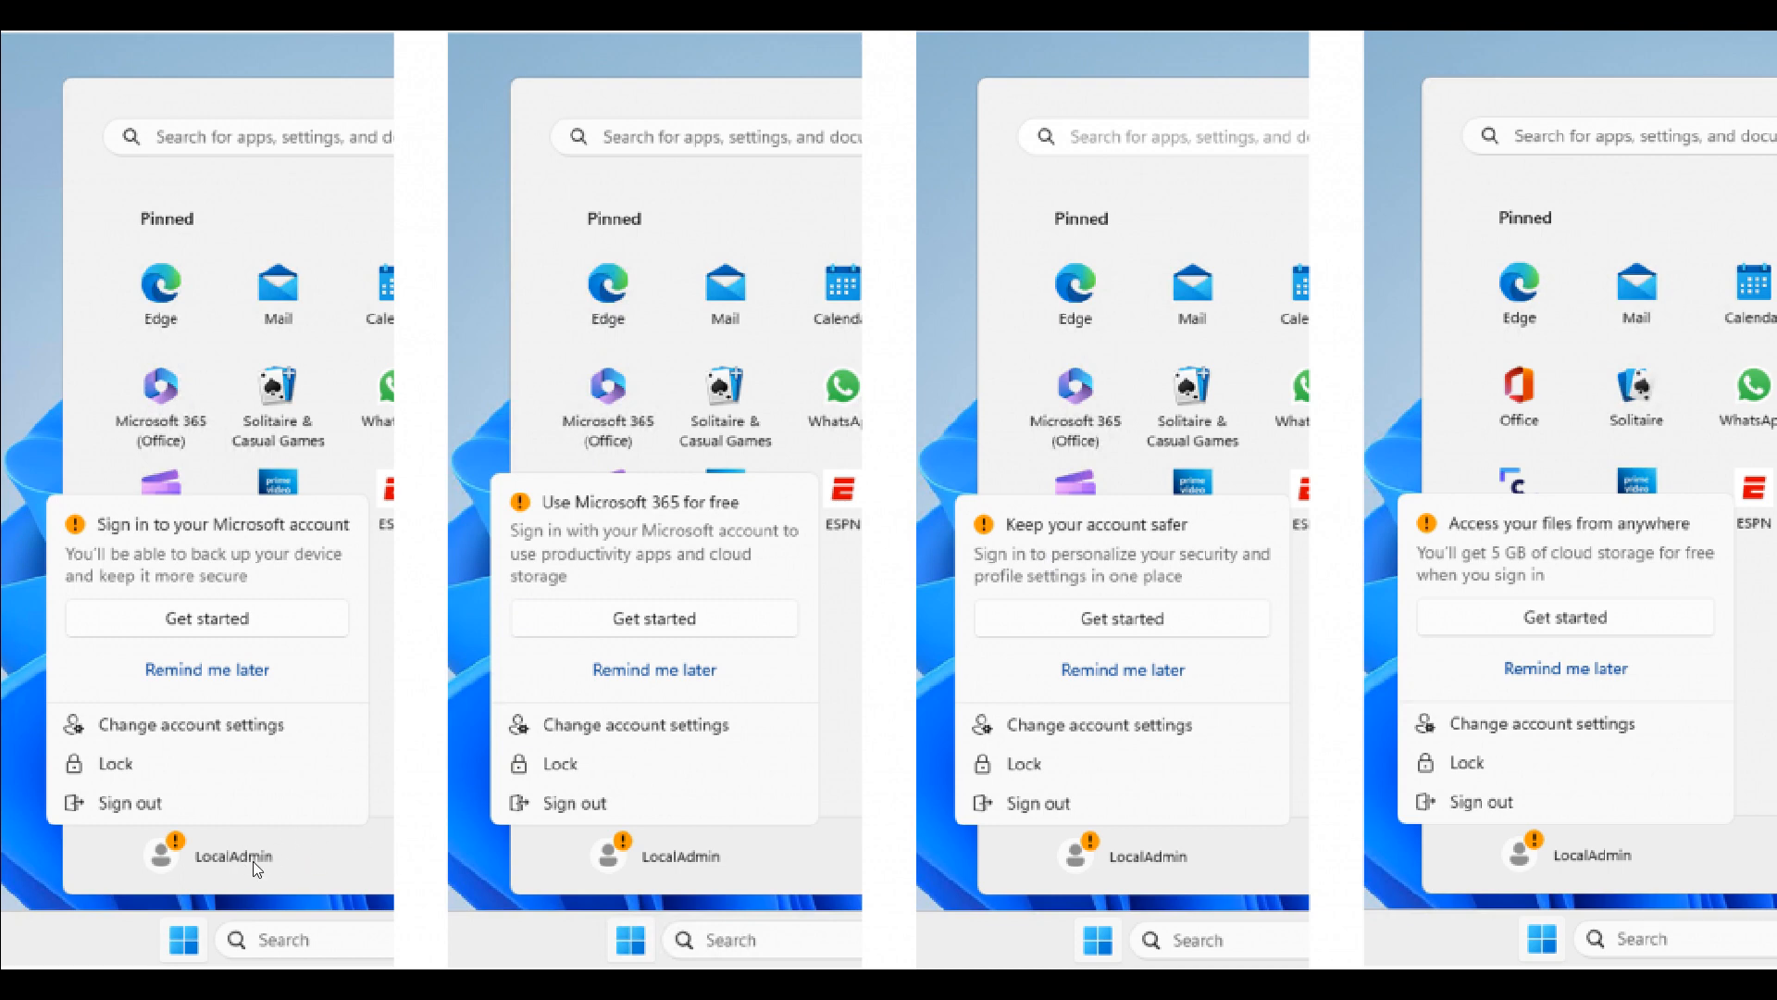
{"action": "mouse_move", "coordinate": [237, 544]}
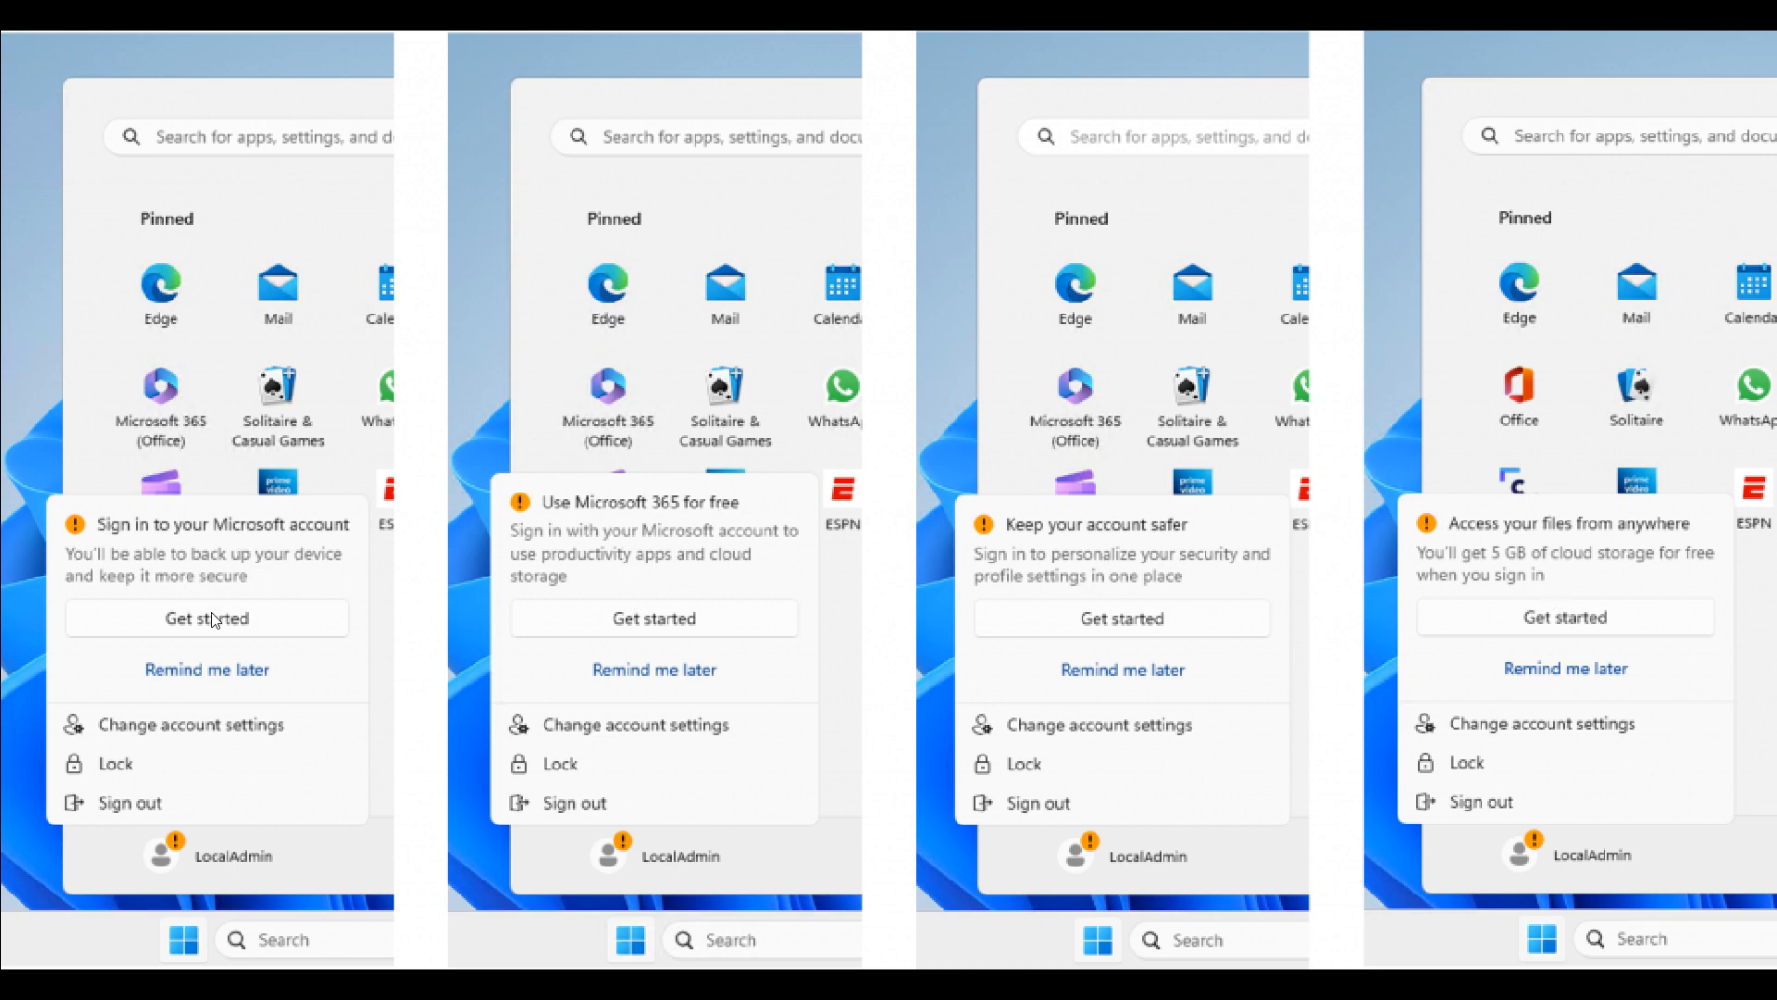
{"action": "mouse_move", "coordinate": [1574, 558]}
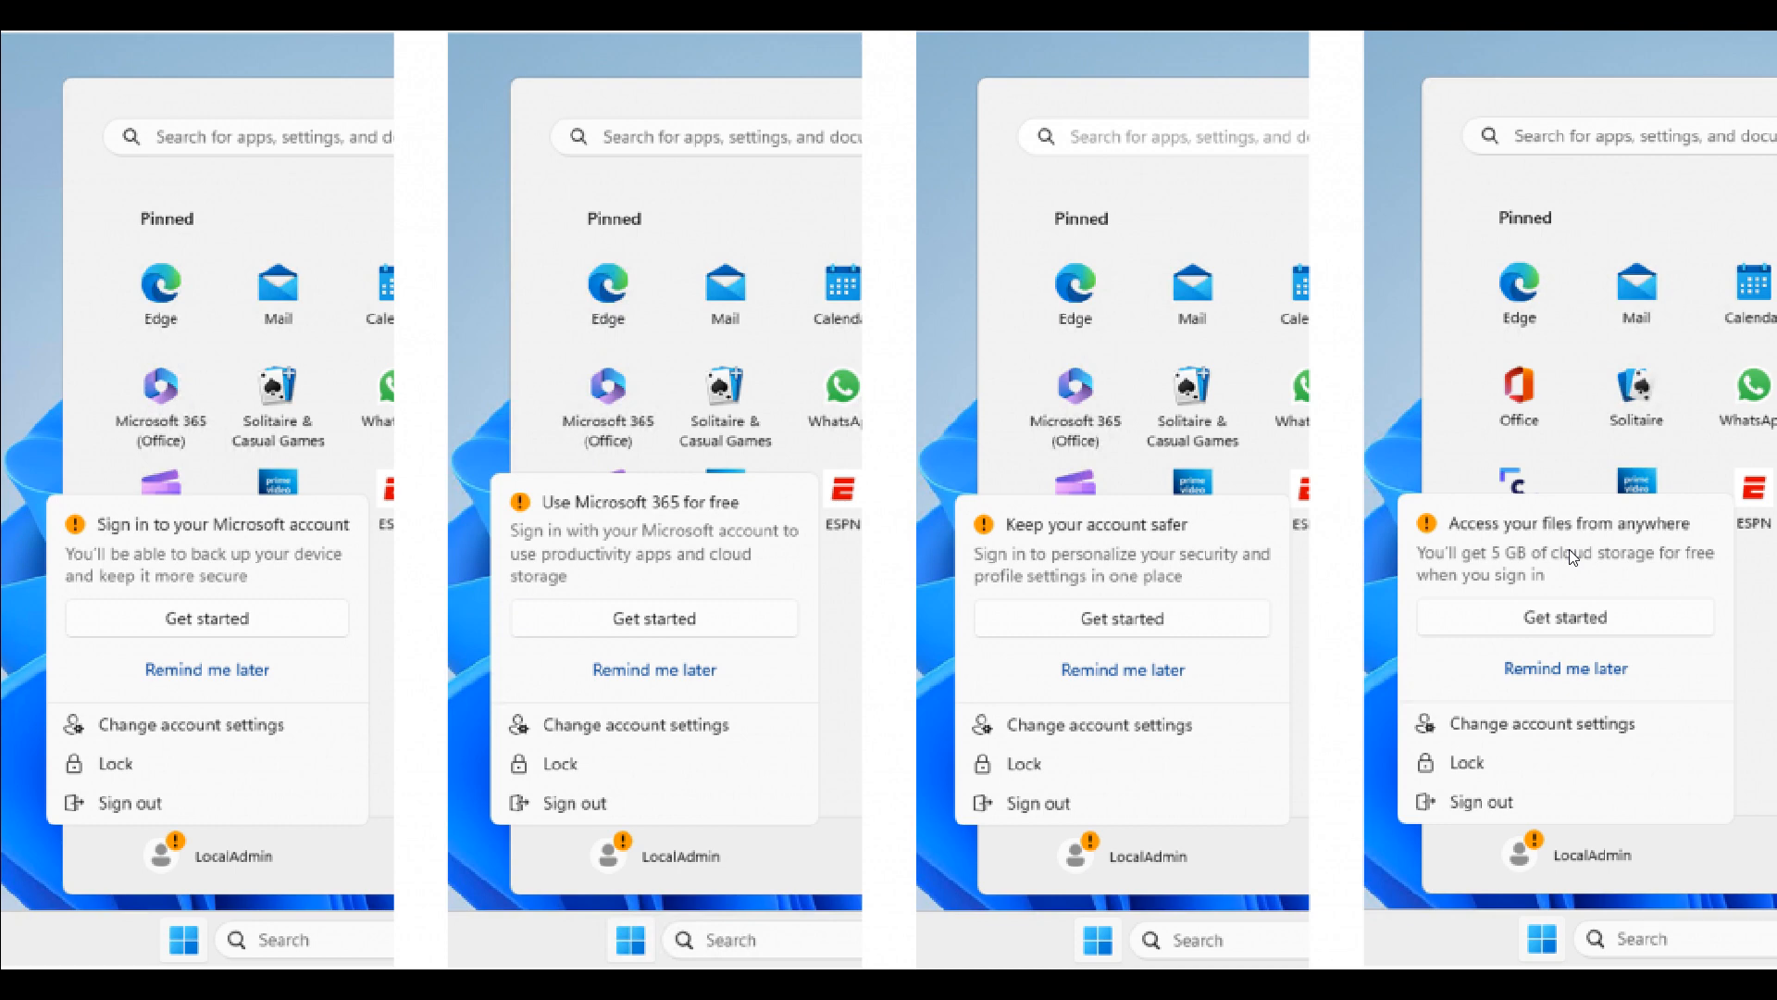
{"action": "mouse_move", "coordinate": [1286, 352]}
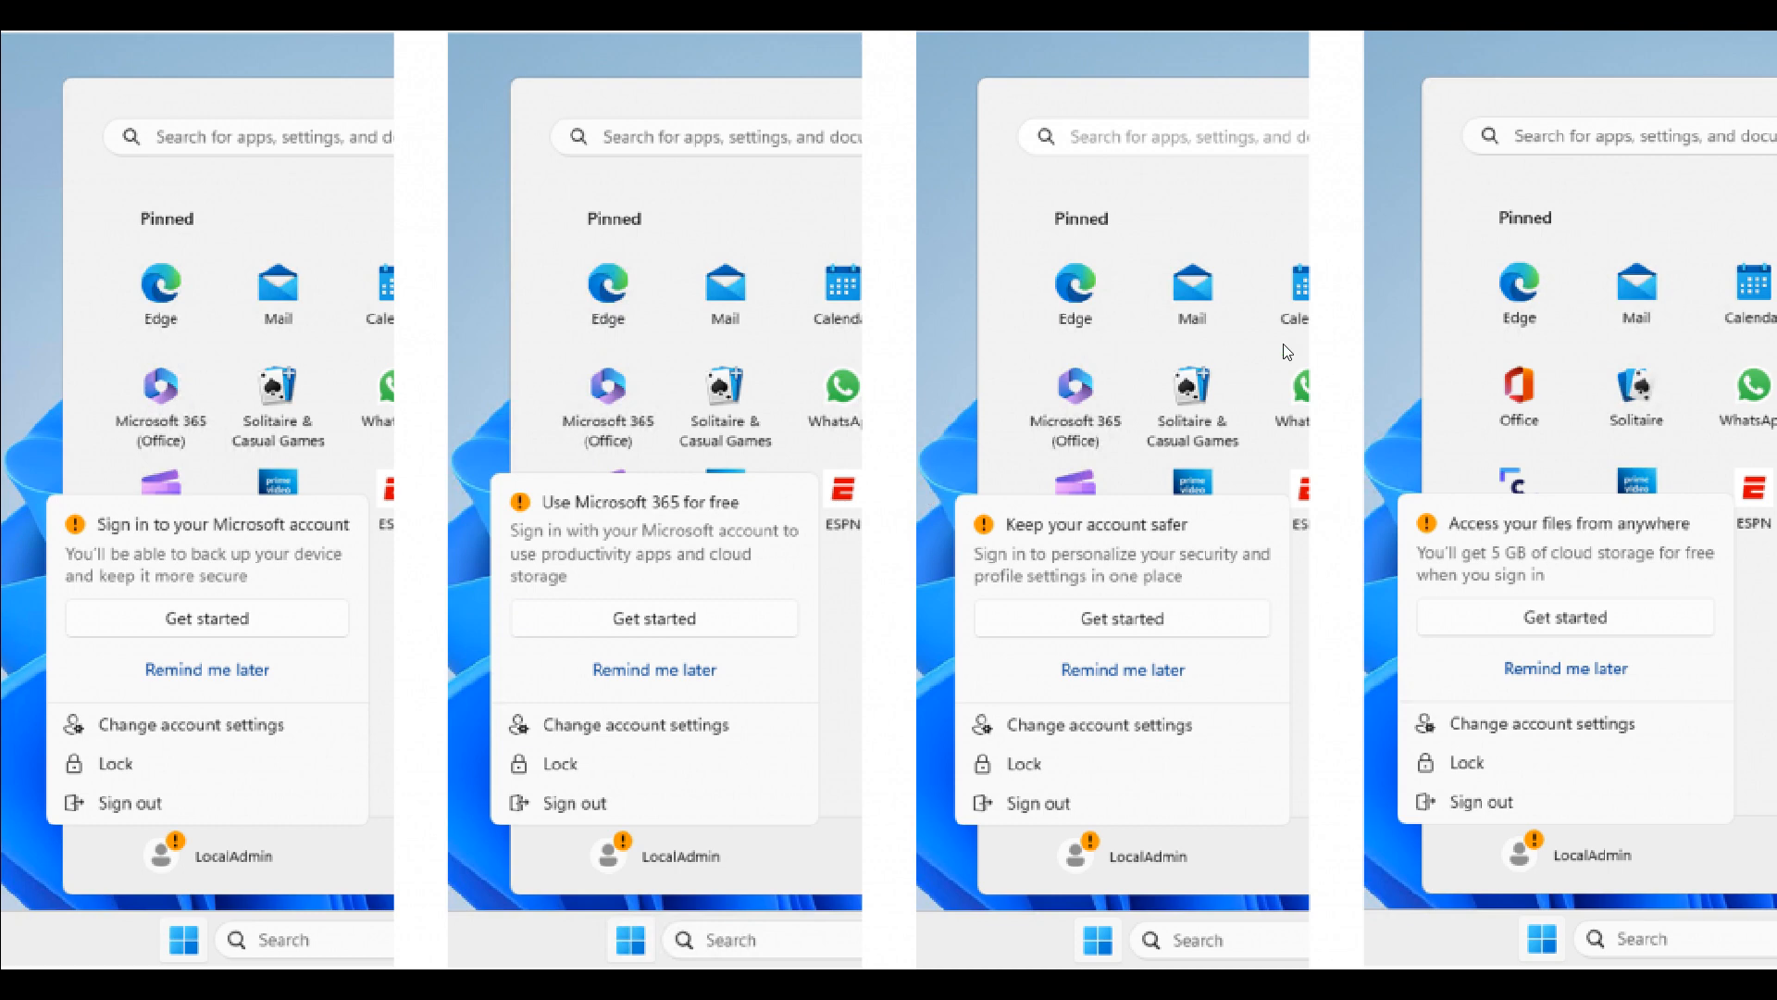
{"action": "mouse_move", "coordinate": [1213, 448]}
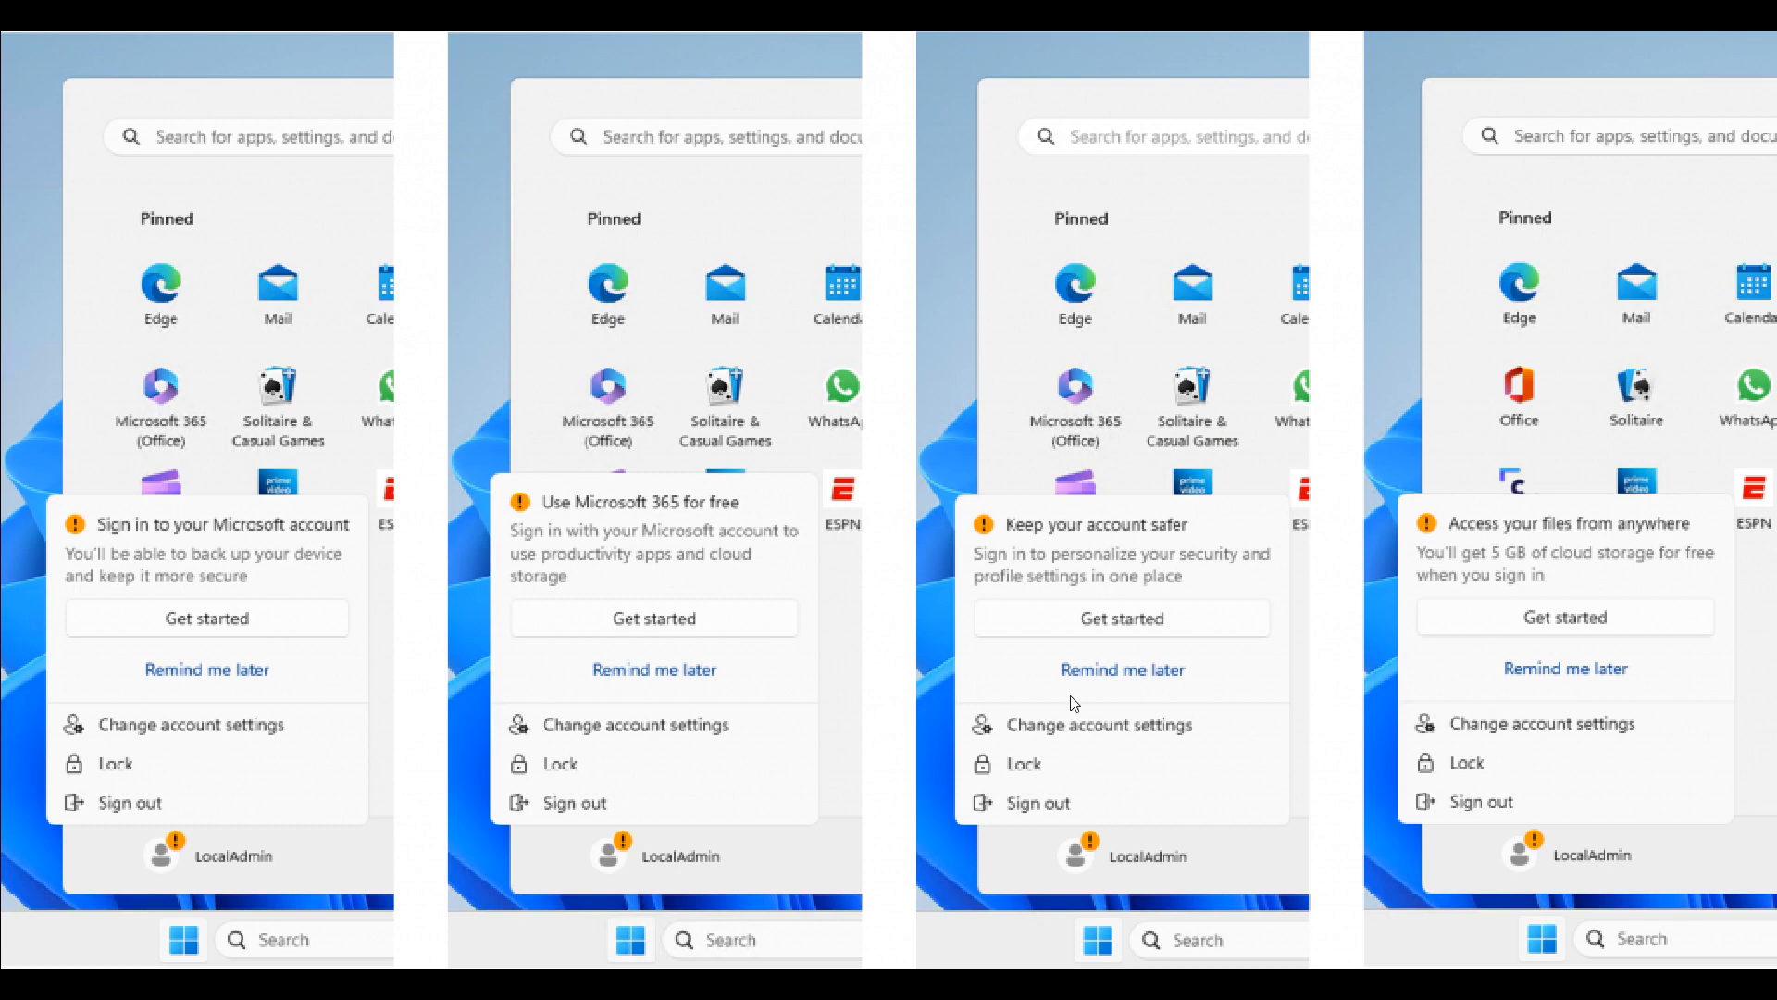
{"action": "mouse_move", "coordinate": [1159, 731]}
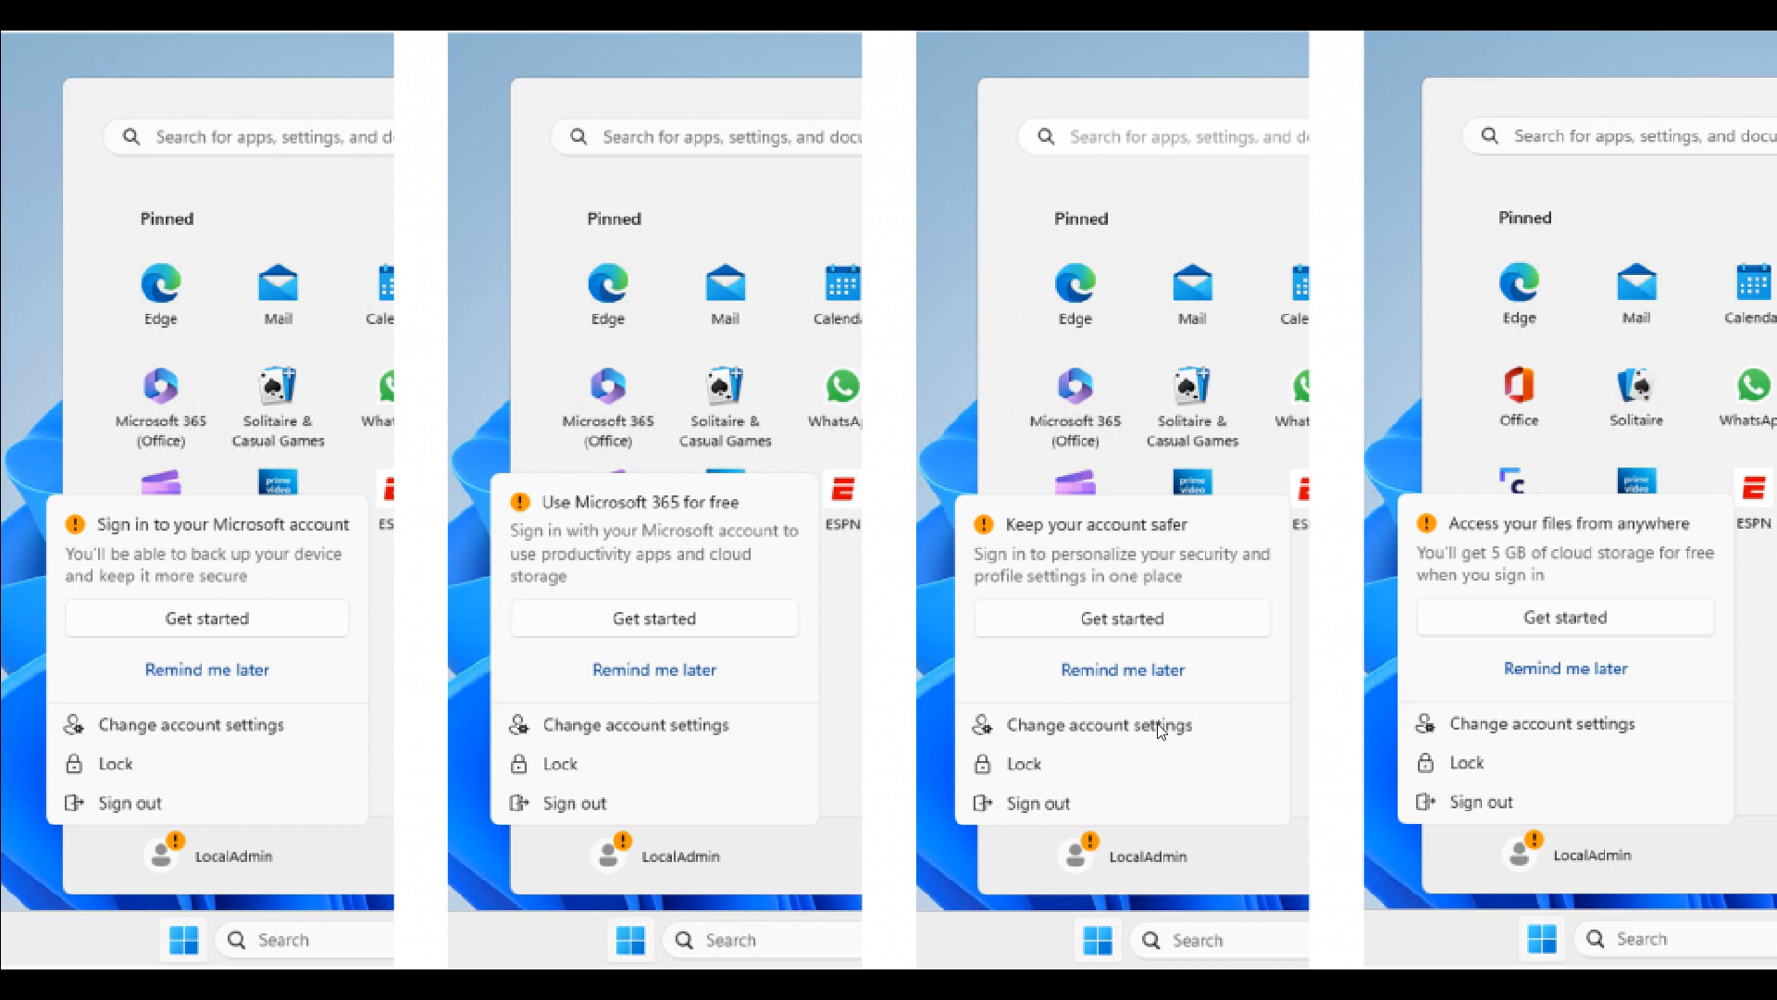
{"action": "mouse_move", "coordinate": [1149, 594]}
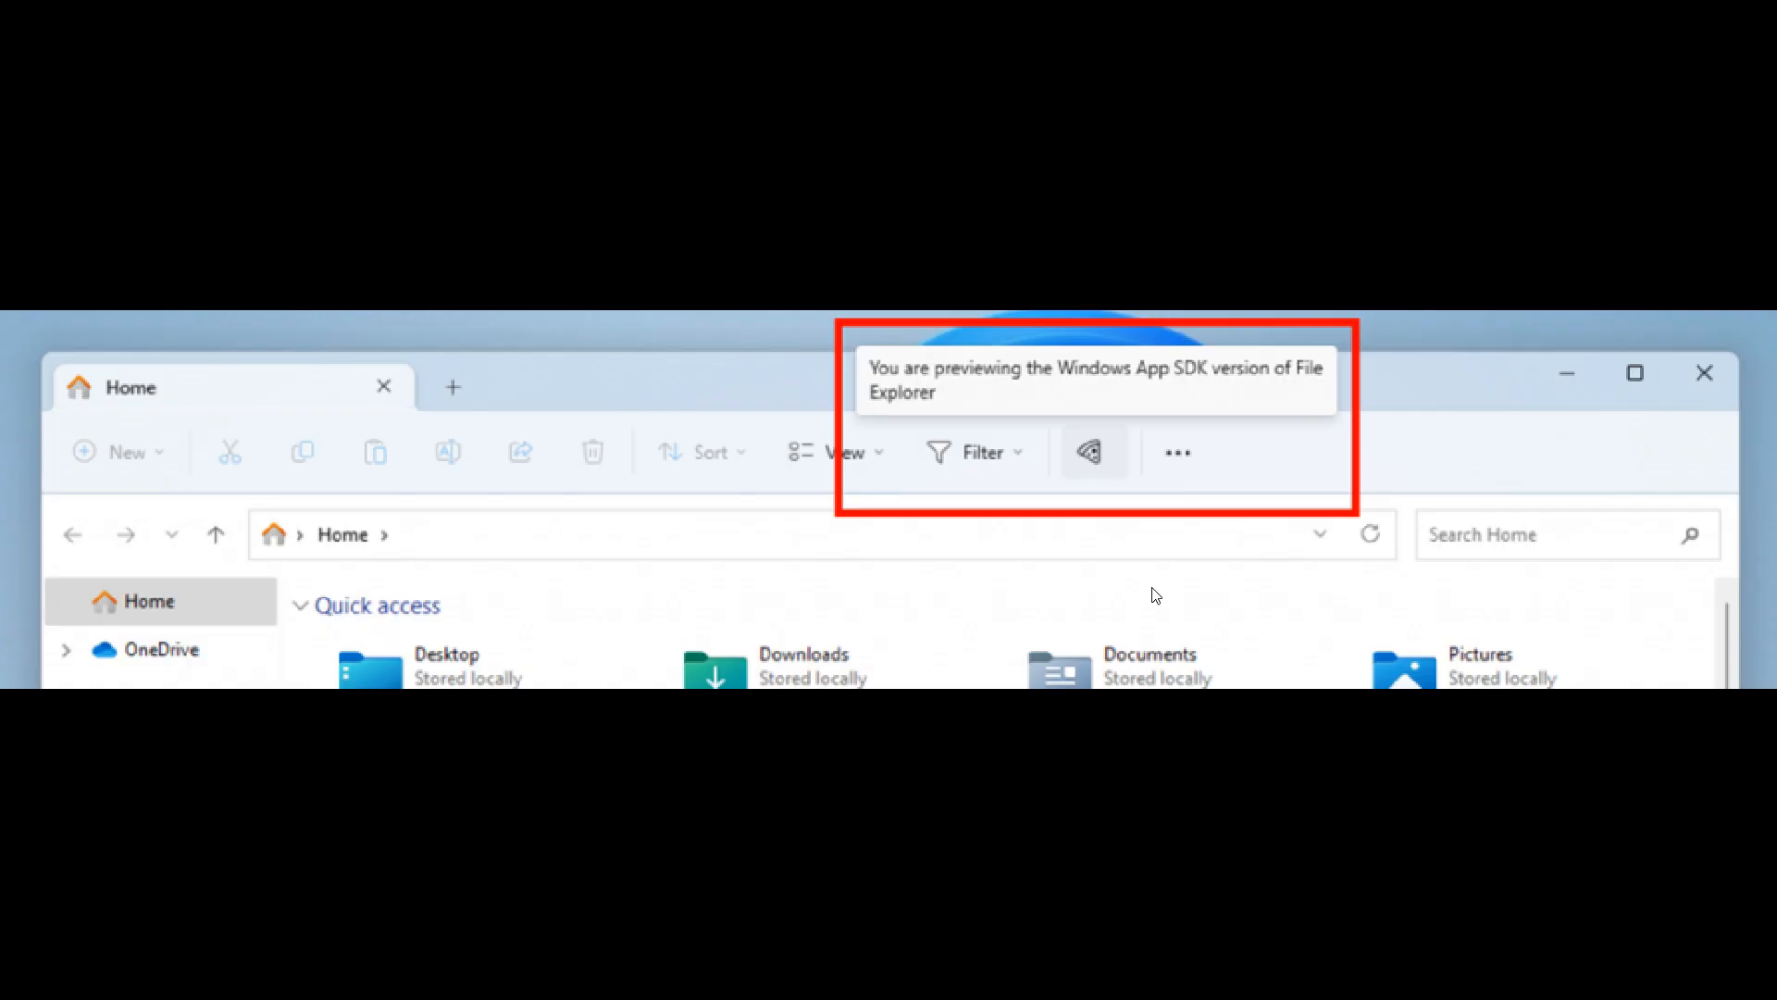
{"action": "mouse_move", "coordinate": [1203, 446]}
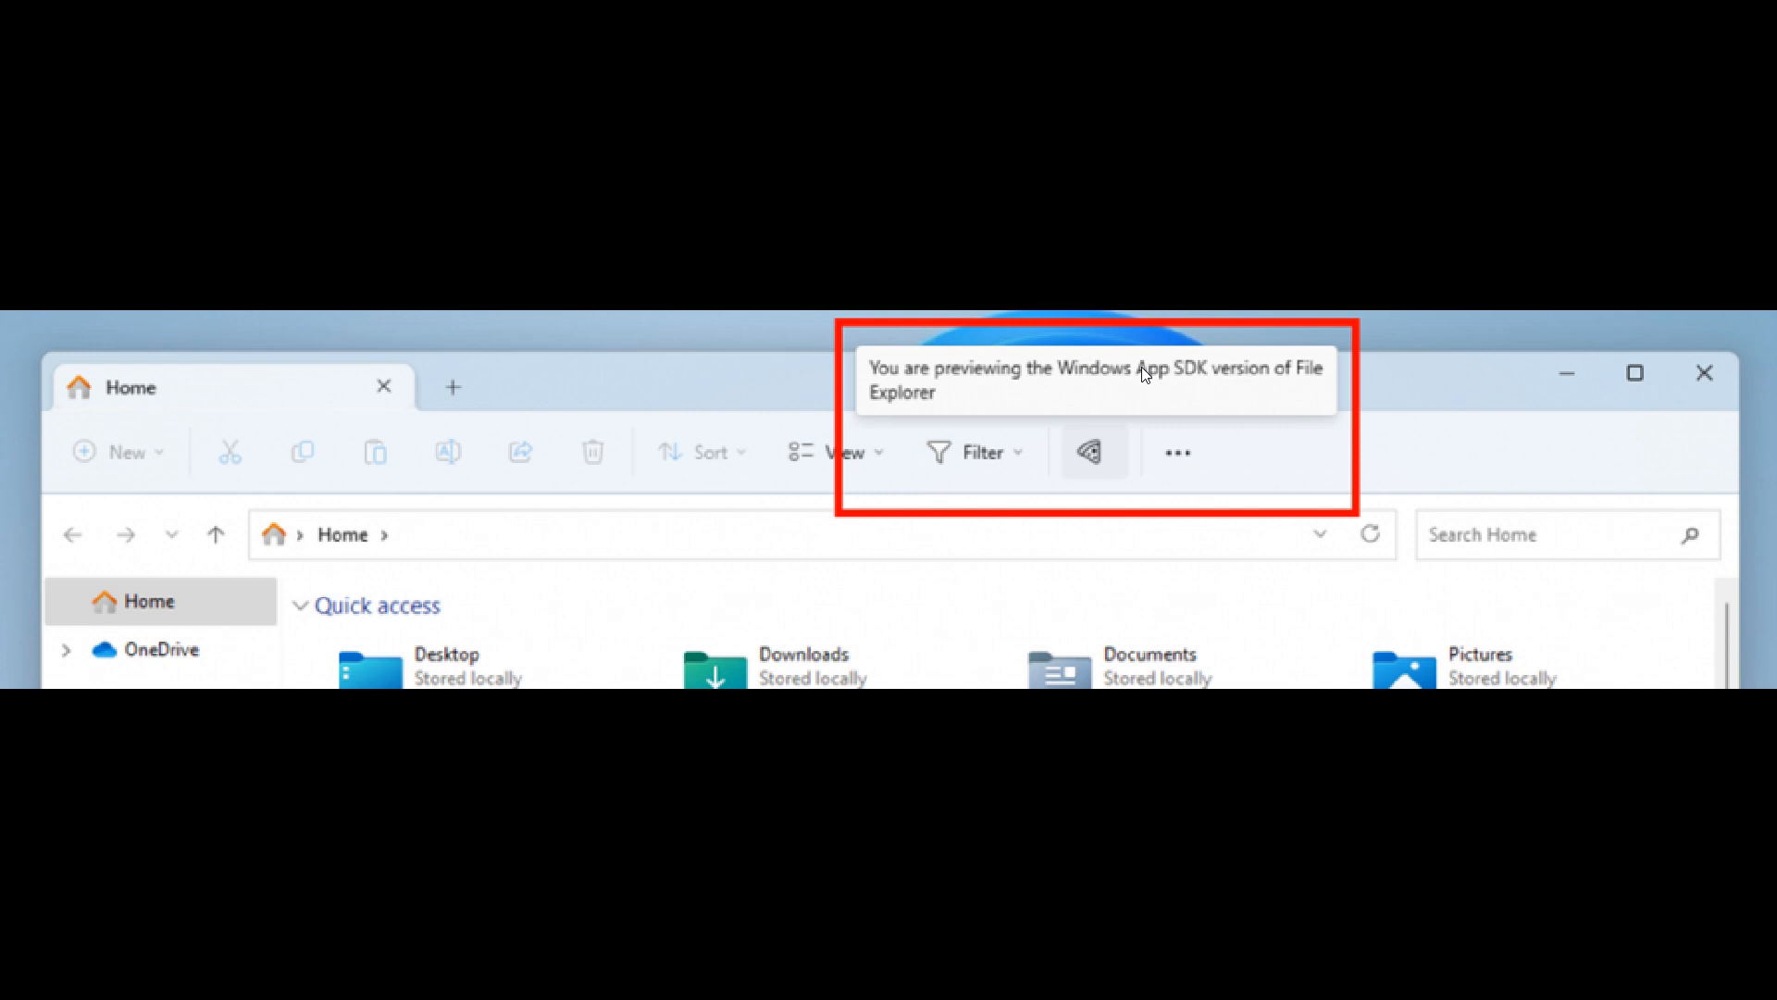
{"action": "mouse_move", "coordinate": [1205, 420]}
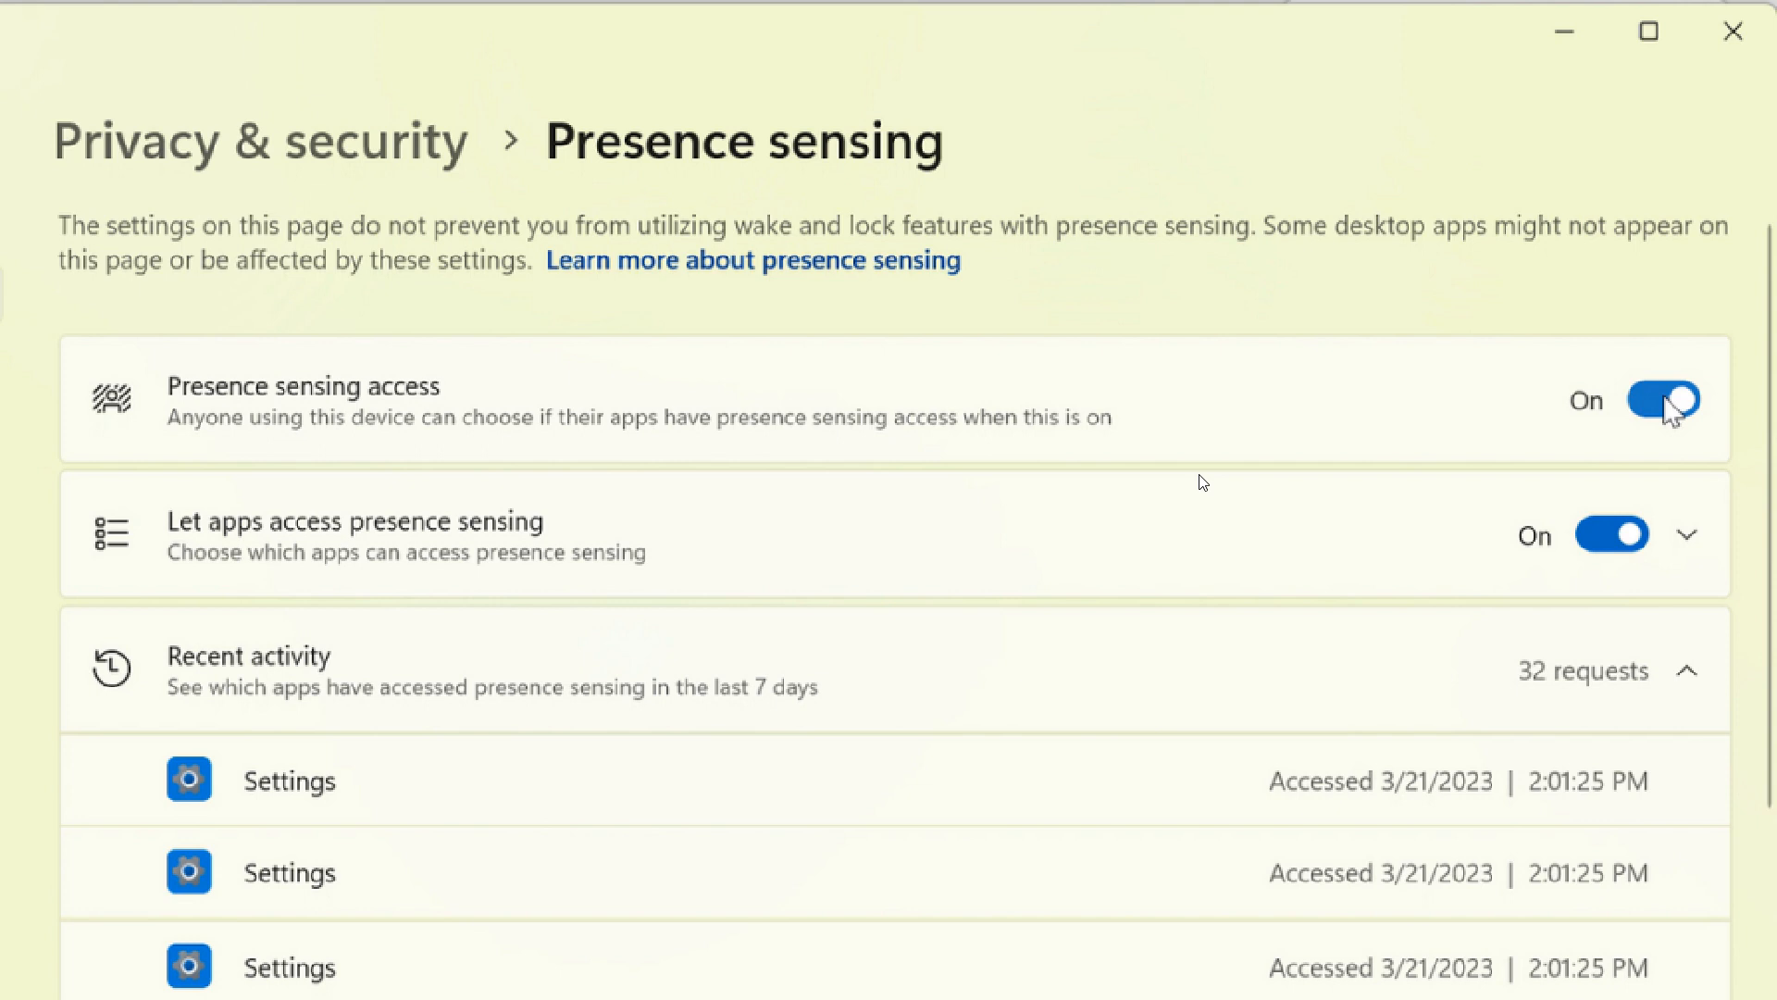
{"action": "mouse_move", "coordinate": [1173, 381]}
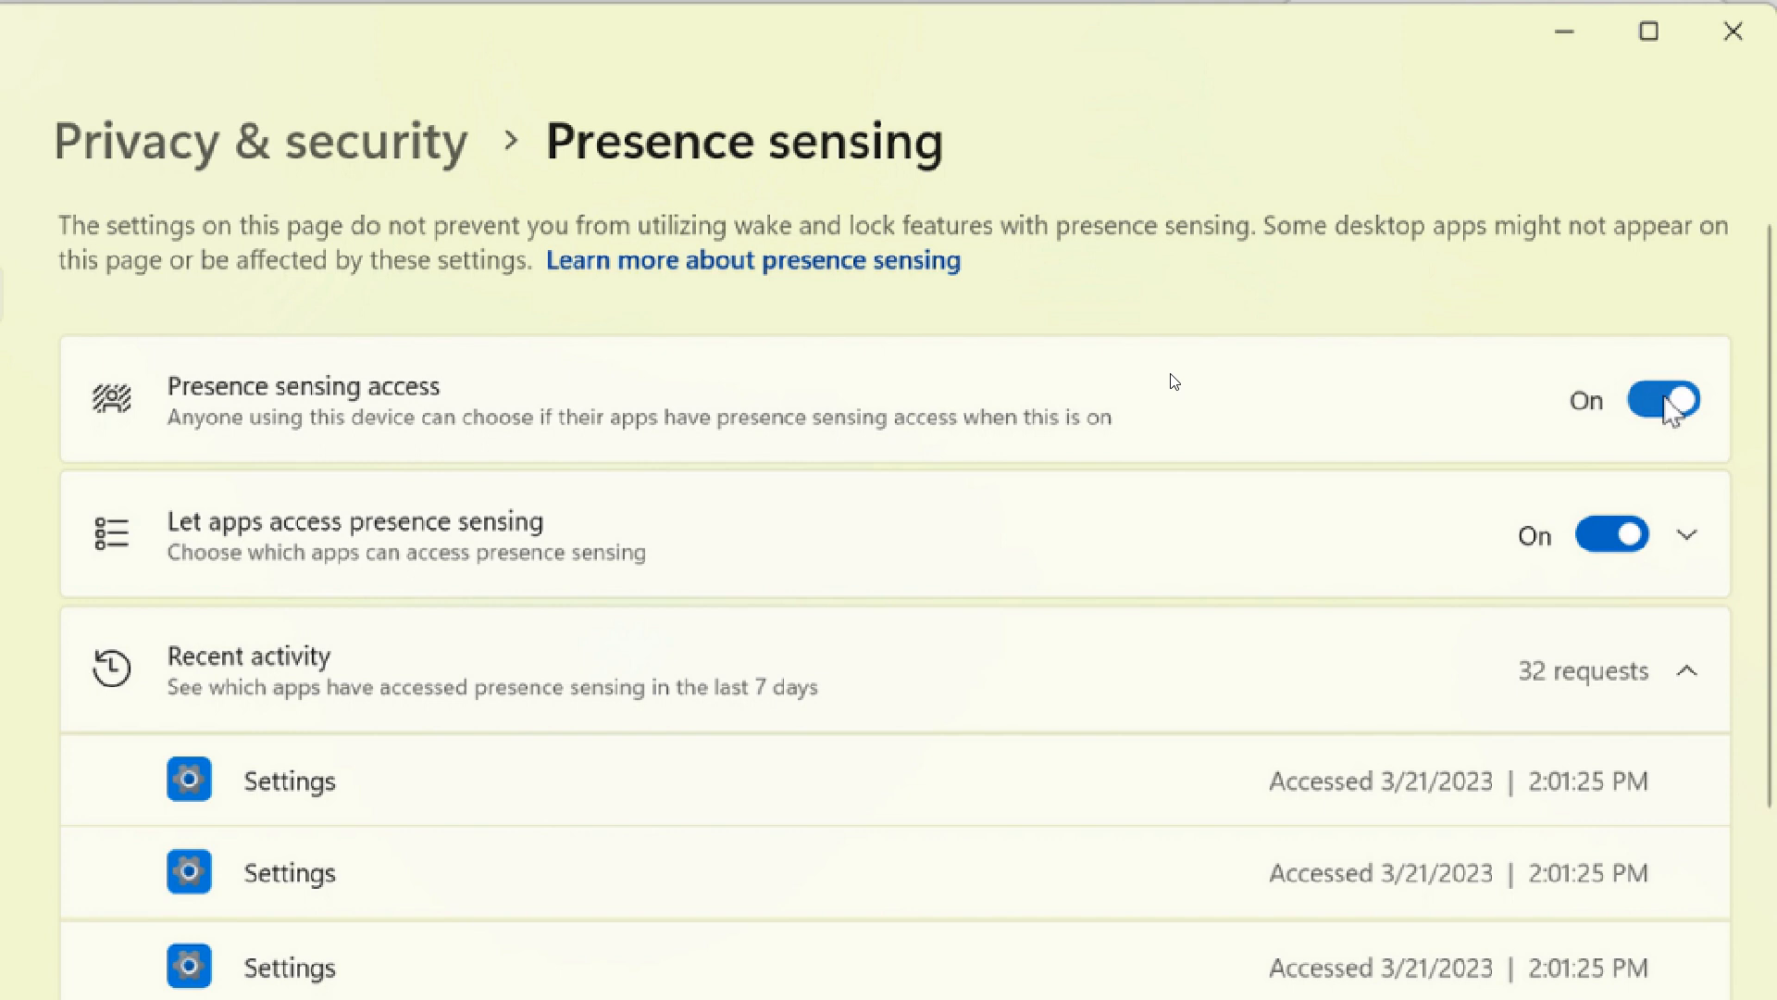
{"action": "mouse_move", "coordinate": [1193, 381]}
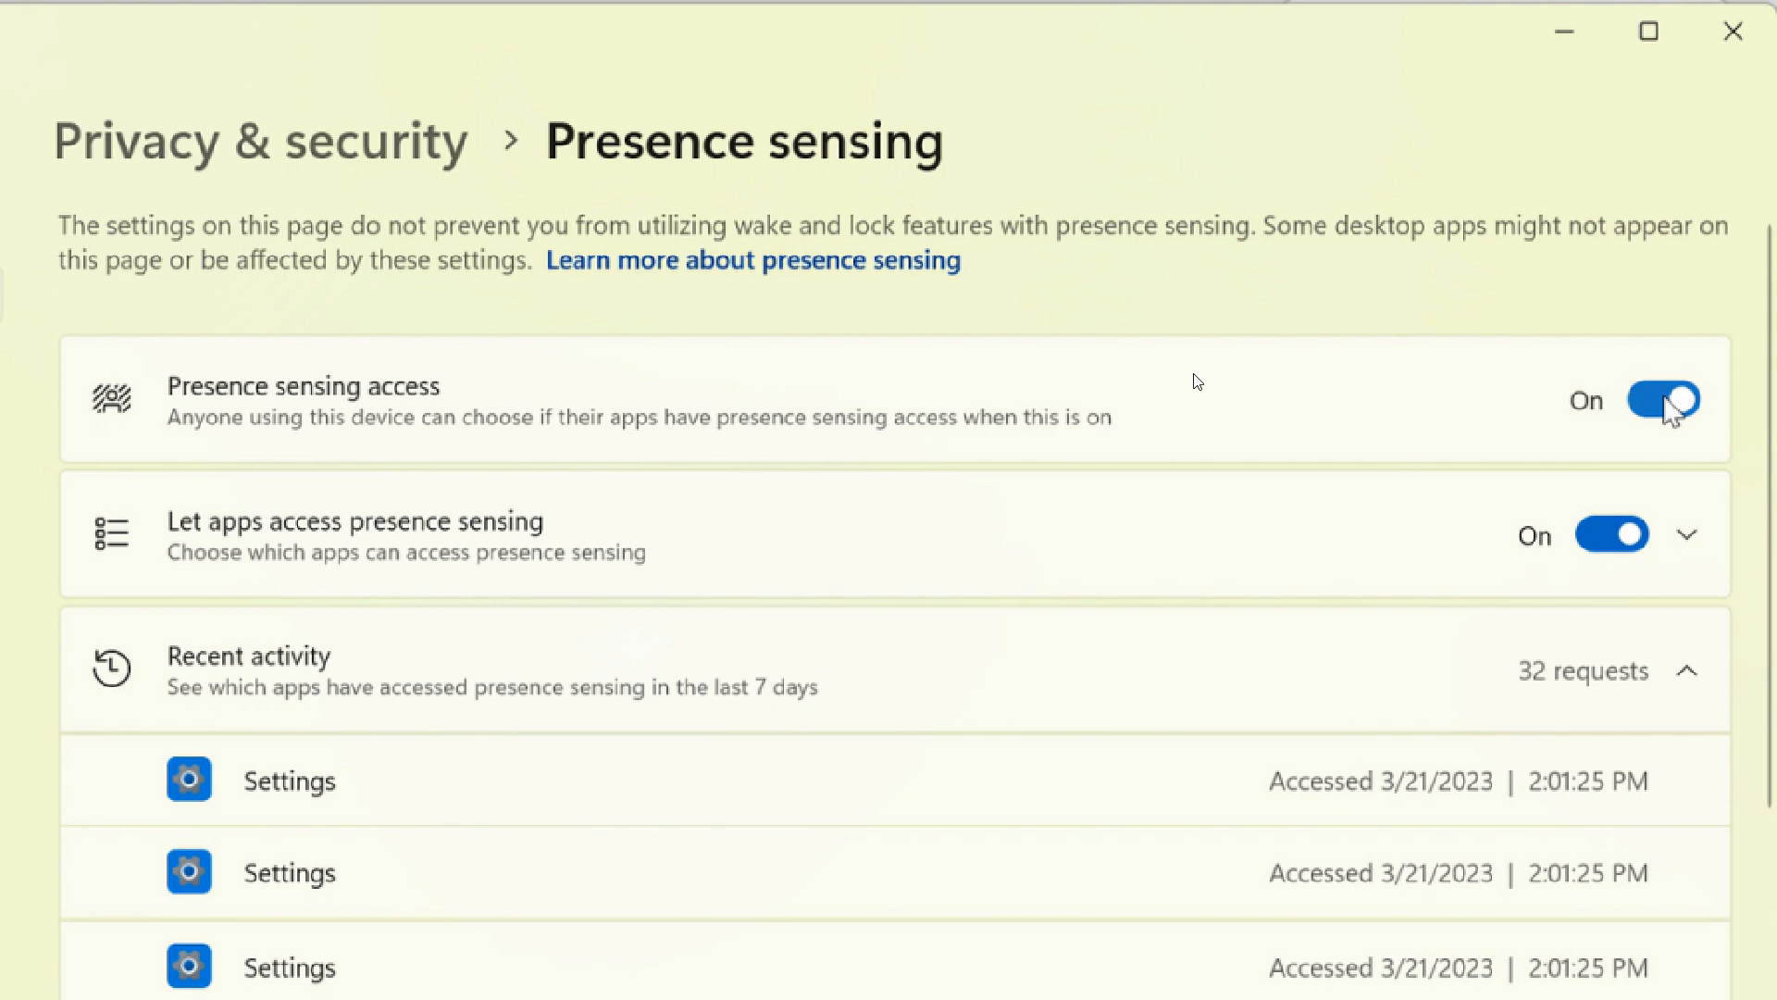
{"action": "mouse_move", "coordinate": [1153, 487]}
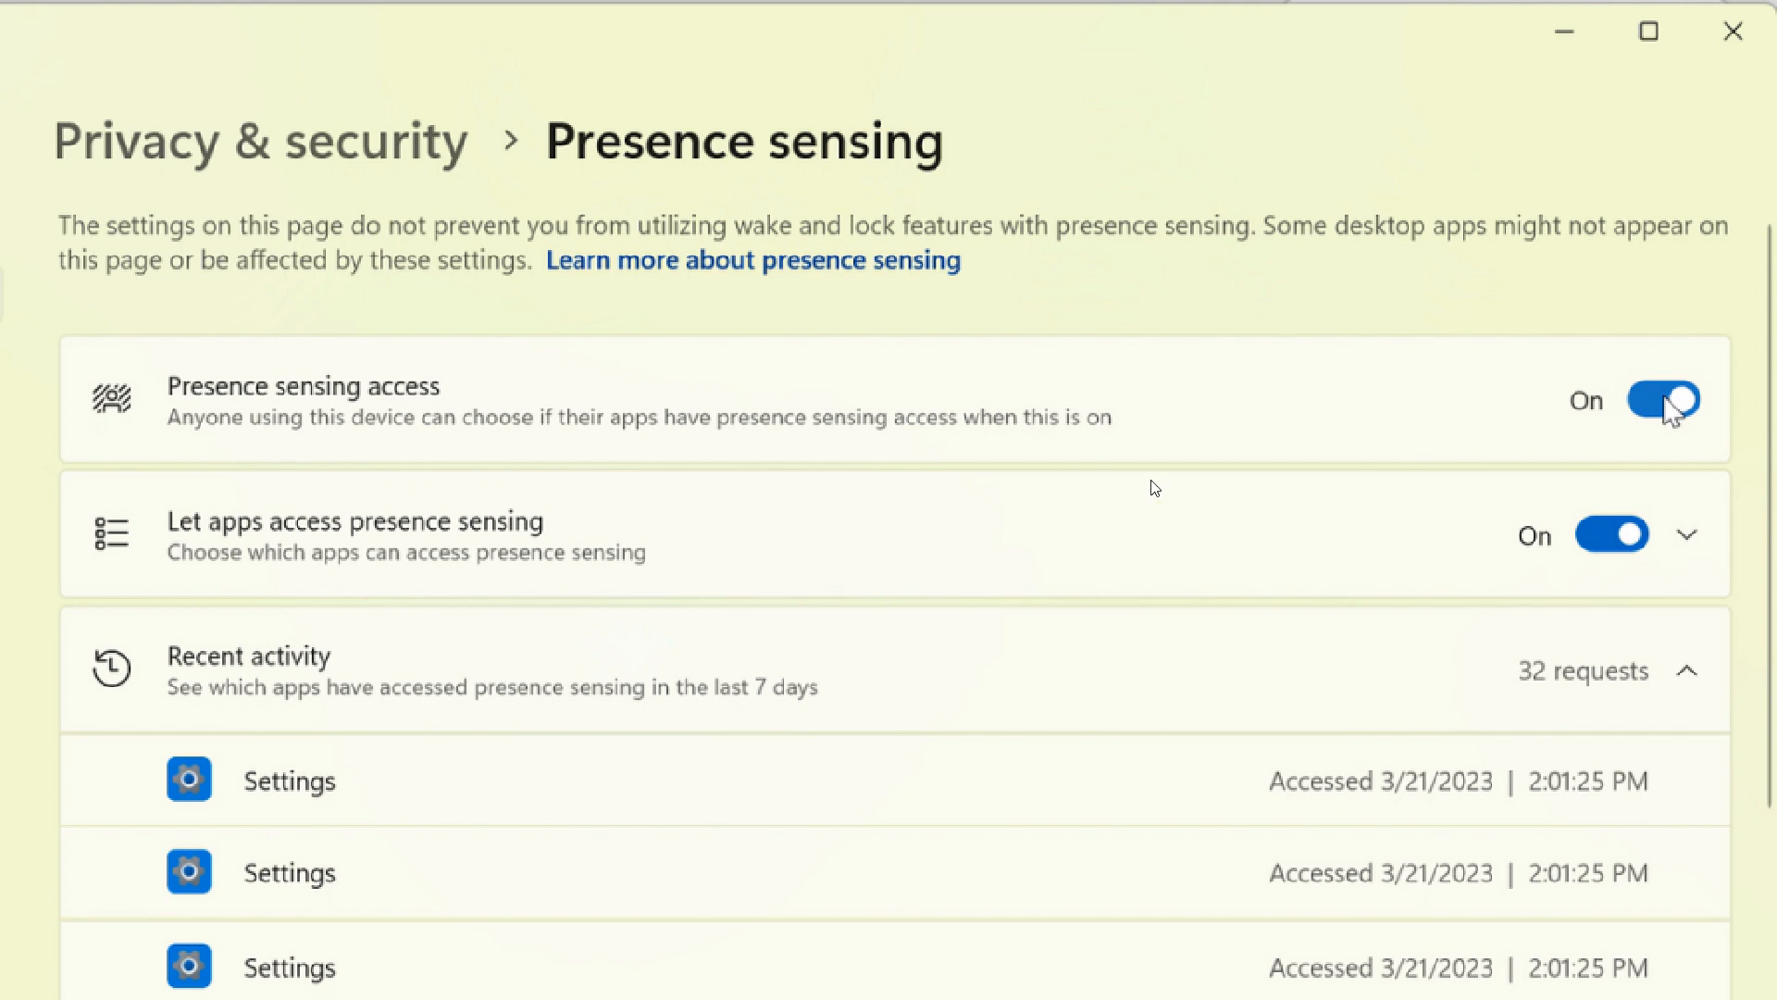
{"action": "mouse_move", "coordinate": [1190, 483]}
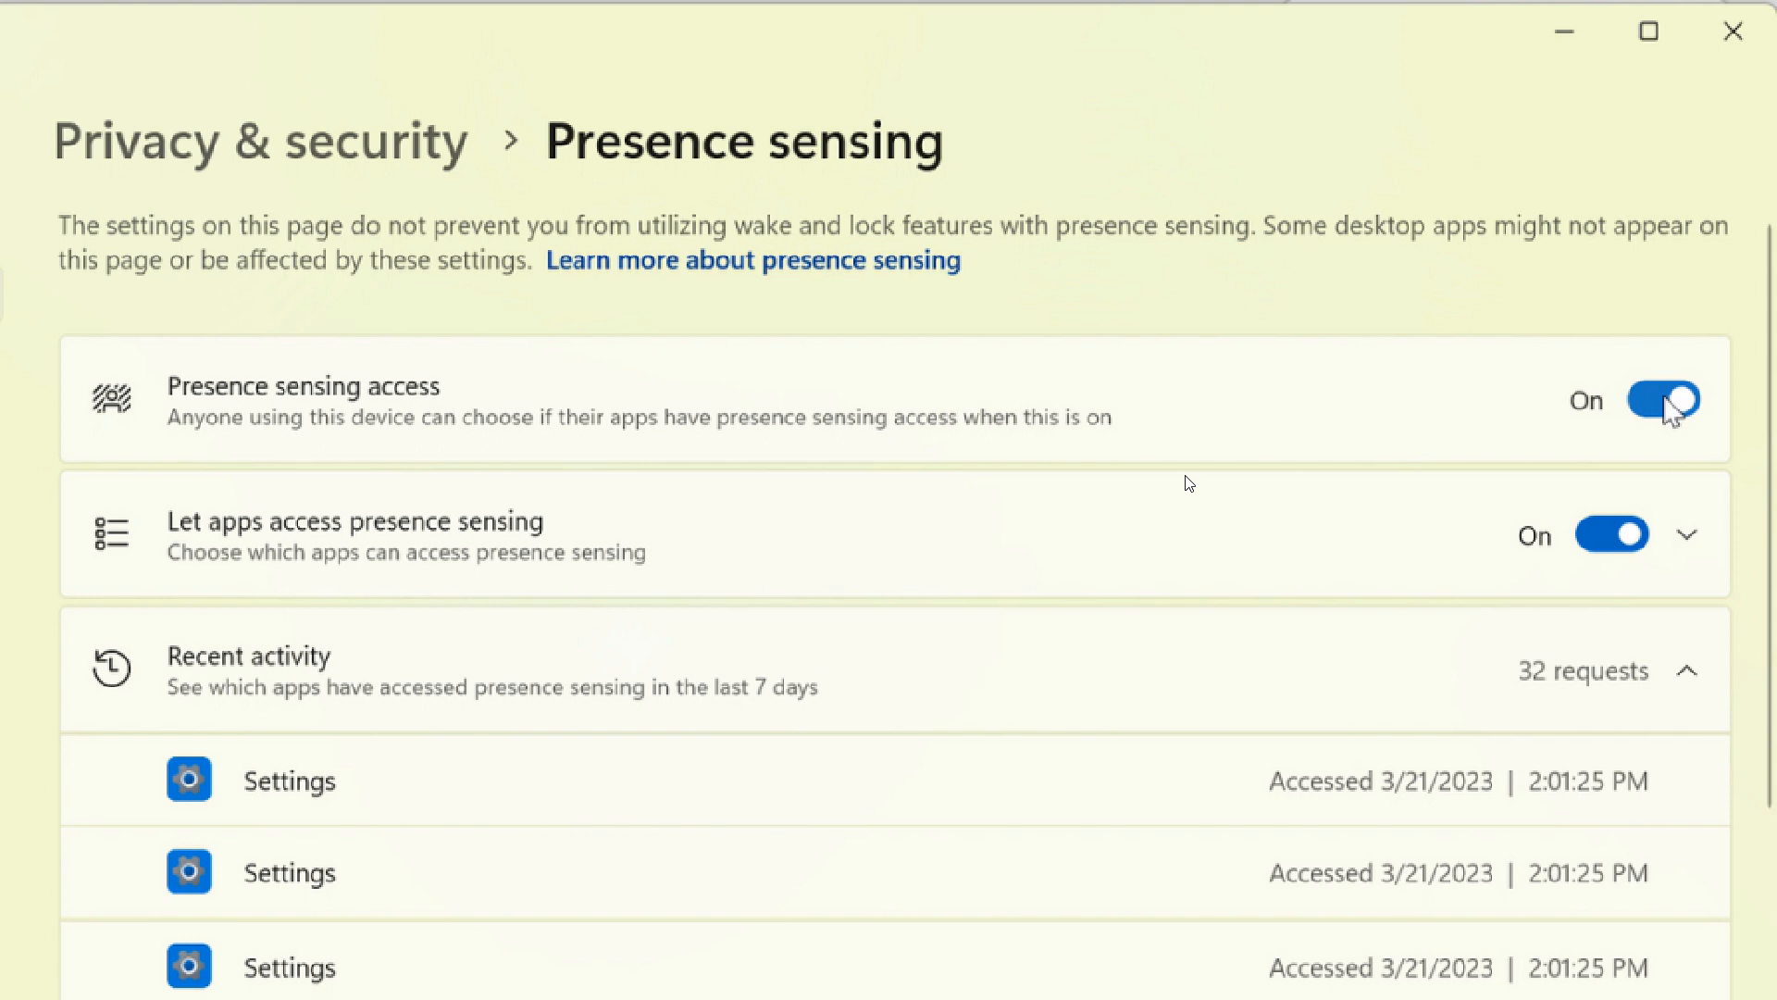
{"action": "mouse_move", "coordinate": [1038, 420]}
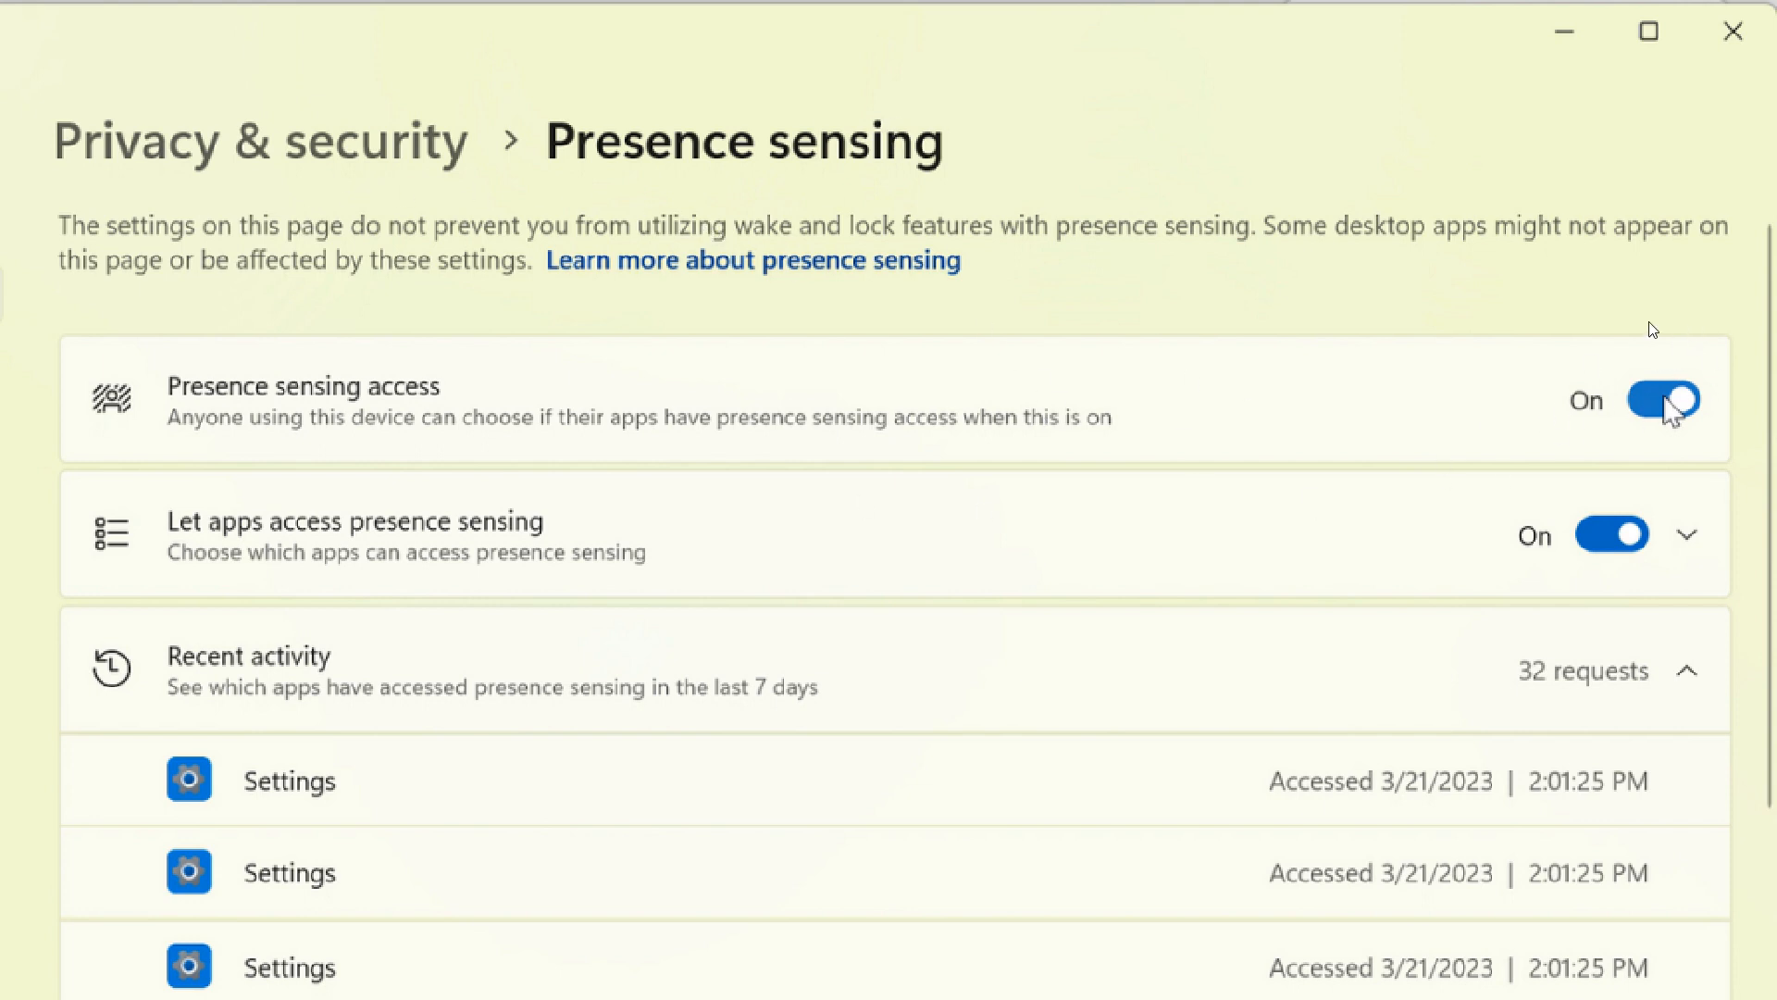
{"action": "mouse_move", "coordinate": [1143, 356]}
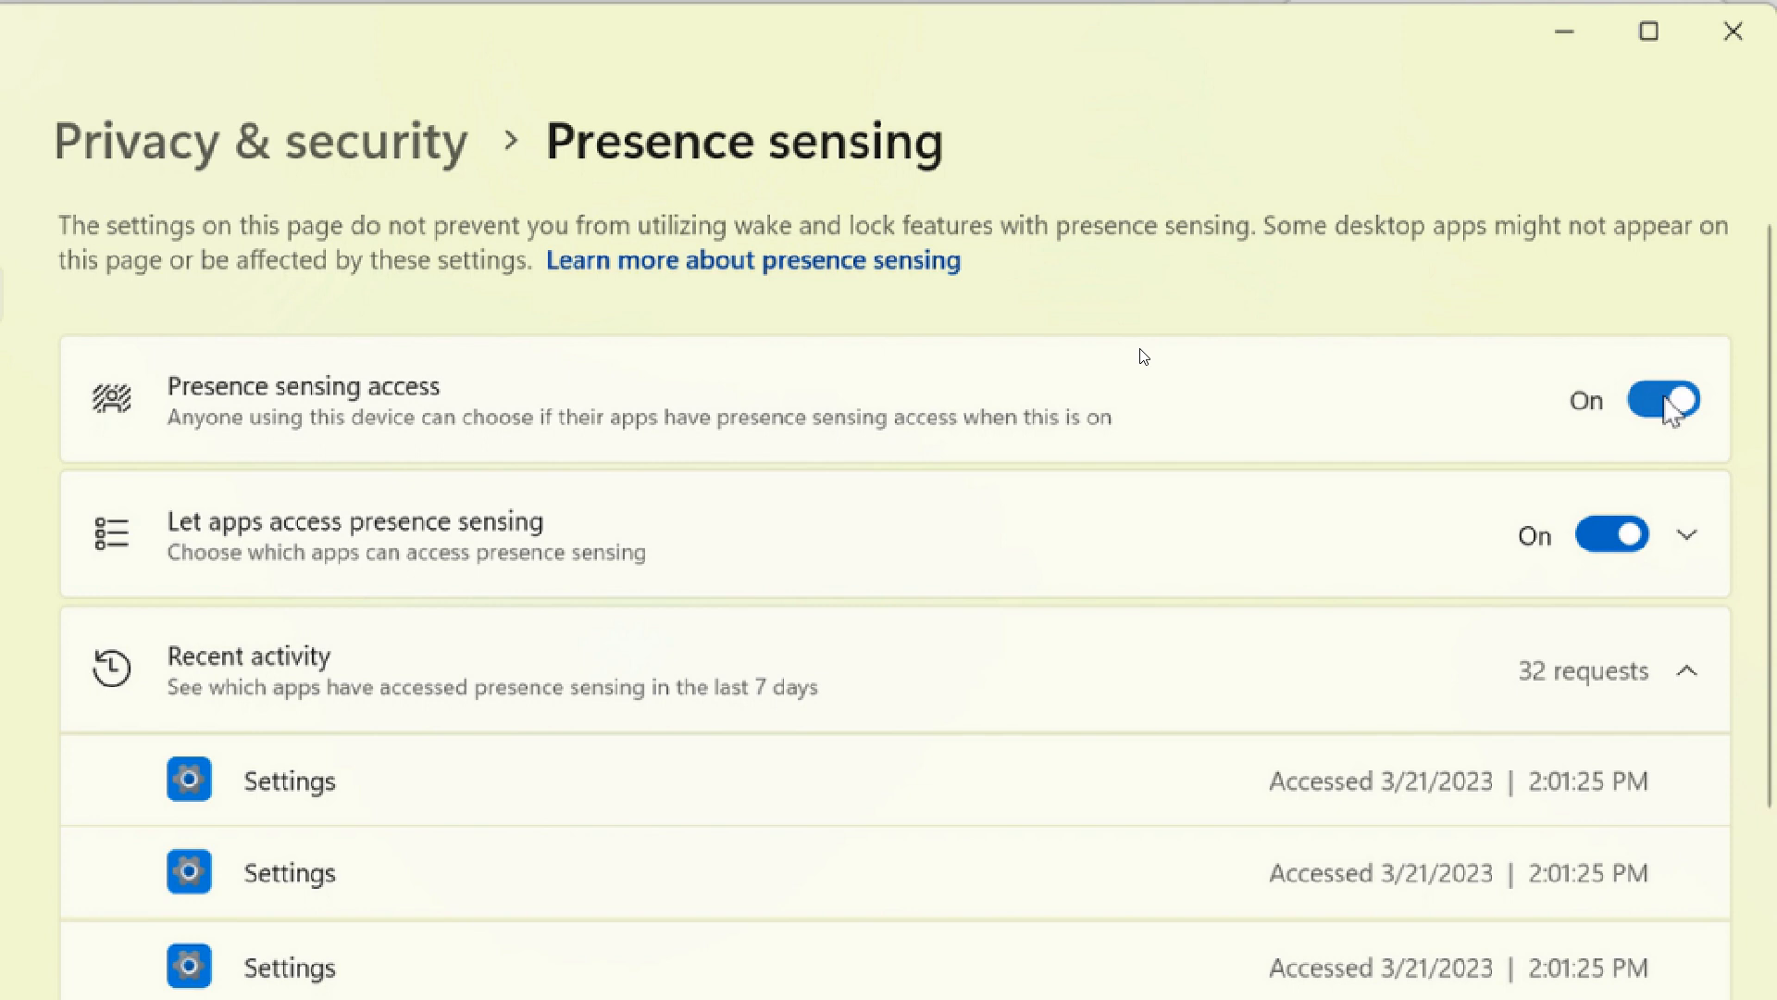
{"action": "mouse_move", "coordinate": [1161, 559]}
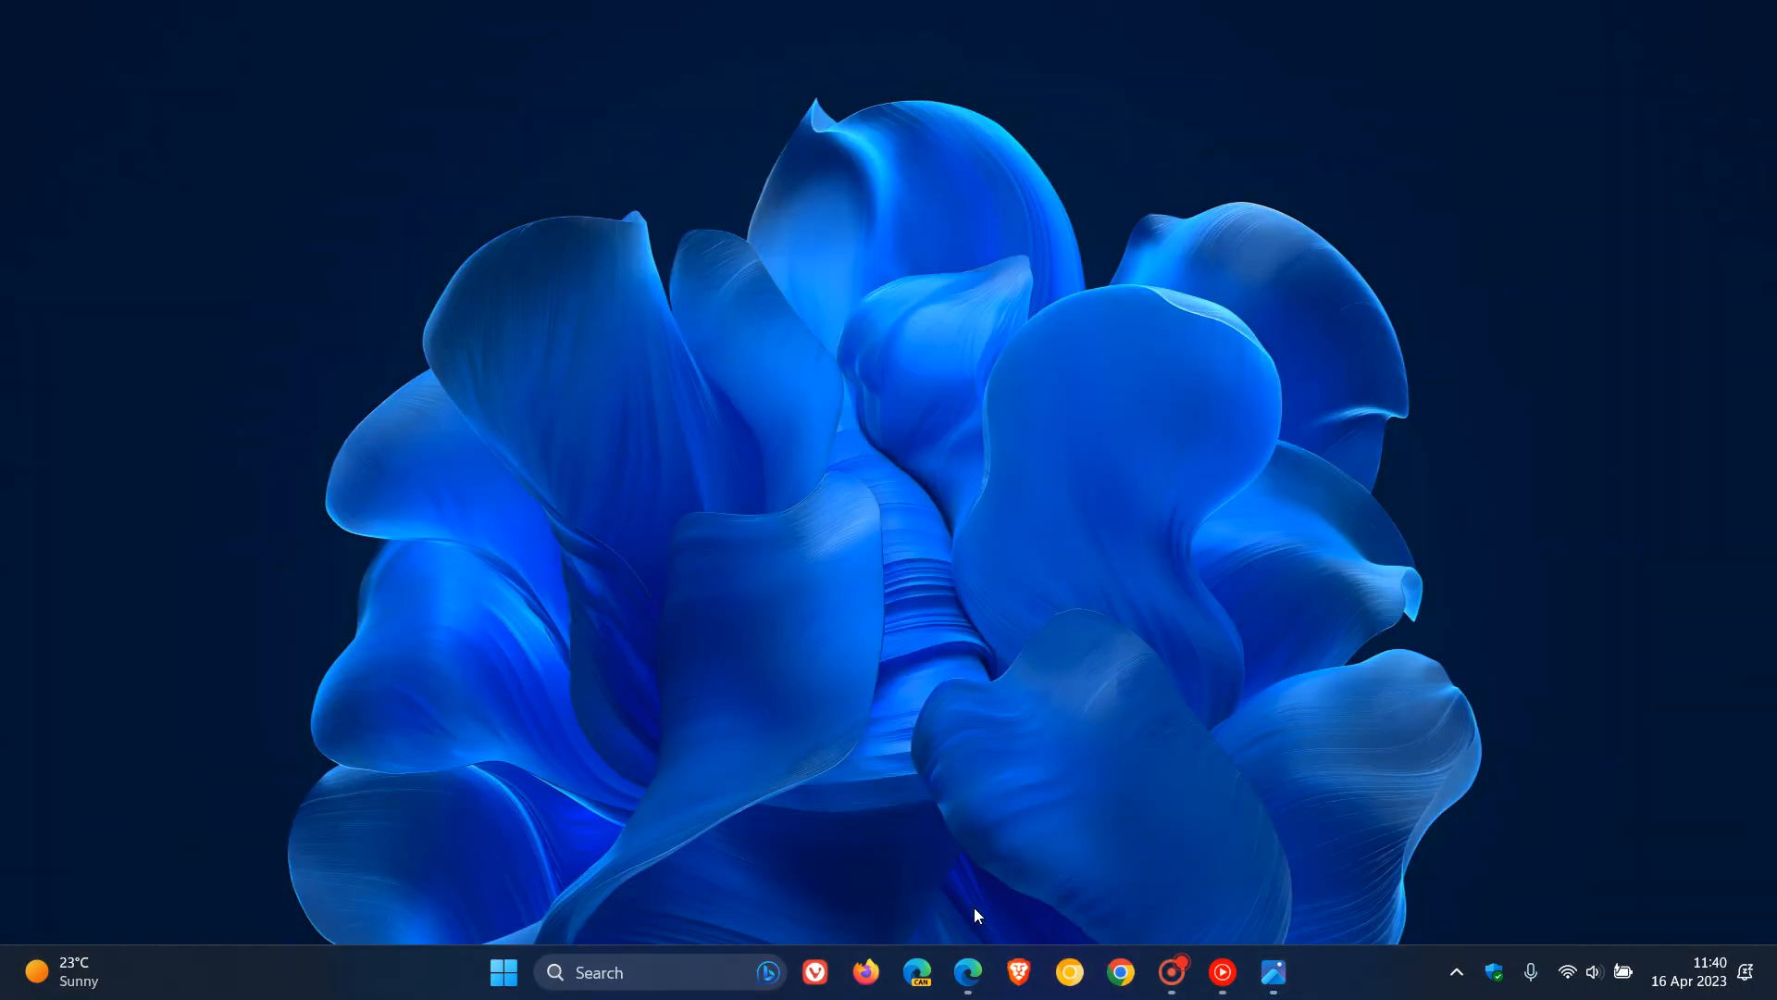
- Bring the Insider Blog post back up in Edge and read from Fixes down to the Live captions known issues
{"action": "left_click", "coordinate": [968, 972]}
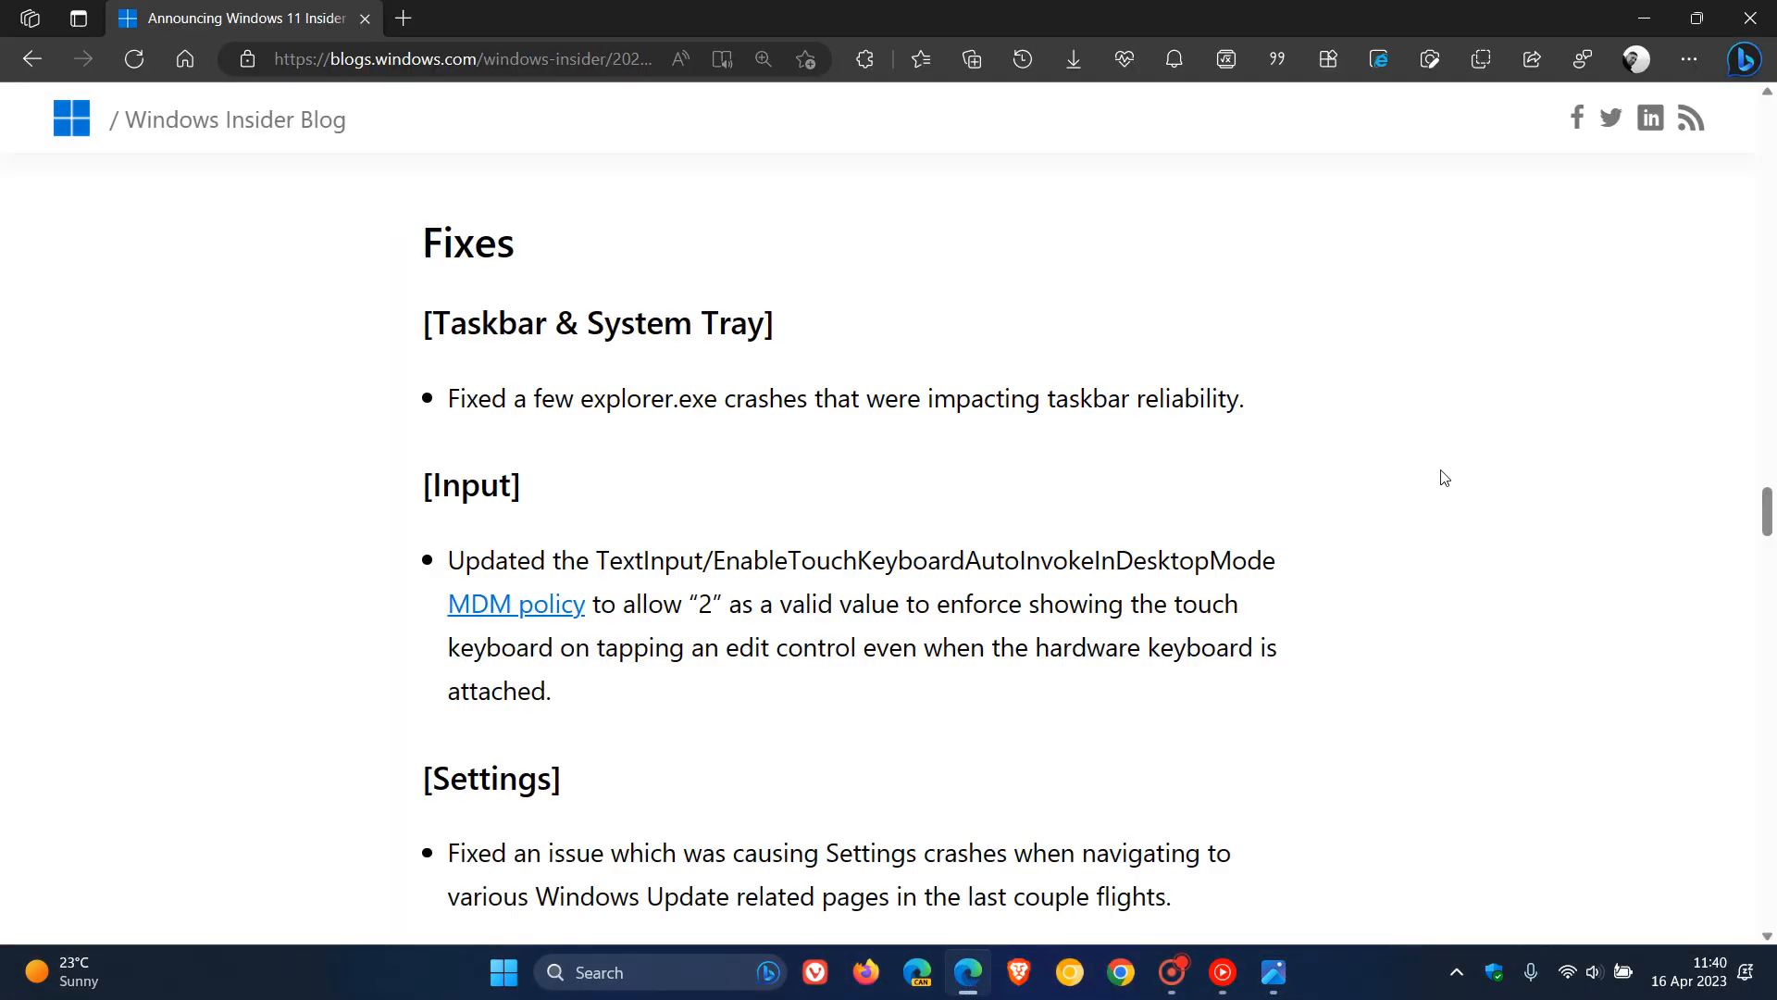
{"action": "mouse_move", "coordinate": [1460, 396]}
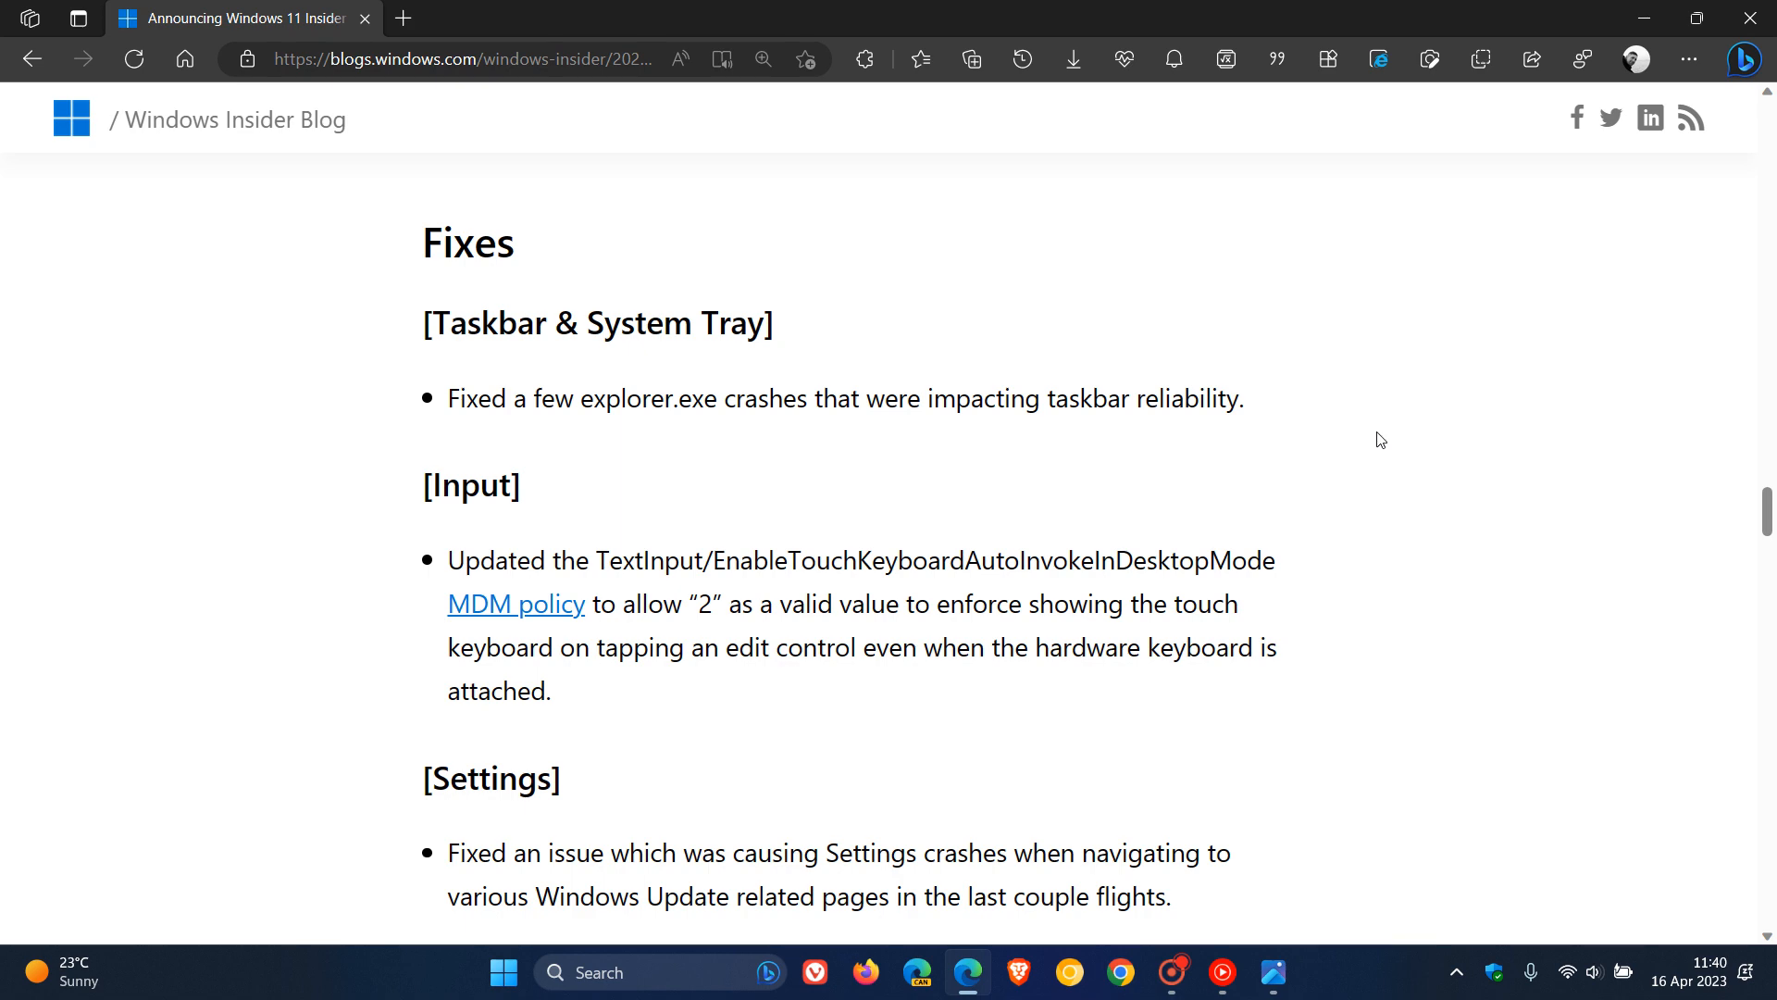
{"action": "scroll", "scroll_direction": "down", "scroll_amount": 3}
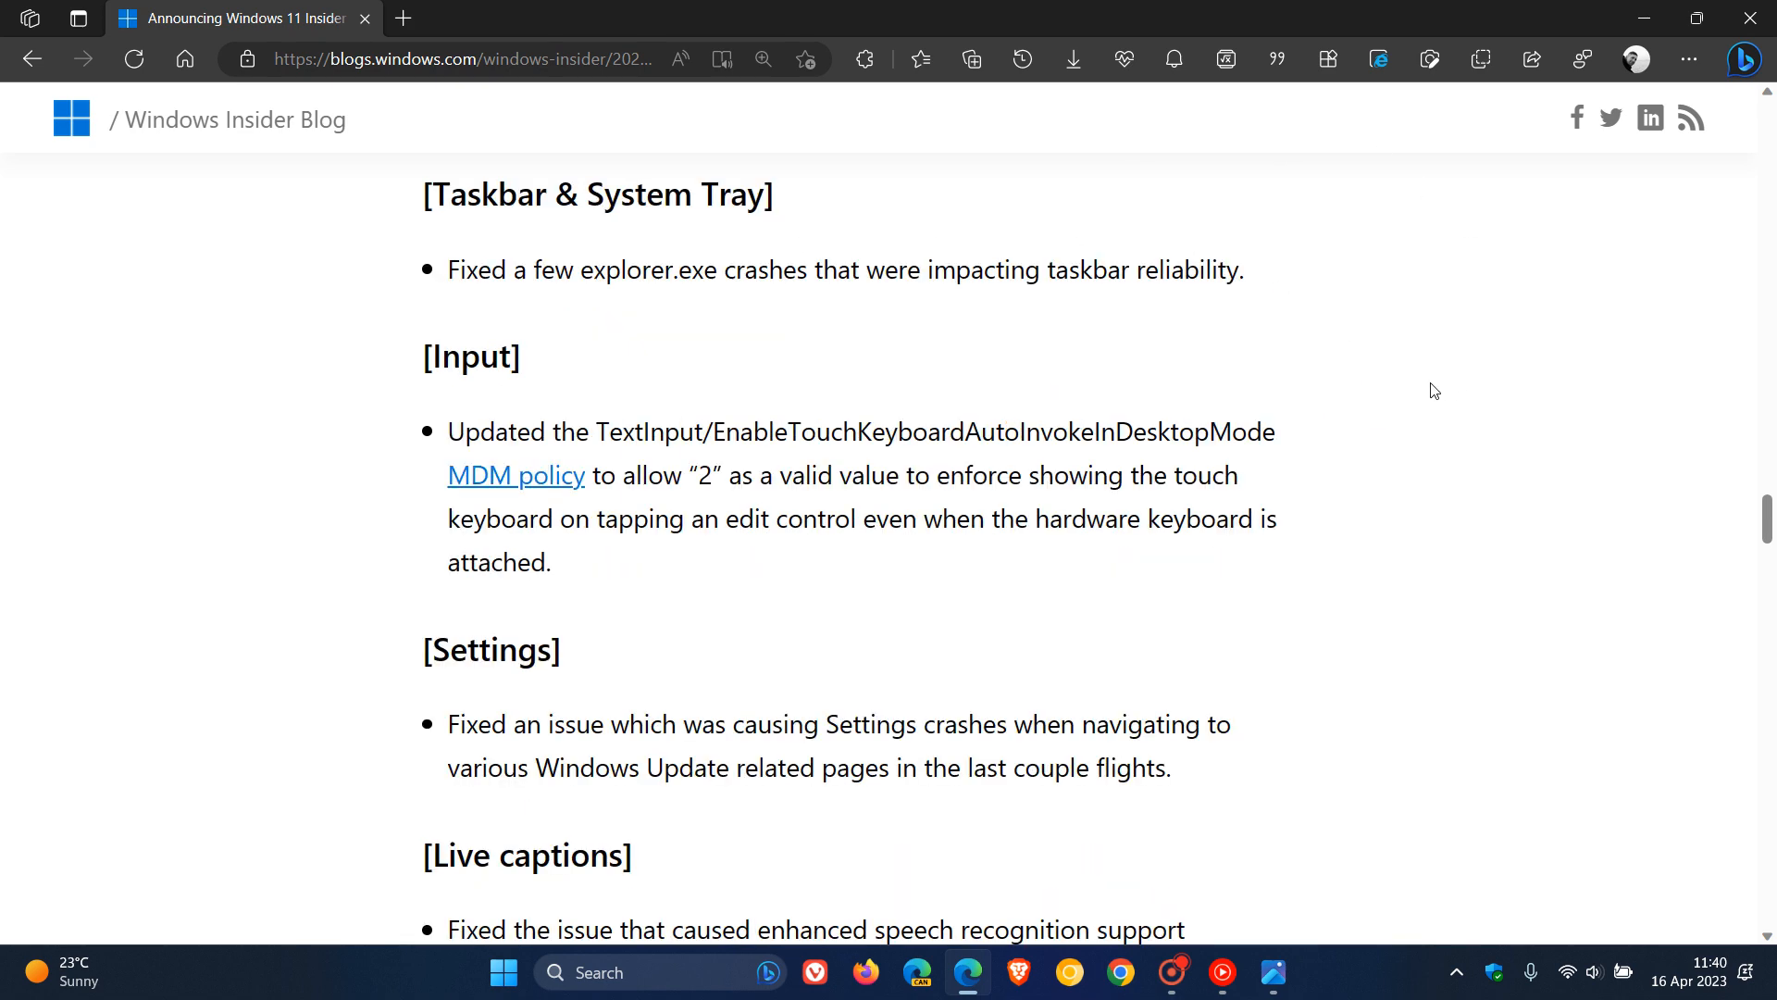
{"action": "scroll", "scroll_direction": "down", "scroll_amount": 3}
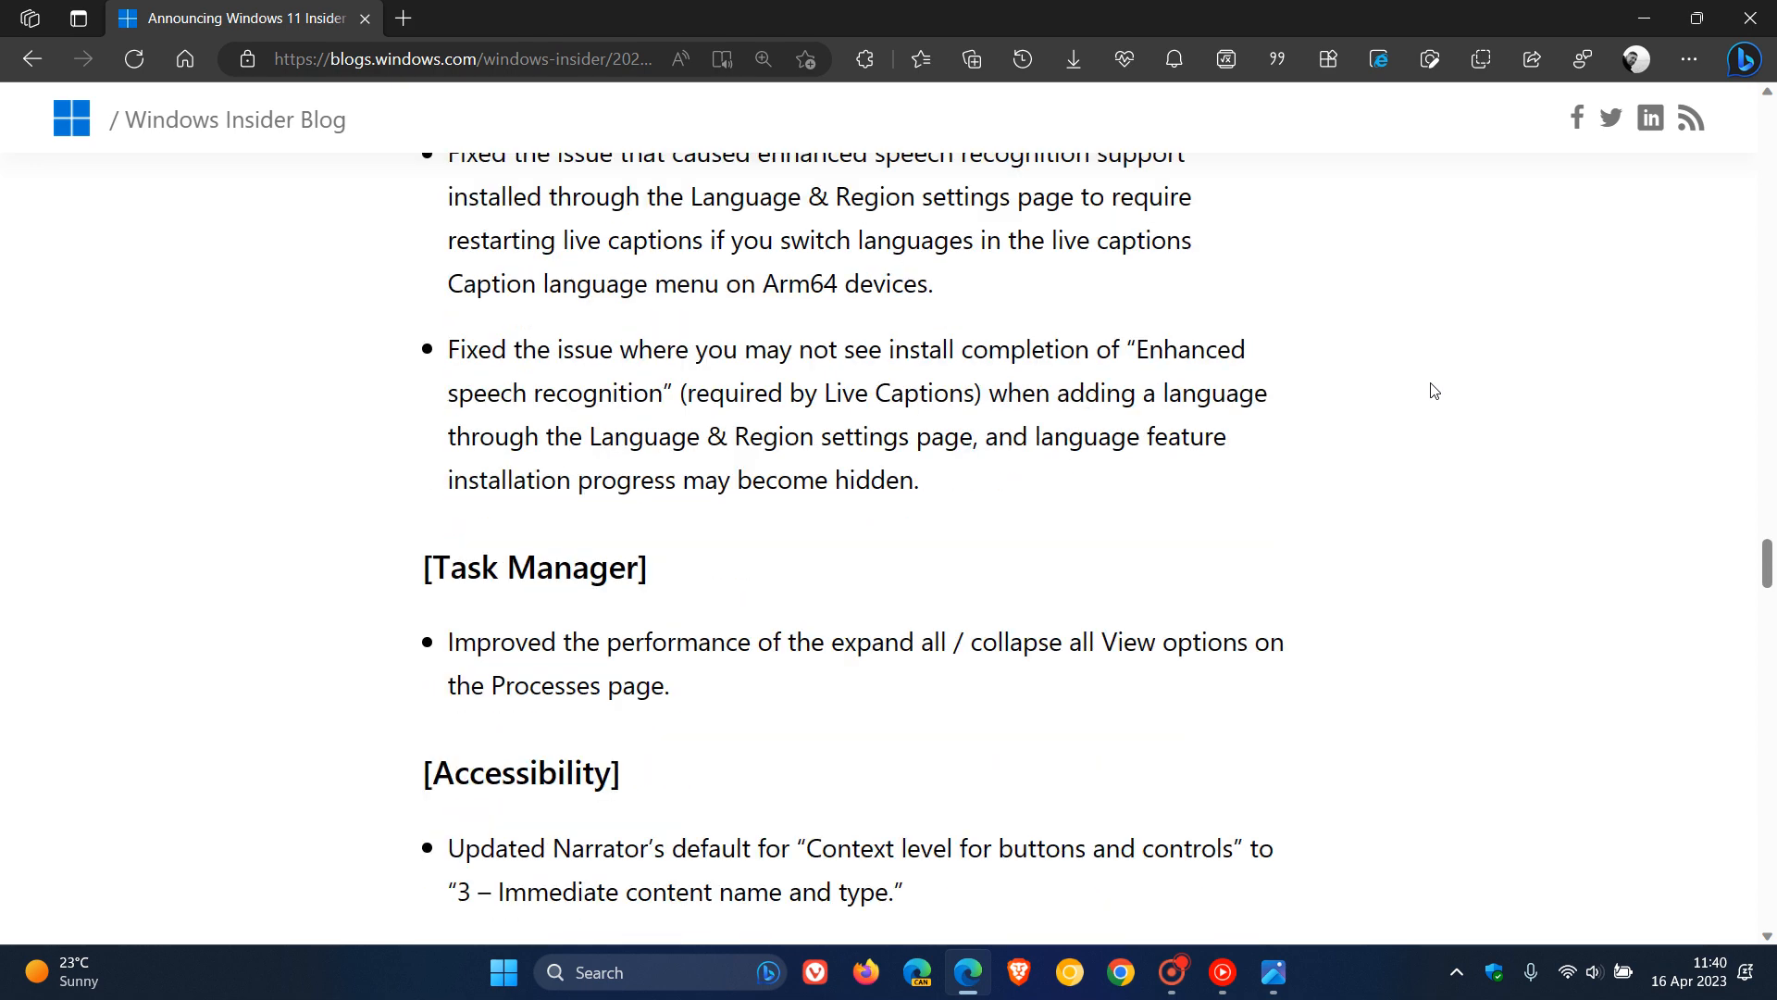
{"action": "scroll", "scroll_direction": "down", "scroll_amount": 3}
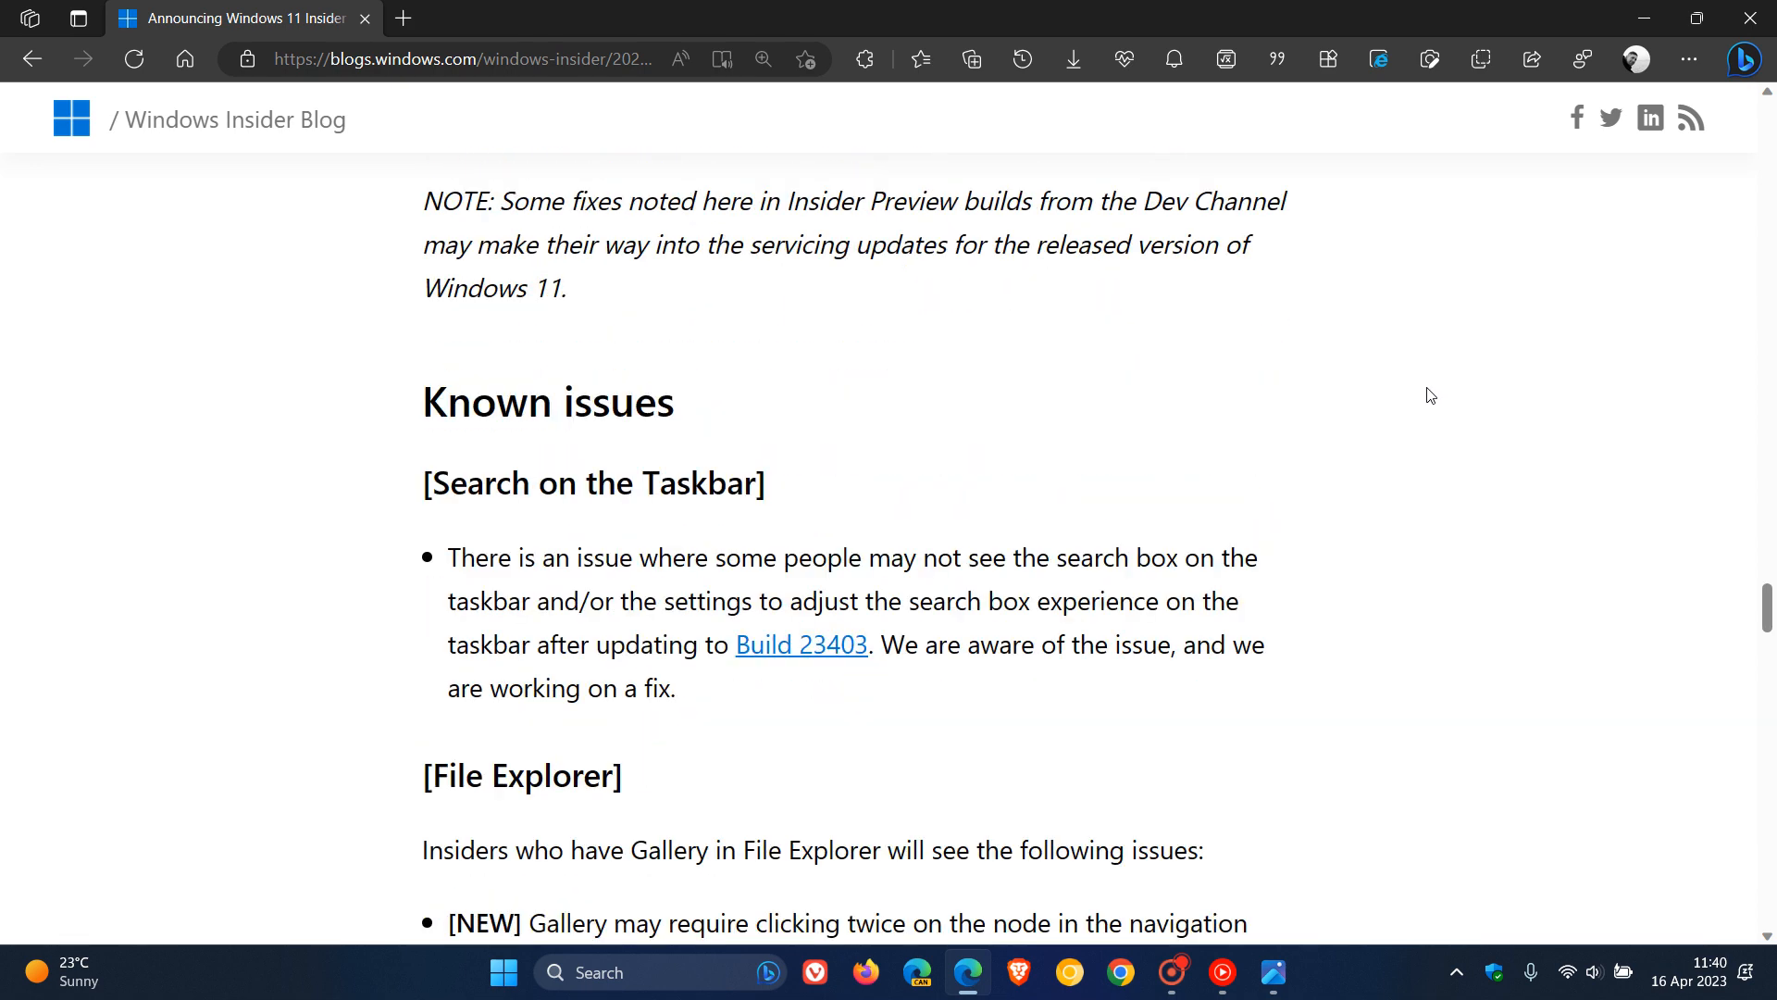
{"action": "mouse_move", "coordinate": [1381, 433]}
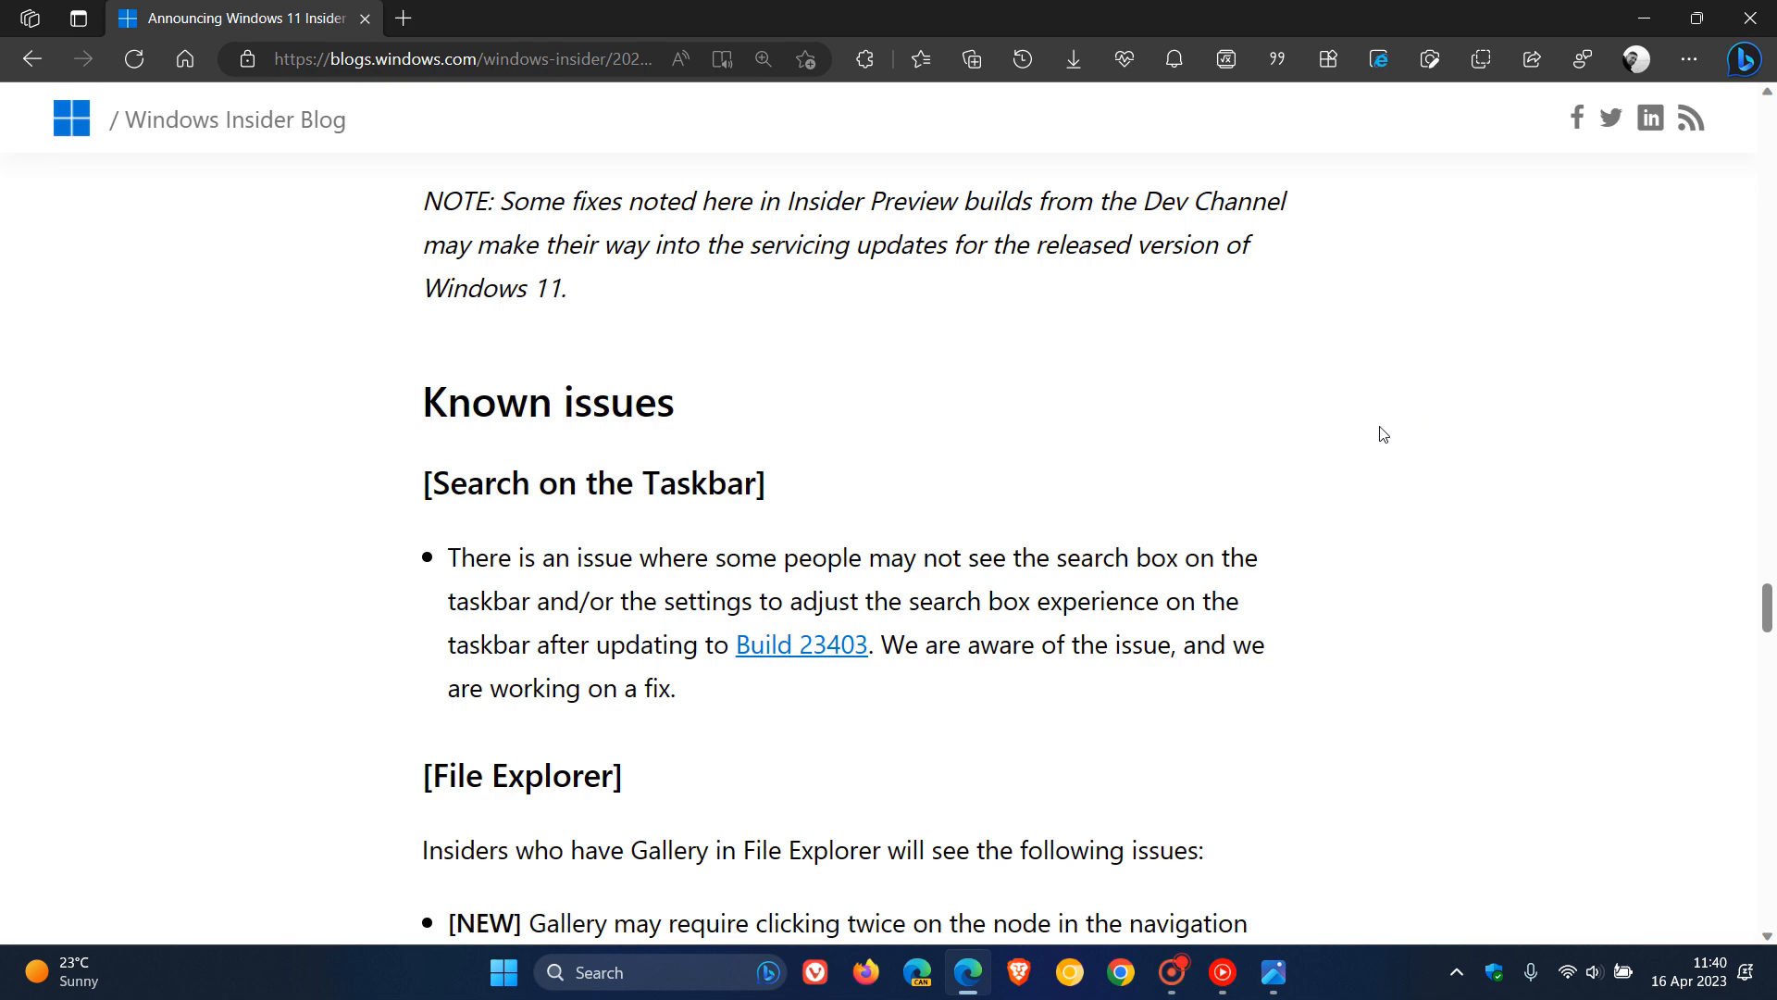
{"action": "scroll", "scroll_direction": "down", "scroll_amount": 3}
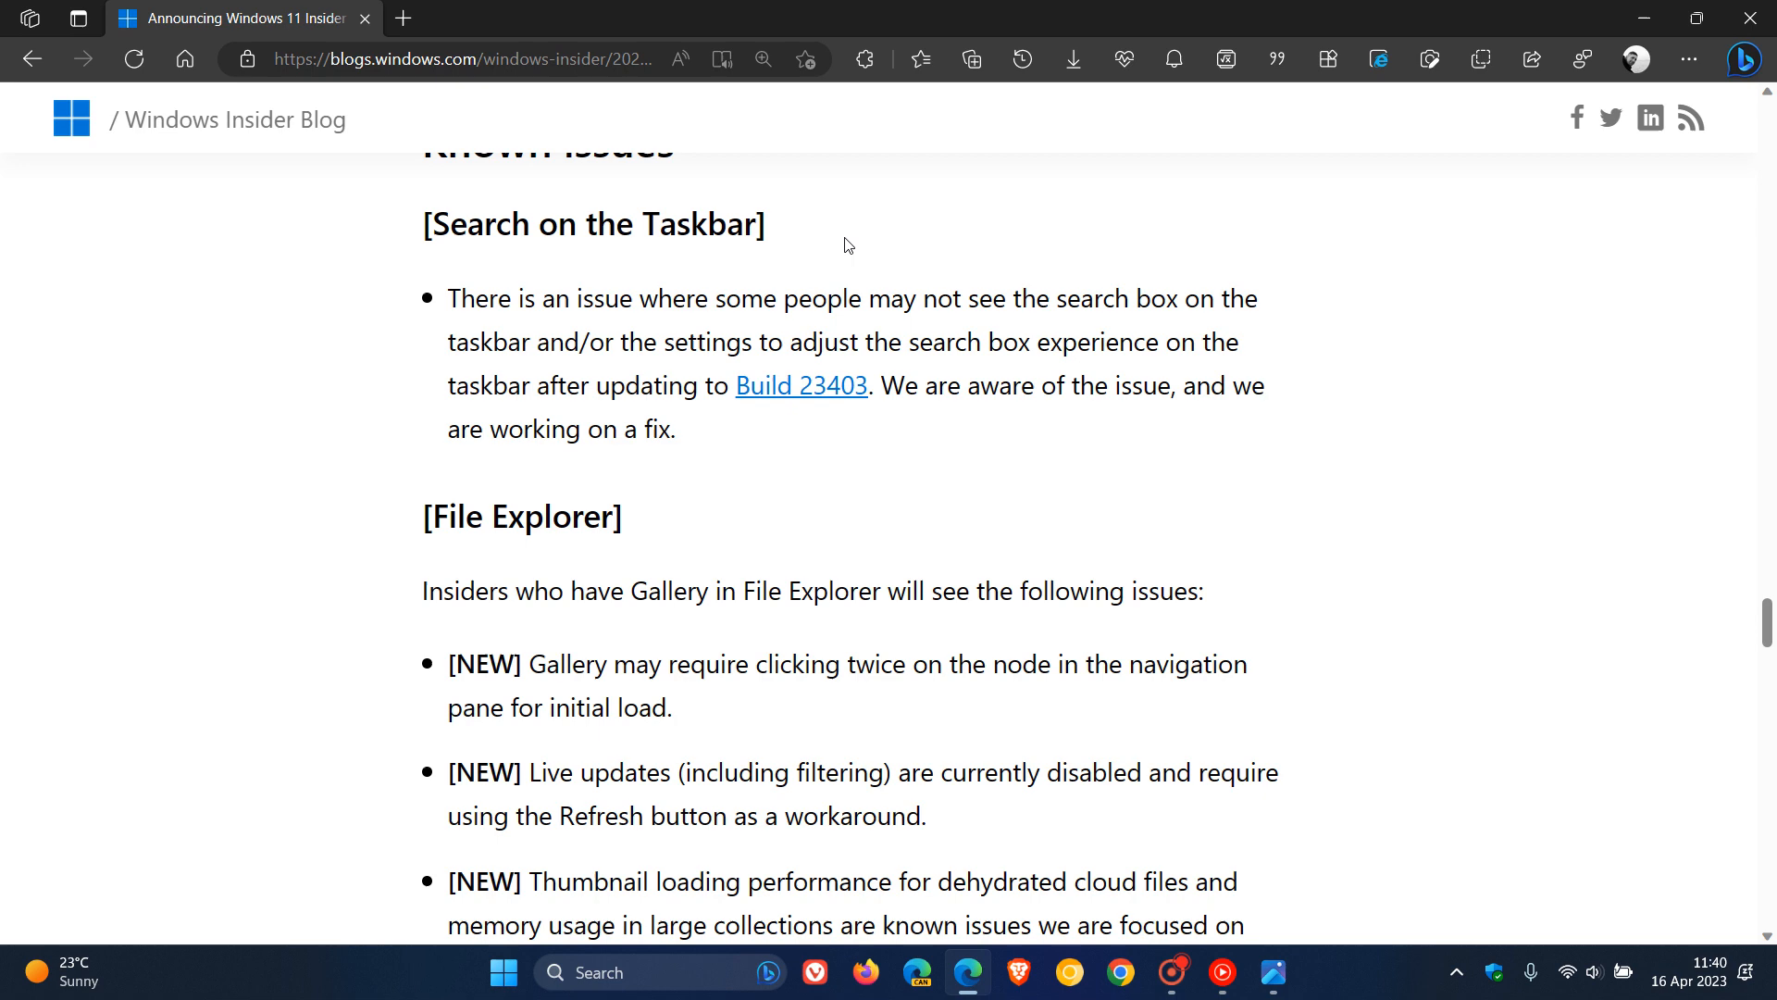
{"action": "scroll", "scroll_direction": "down", "scroll_amount": 3}
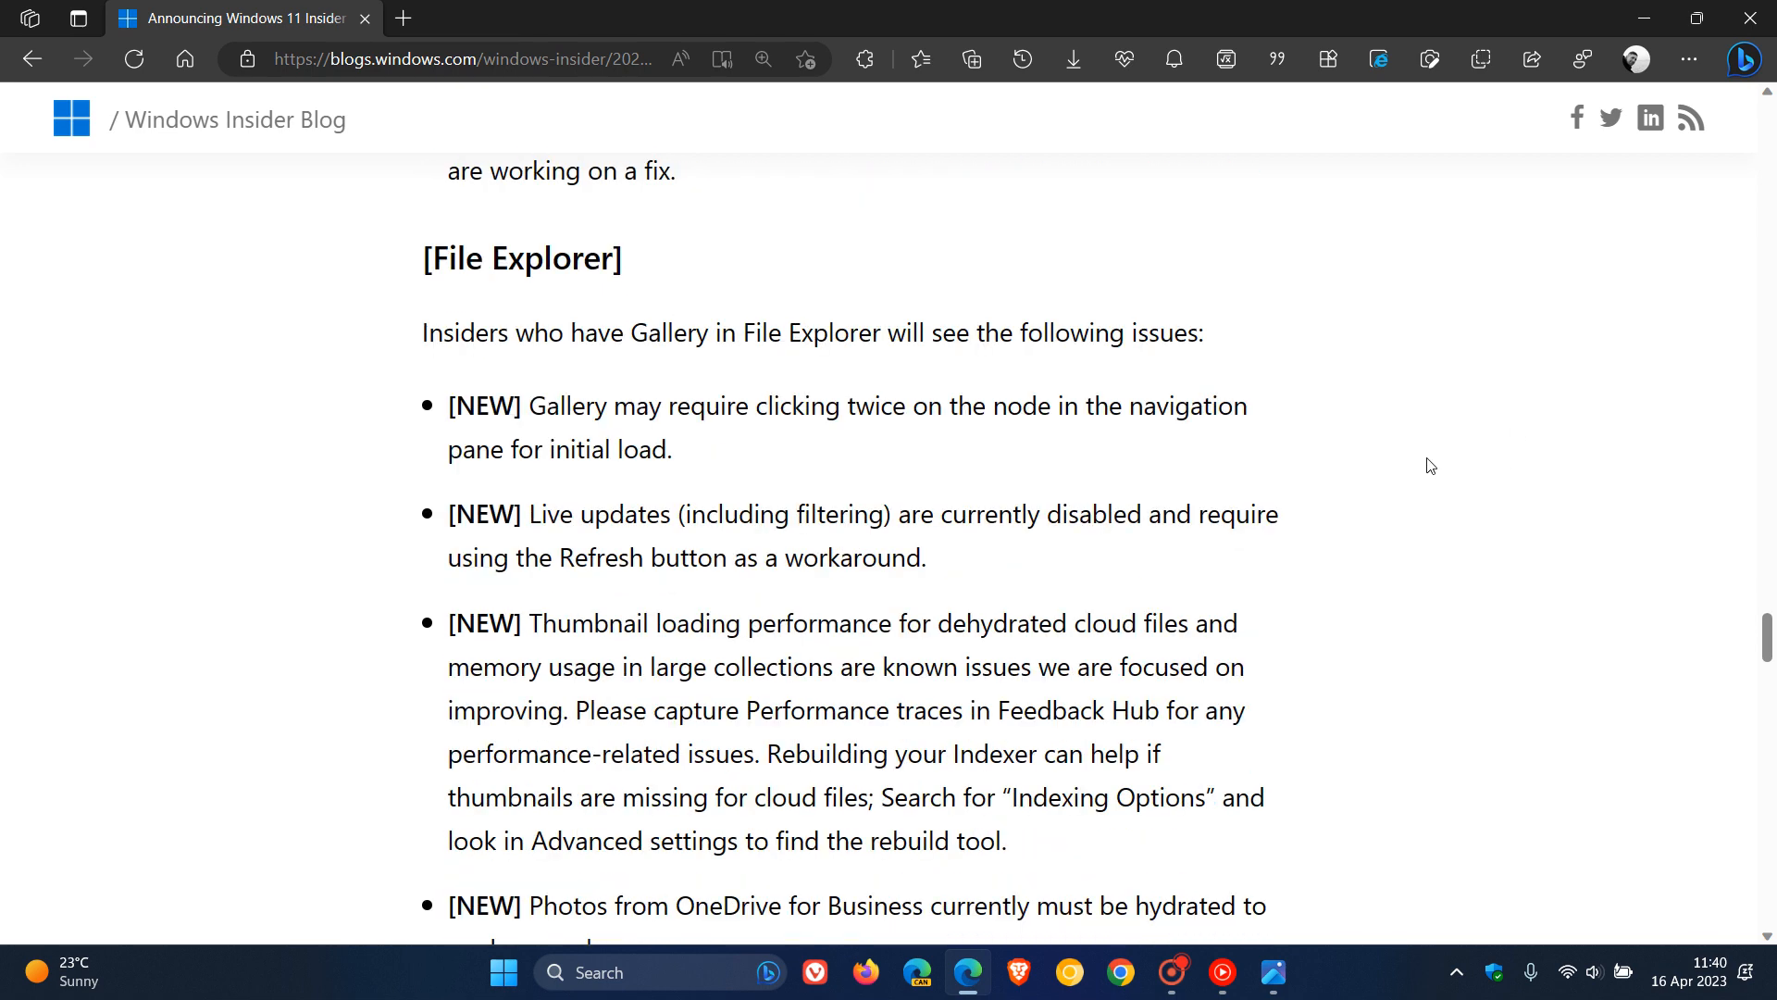
{"action": "scroll", "scroll_direction": "down", "scroll_amount": 3}
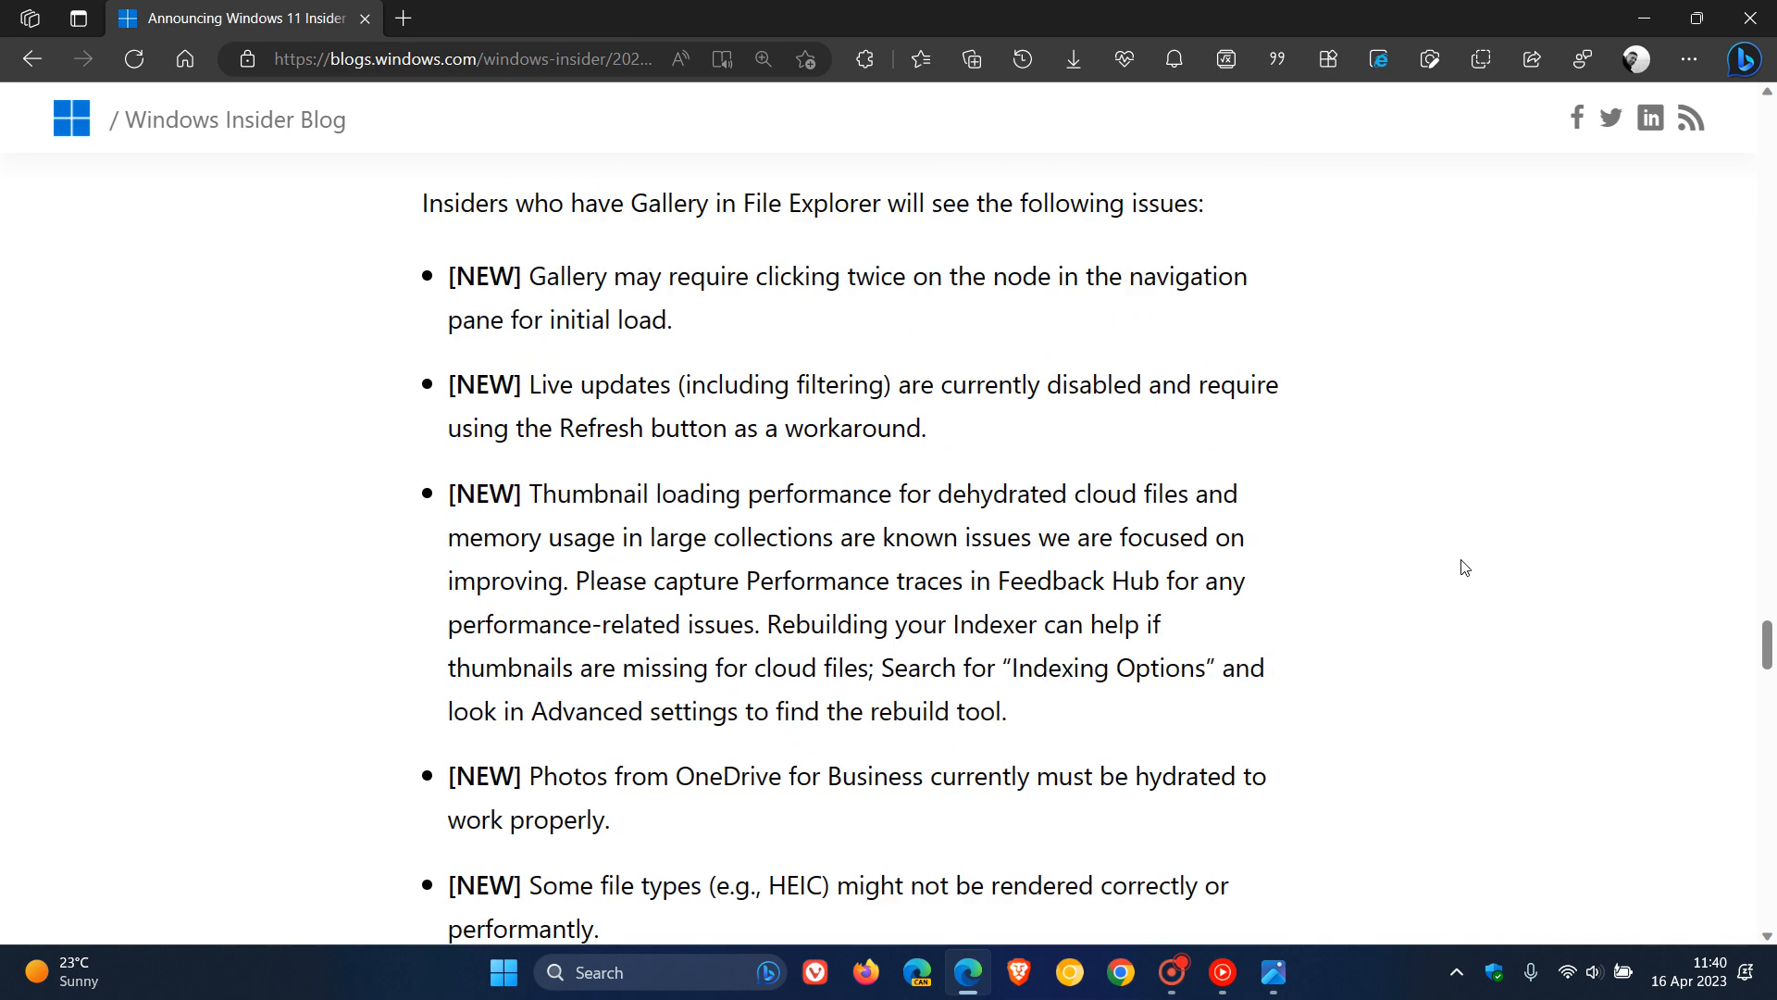
{"action": "scroll", "scroll_direction": "down", "scroll_amount": 3}
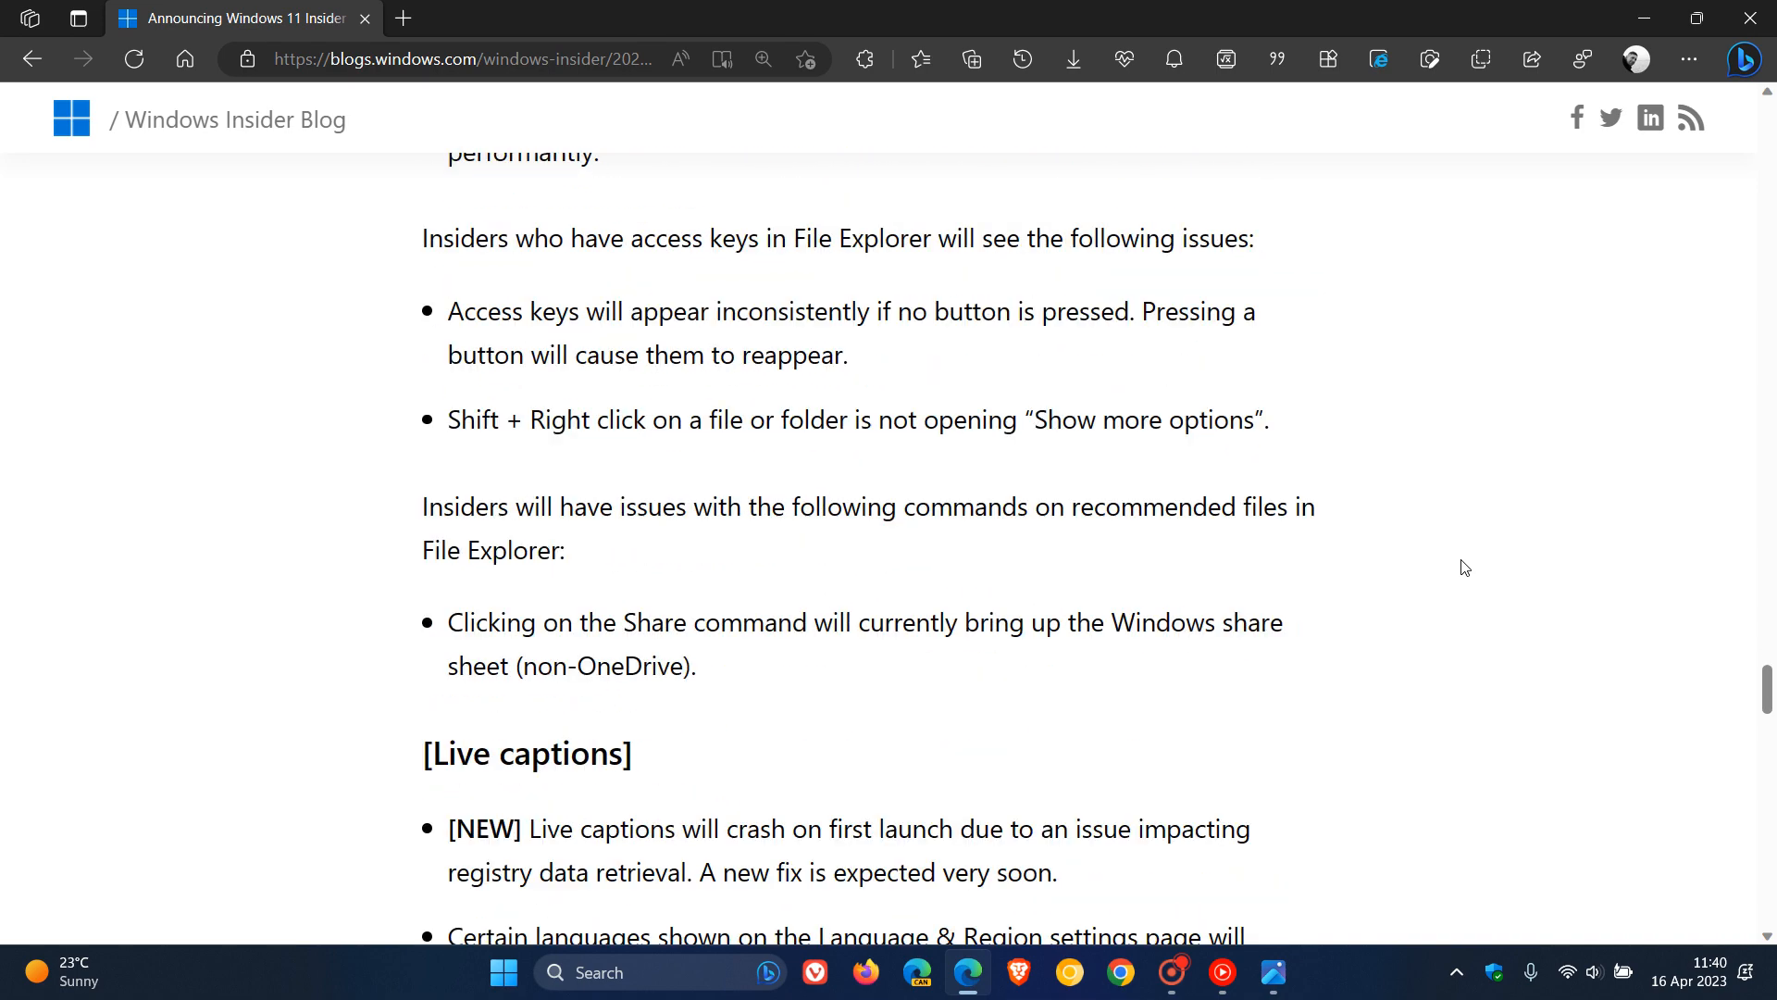
{"action": "scroll", "scroll_direction": "down", "scroll_amount": 3}
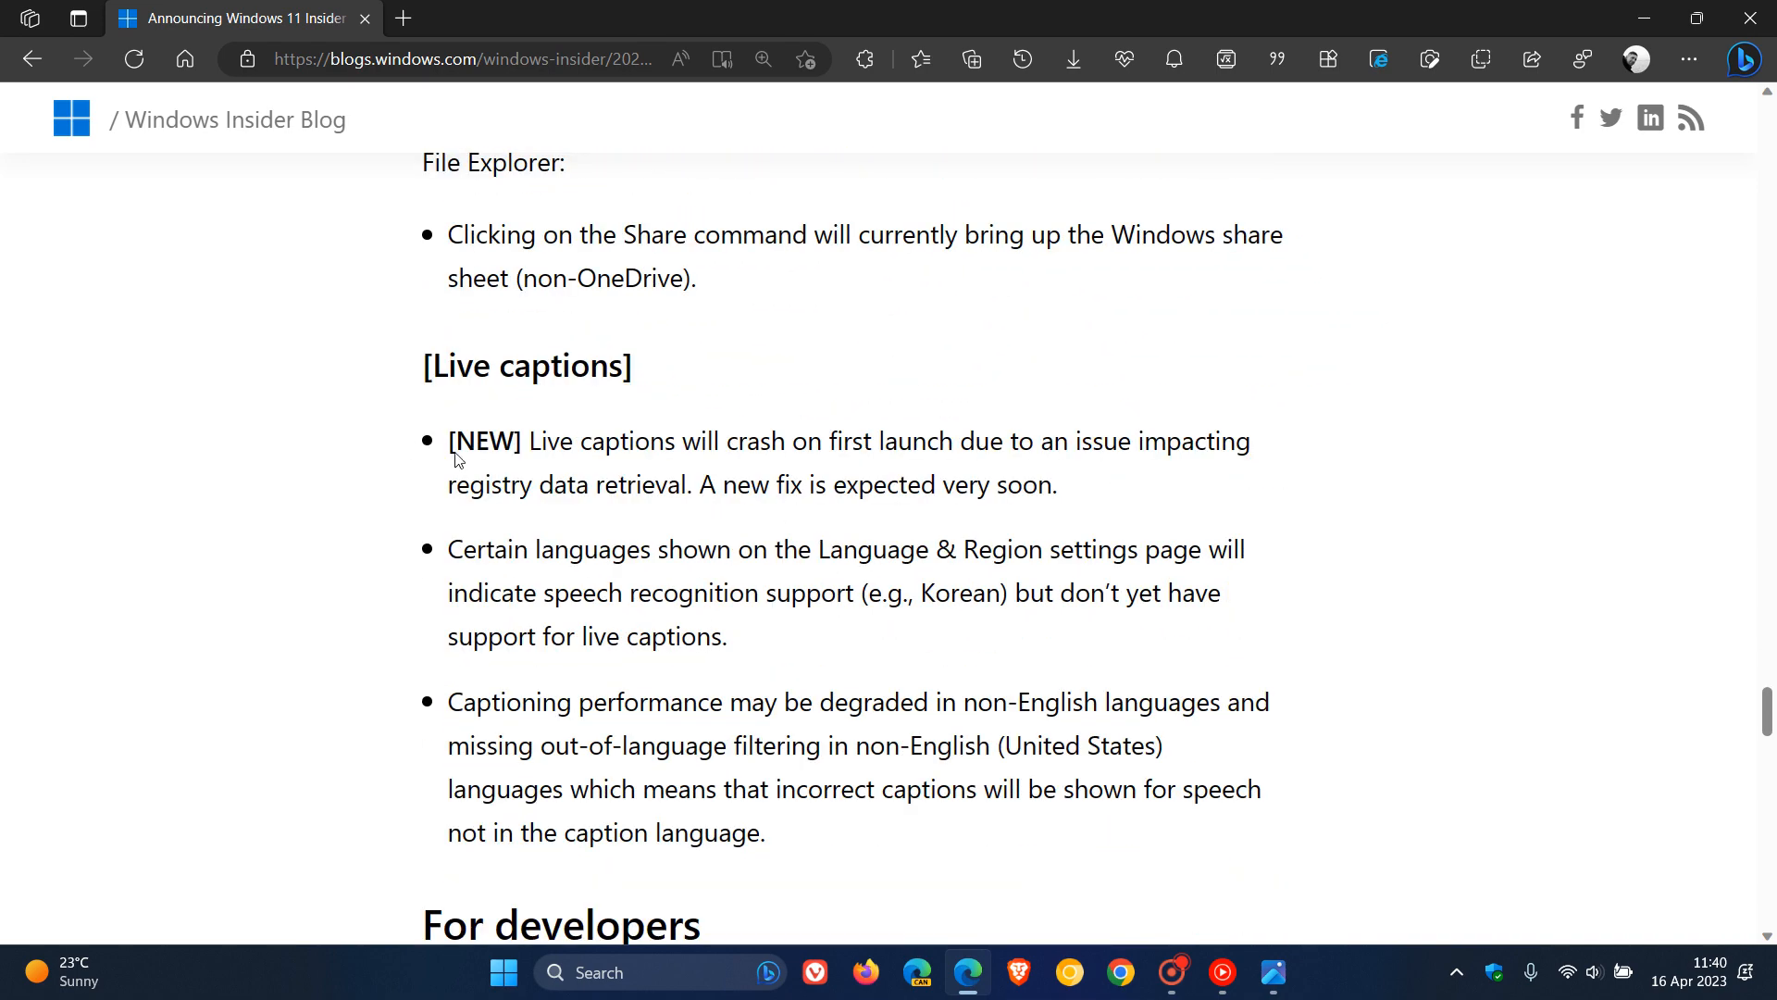
{"action": "scroll", "scroll_direction": "down", "scroll_amount": 3}
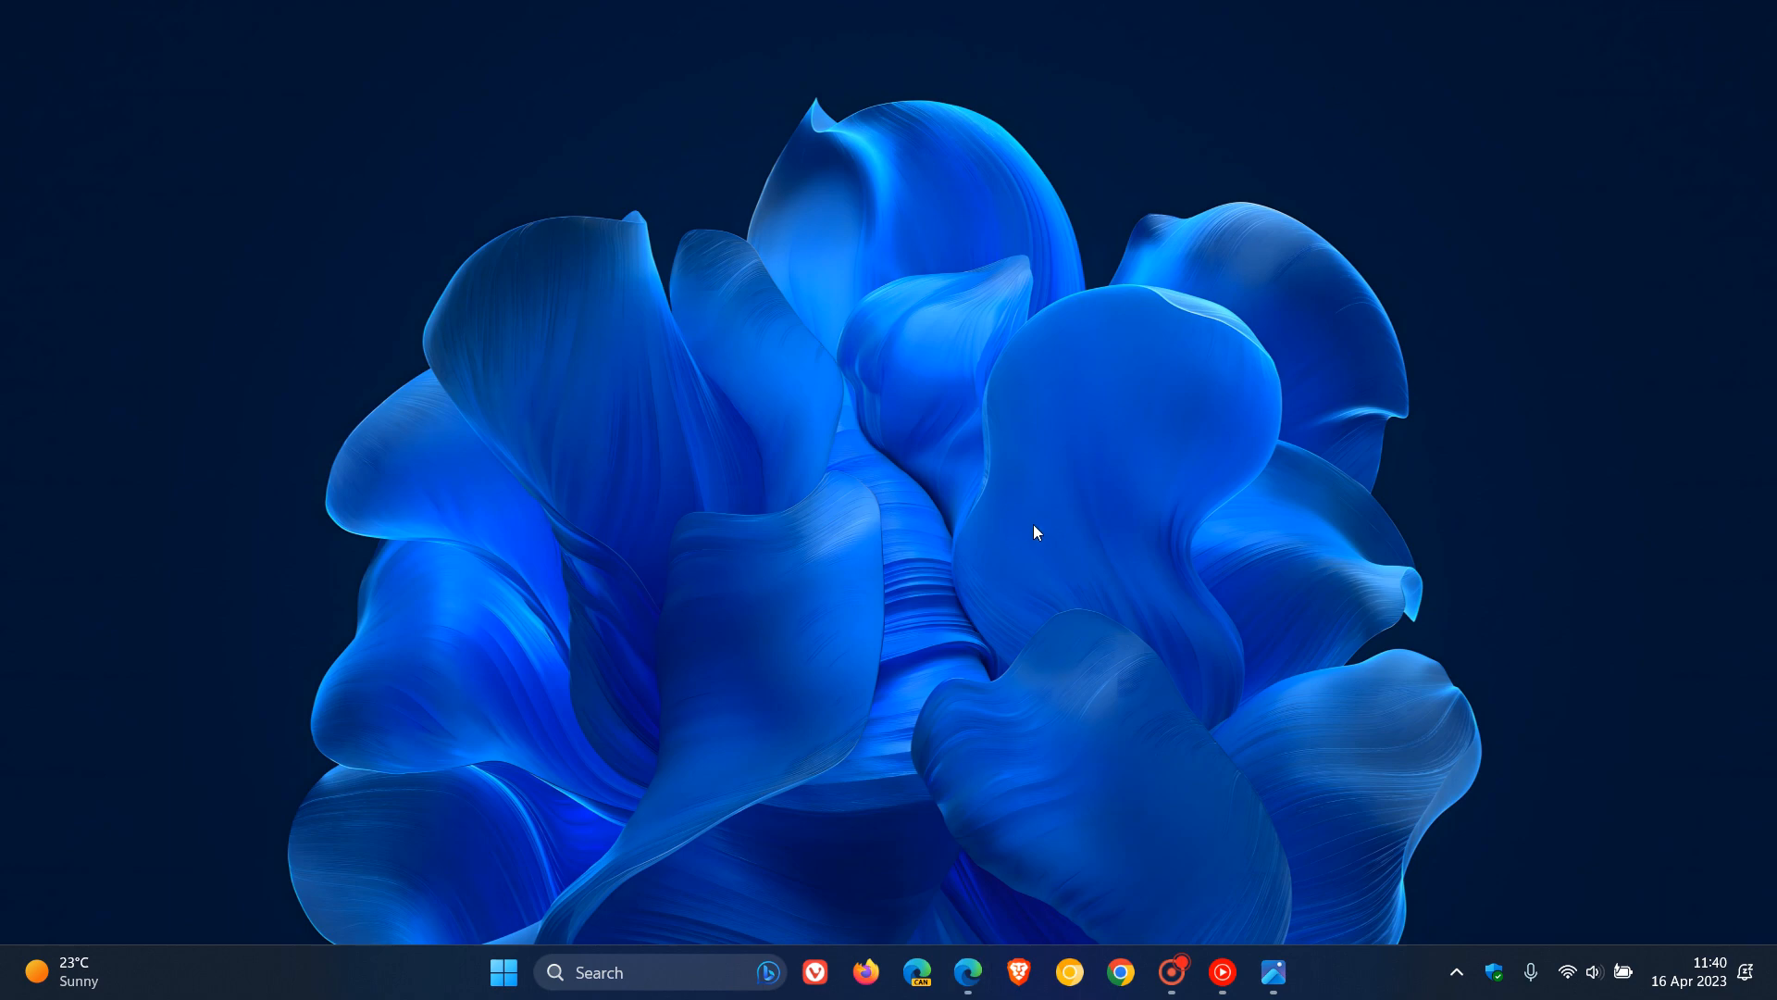
{"action": "mouse_move", "coordinate": [1031, 523]}
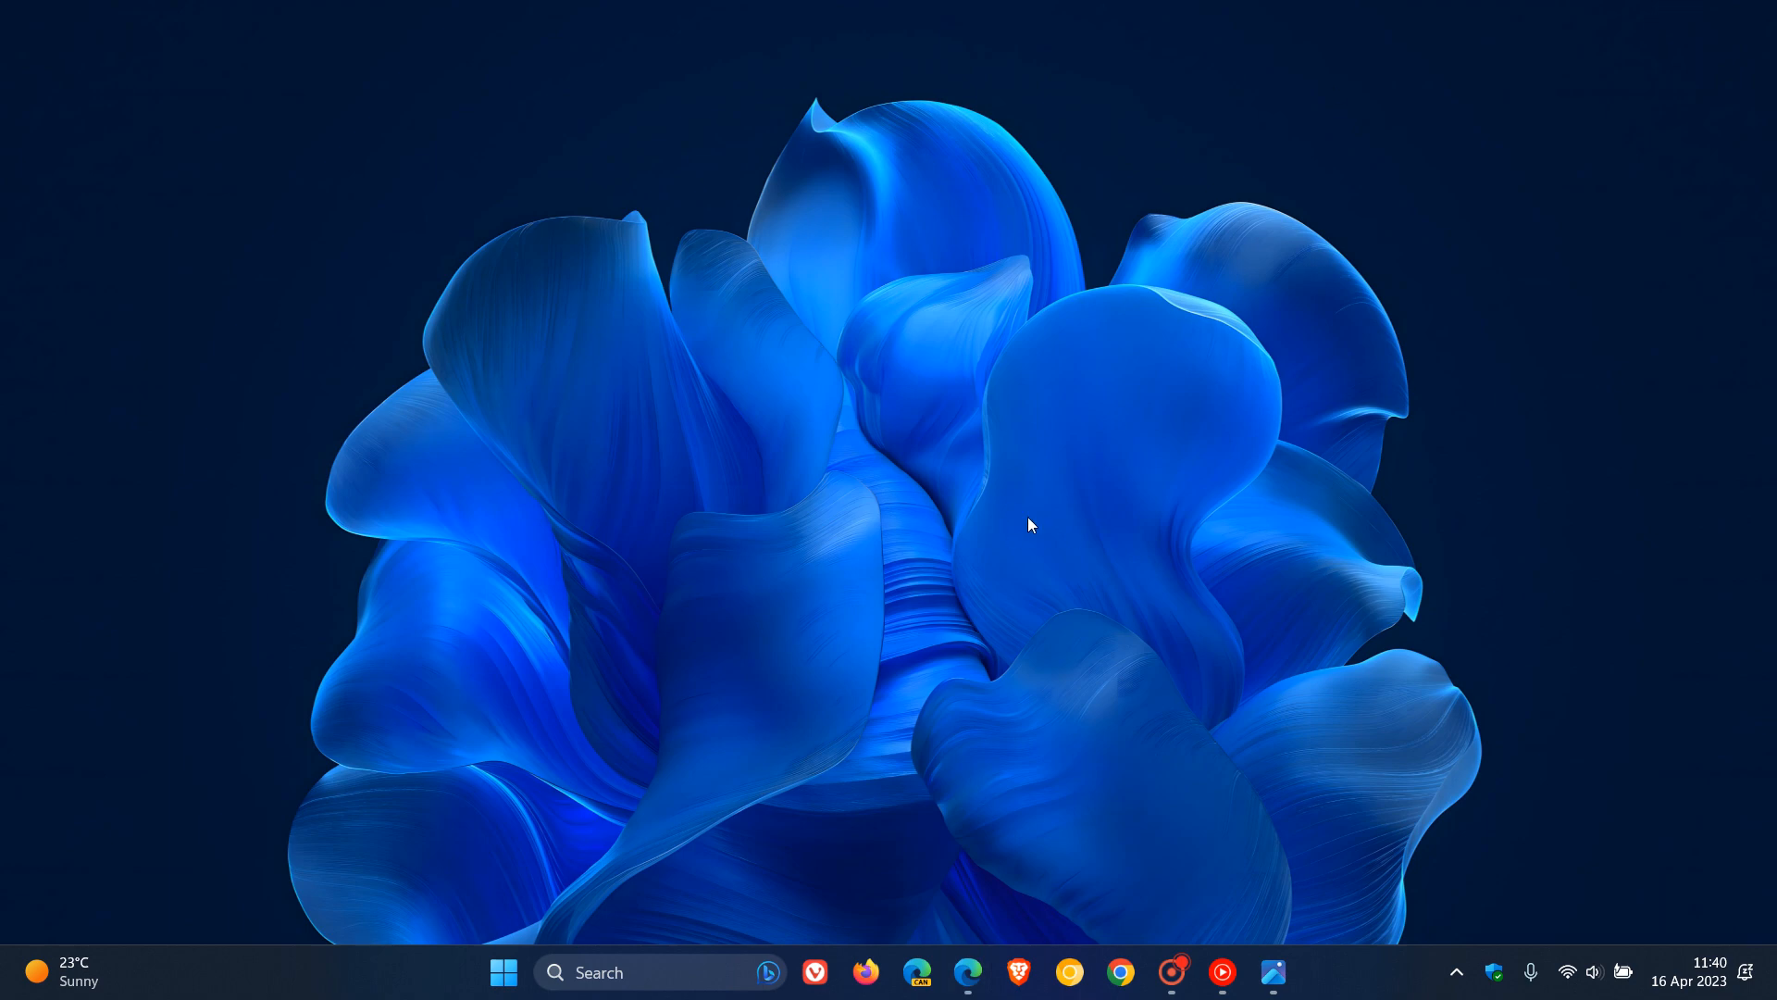
{"action": "mouse_move", "coordinate": [1064, 464]}
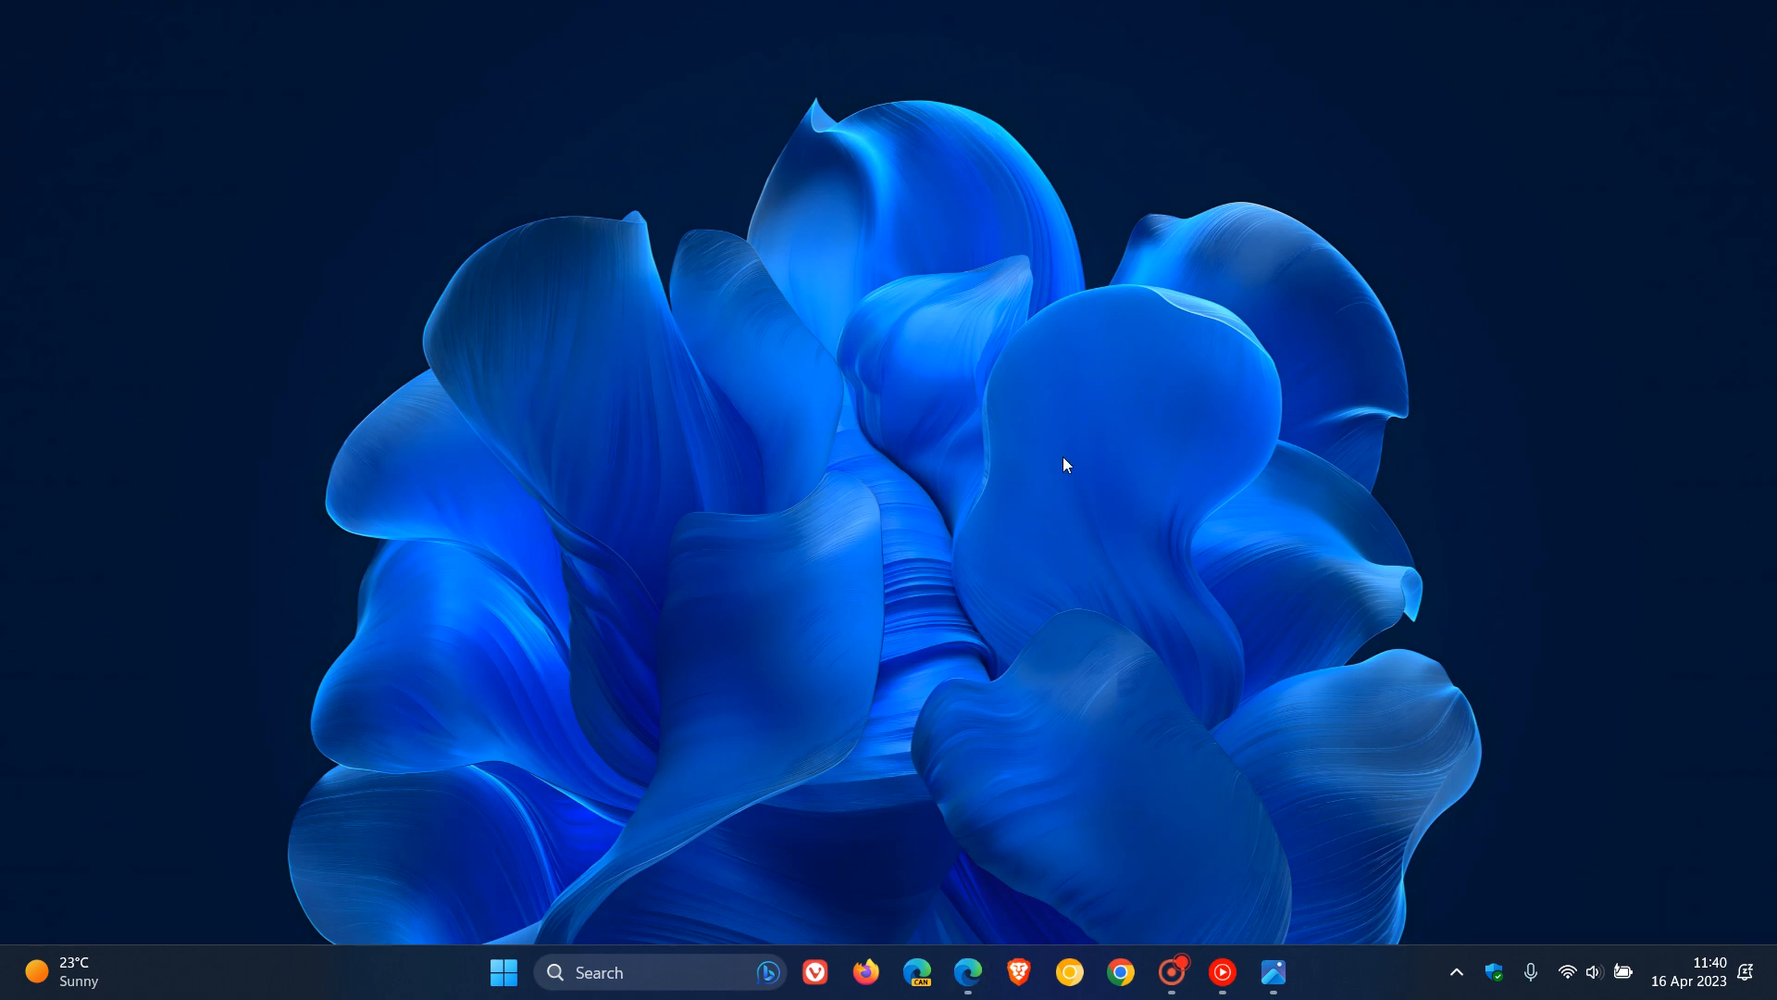